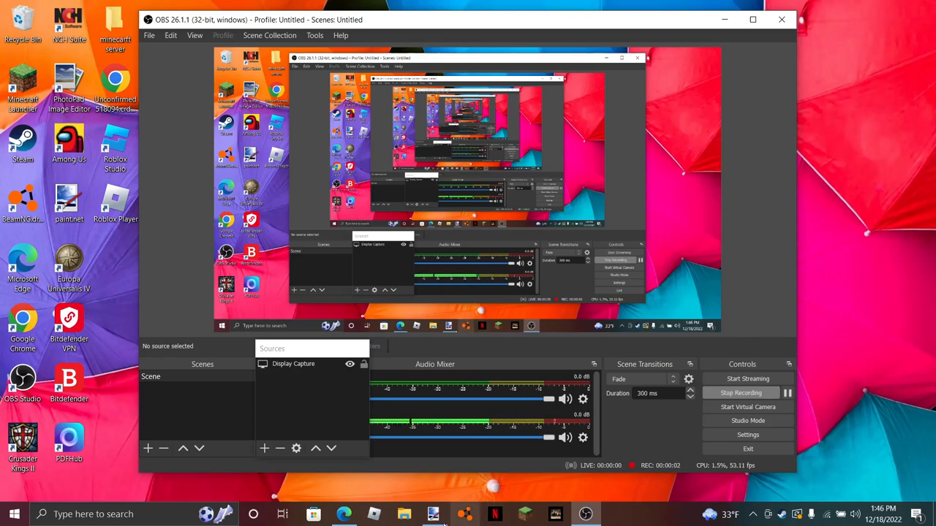
Minimize the OBS Studio window while recording to reveal the paint.net map
{"action": "left_click", "coordinate": [433, 514]}
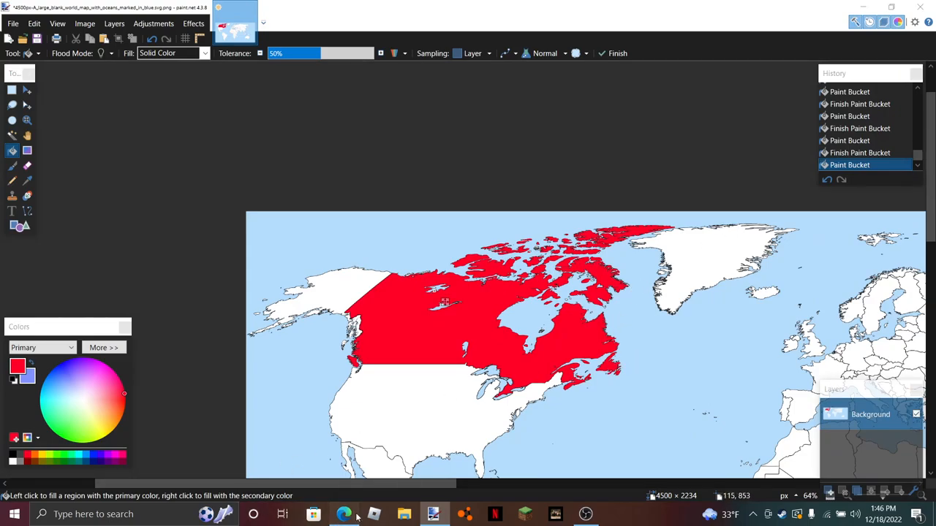
{"action": "left_click", "coordinate": [344, 515]}
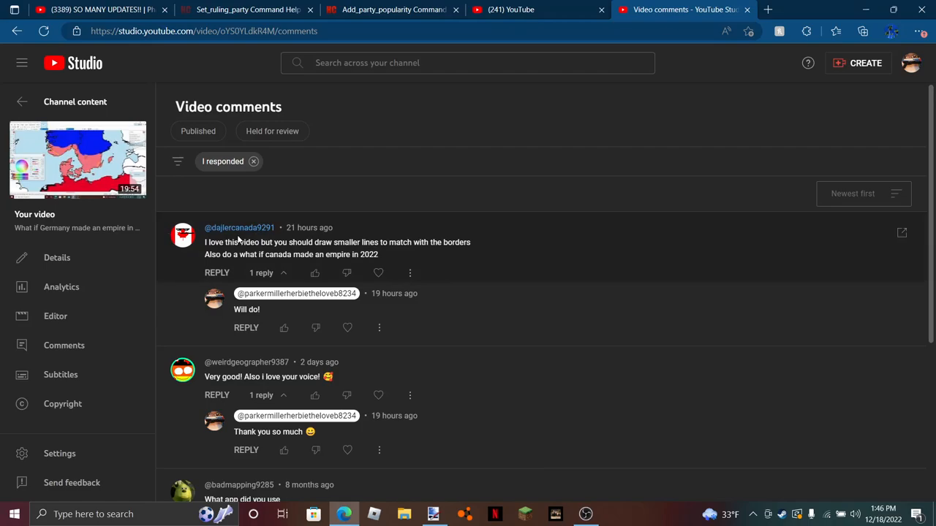
{"action": "mouse_move", "coordinate": [263, 240]}
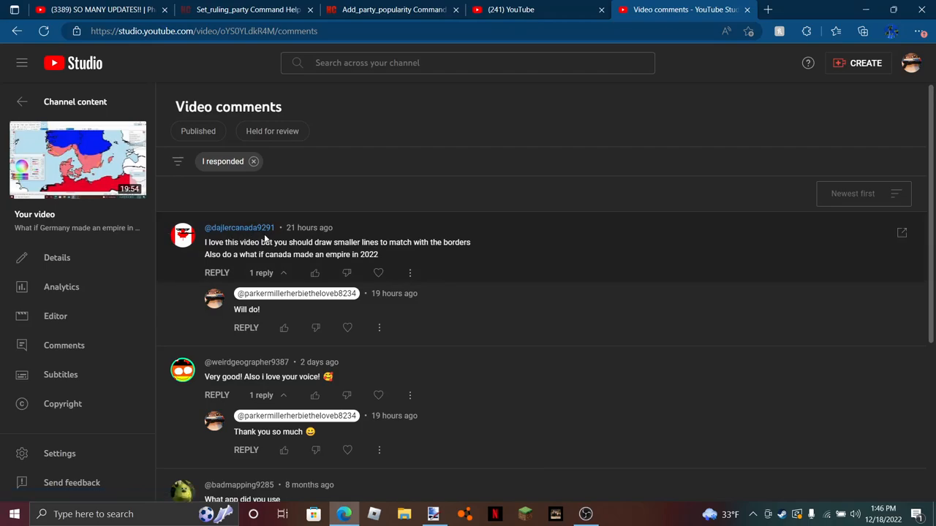
{"action": "mouse_move", "coordinate": [201, 257]}
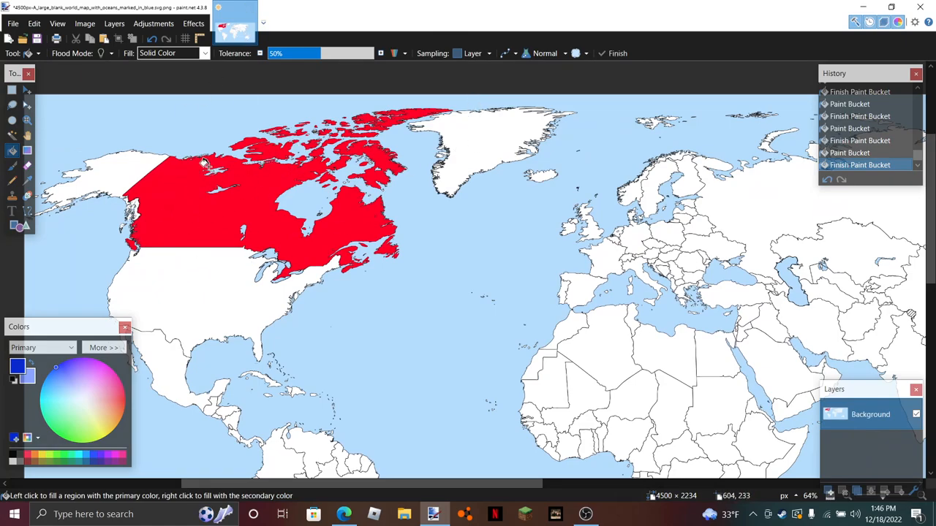
{"action": "mouse_move", "coordinate": [255, 285]}
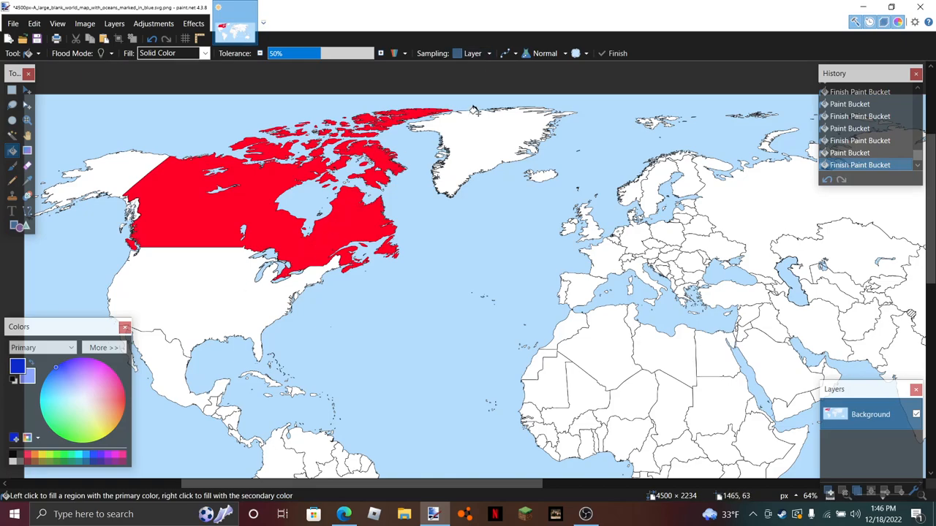
{"action": "mouse_move", "coordinate": [475, 143]}
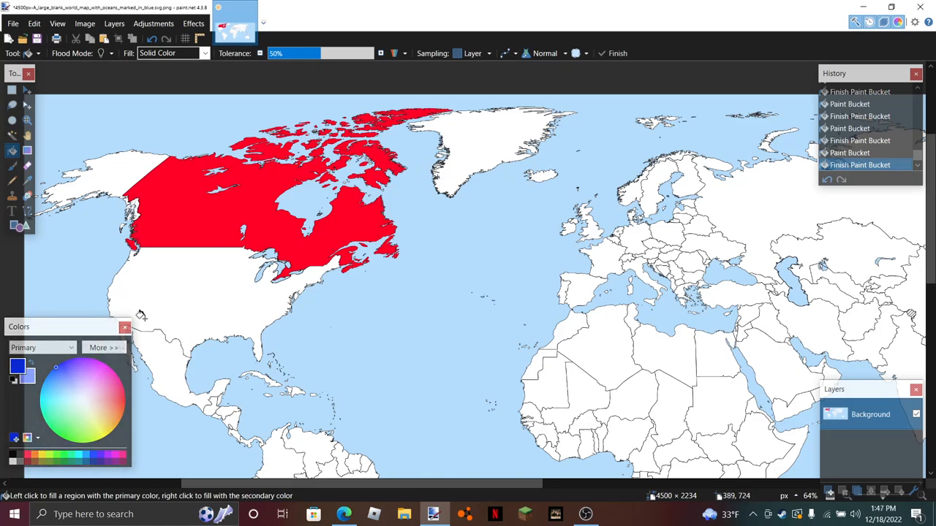
Paint Bucket mainland Denmark and its islands blue
{"action": "left_click", "coordinate": [494, 151]}
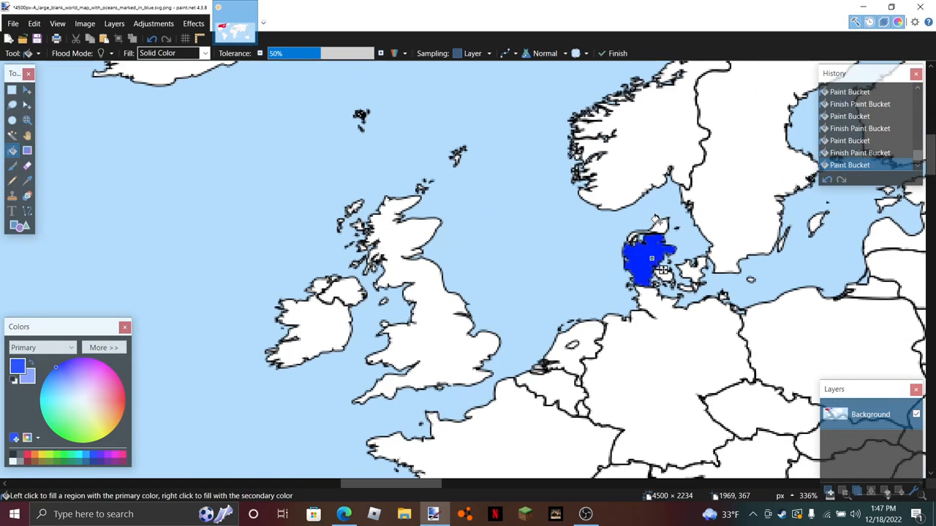
{"action": "left_click", "coordinate": [661, 222]}
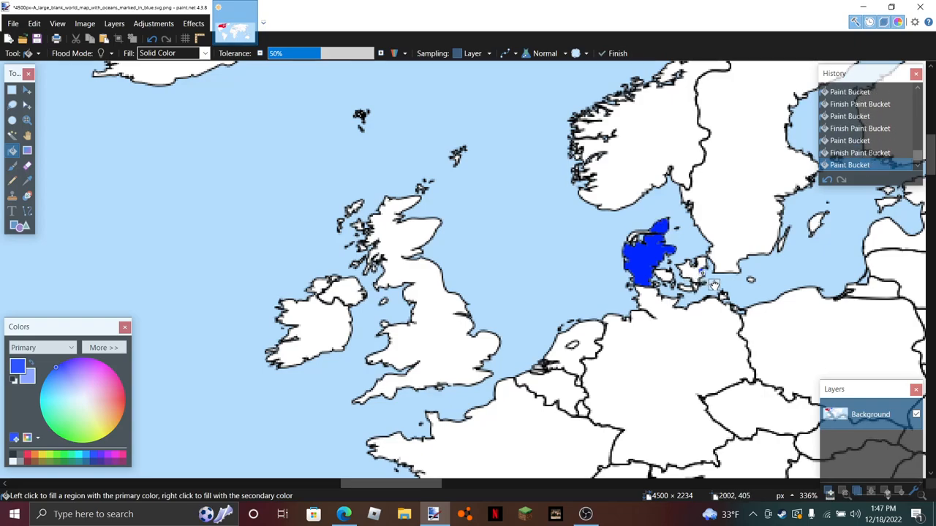
{"action": "left_click", "coordinate": [687, 271]}
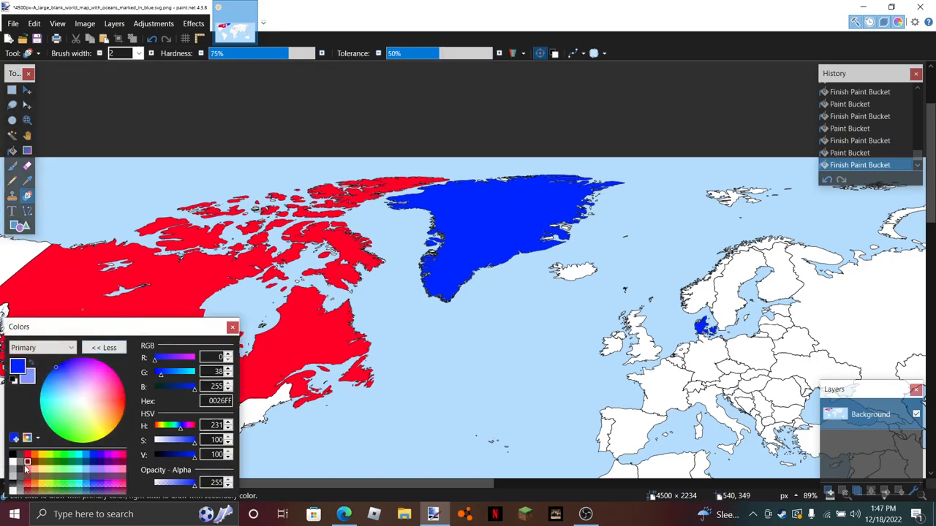
Choose a light red and recolour Greenland's northwest tip and coast with it
{"action": "left_click", "coordinate": [98, 363]}
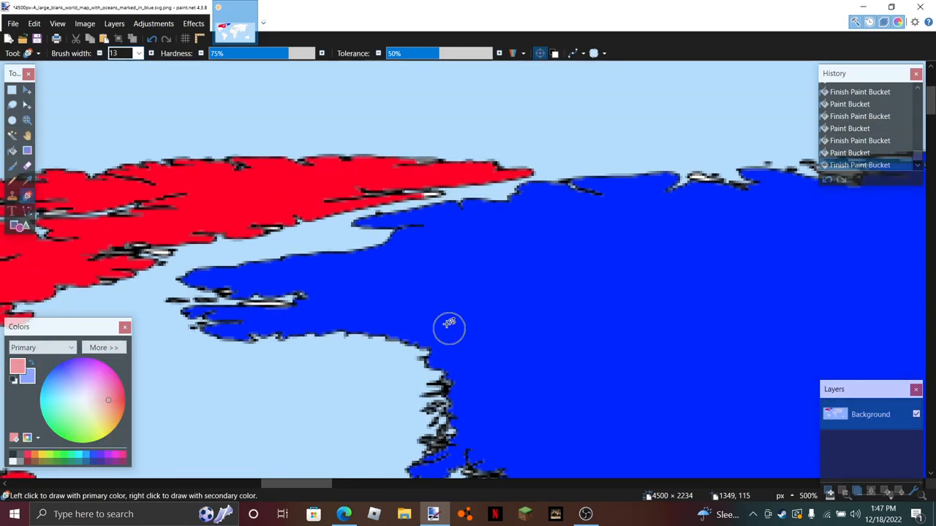
{"action": "mouse_move", "coordinate": [450, 198]}
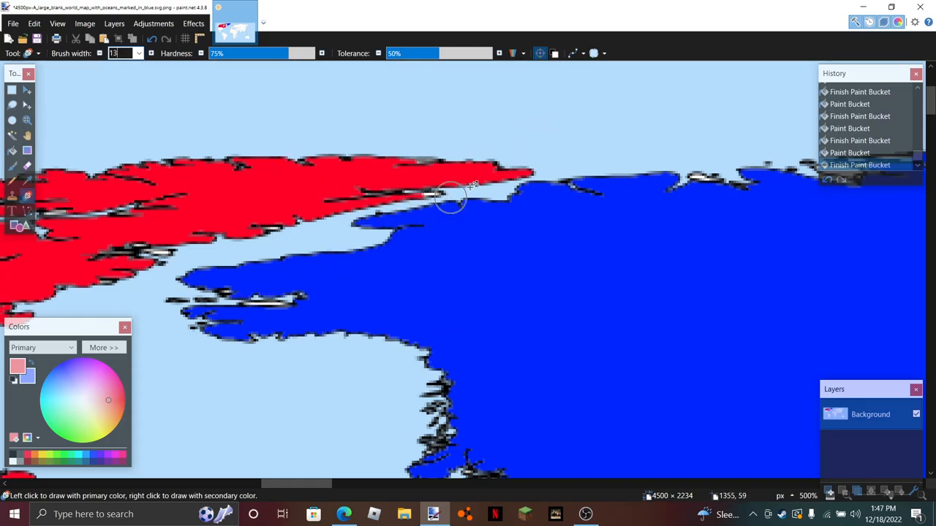
{"action": "left_click_drag", "start_coordinate": [450, 198], "coordinate": [373, 219]}
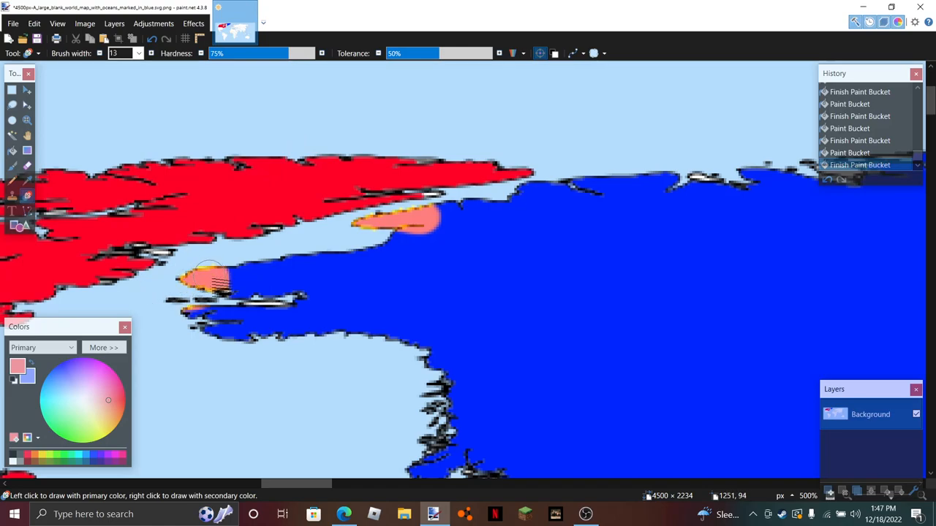
{"action": "mouse_move", "coordinate": [227, 281]}
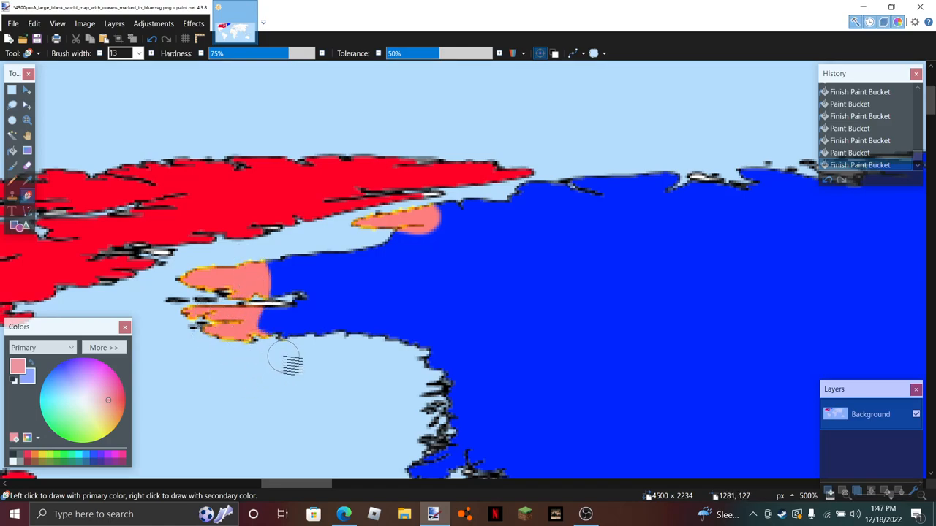
{"action": "left_click", "coordinate": [292, 293]}
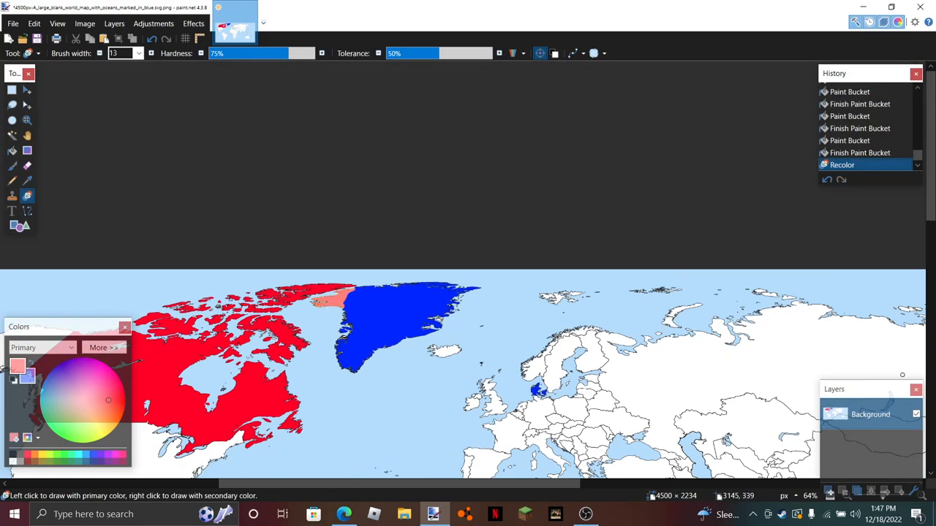
{"action": "mouse_move", "coordinate": [383, 280]}
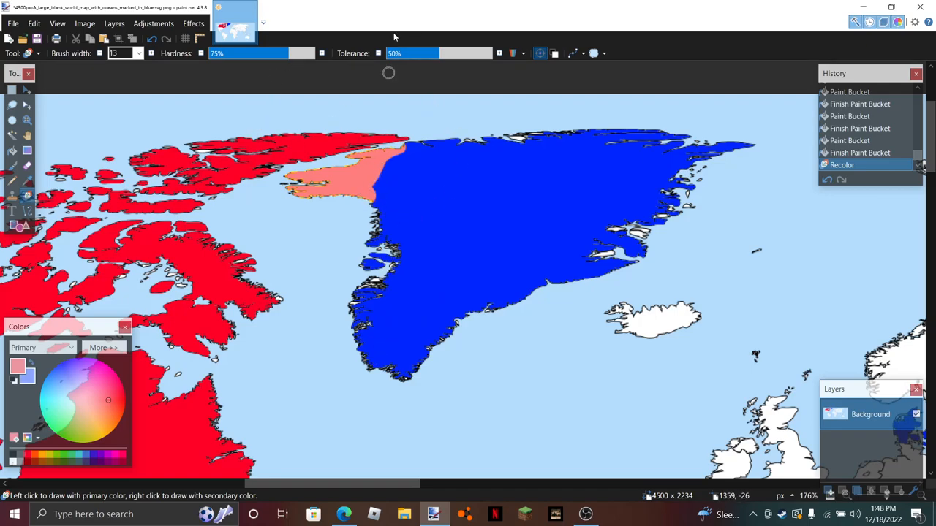
{"action": "mouse_move", "coordinate": [411, 143]}
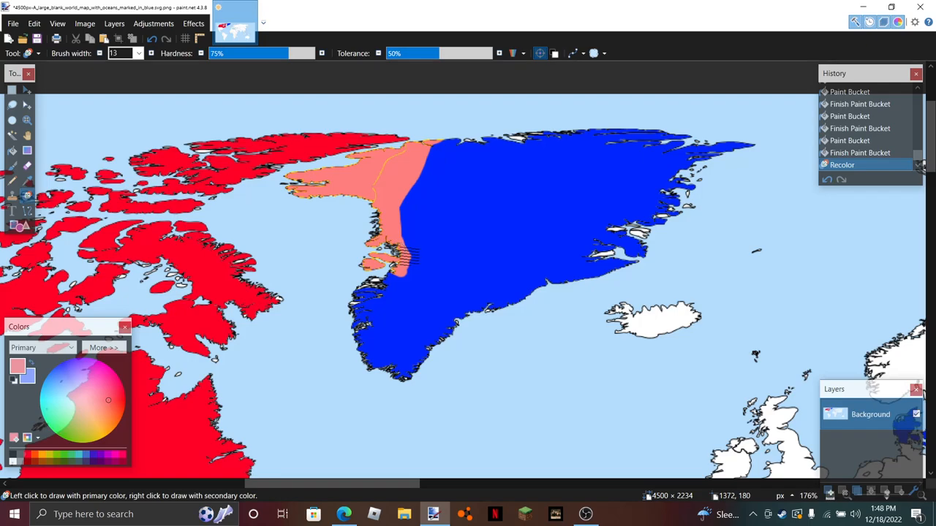
Recolour more of western Greenland light red with the Recolor brush
{"action": "left_click_drag", "start_coordinate": [407, 256], "coordinate": [438, 139]}
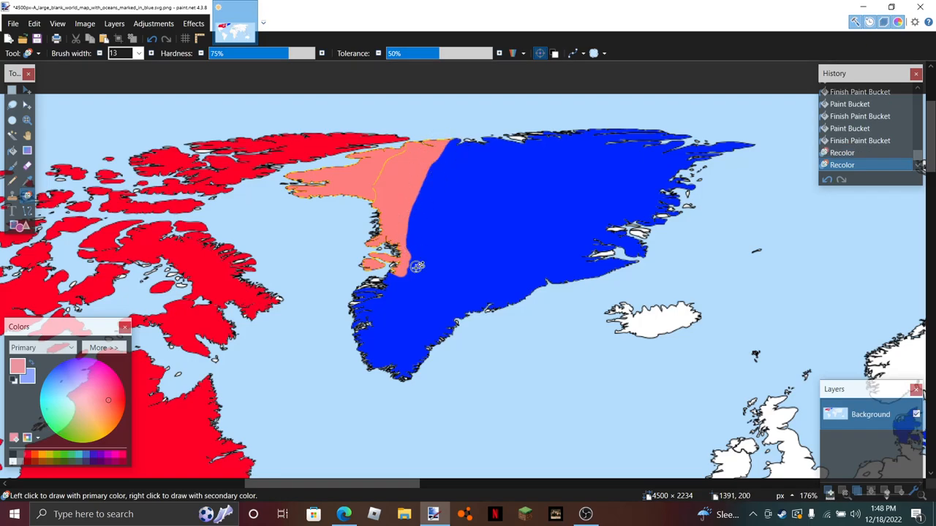
{"action": "mouse_move", "coordinate": [401, 252]}
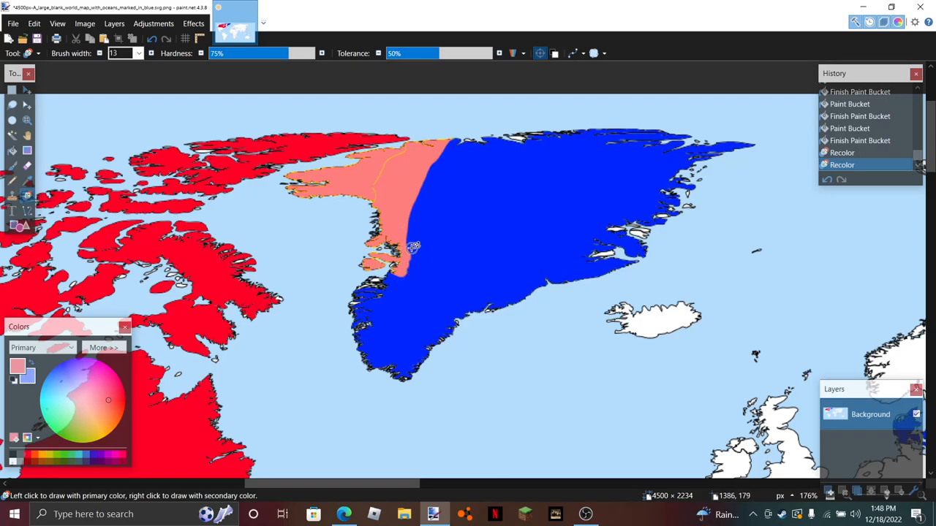
{"action": "mouse_move", "coordinate": [386, 278]}
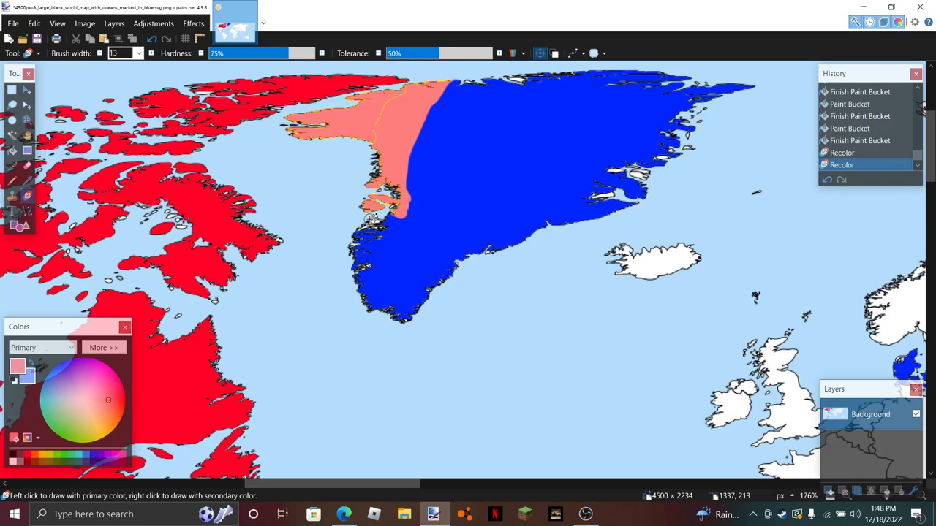
{"action": "mouse_move", "coordinate": [394, 193]}
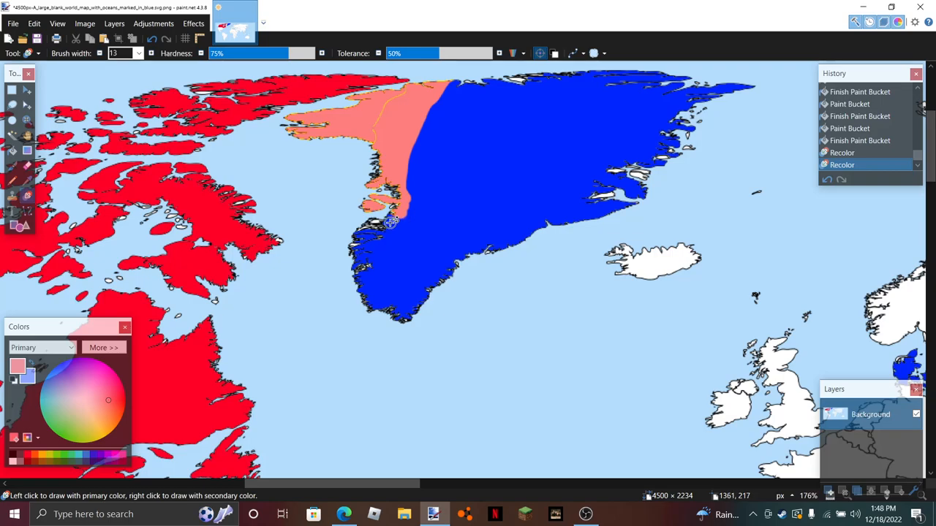
Recolour Greenland's west coast, south and southeast light red
{"action": "left_click", "coordinate": [395, 220]}
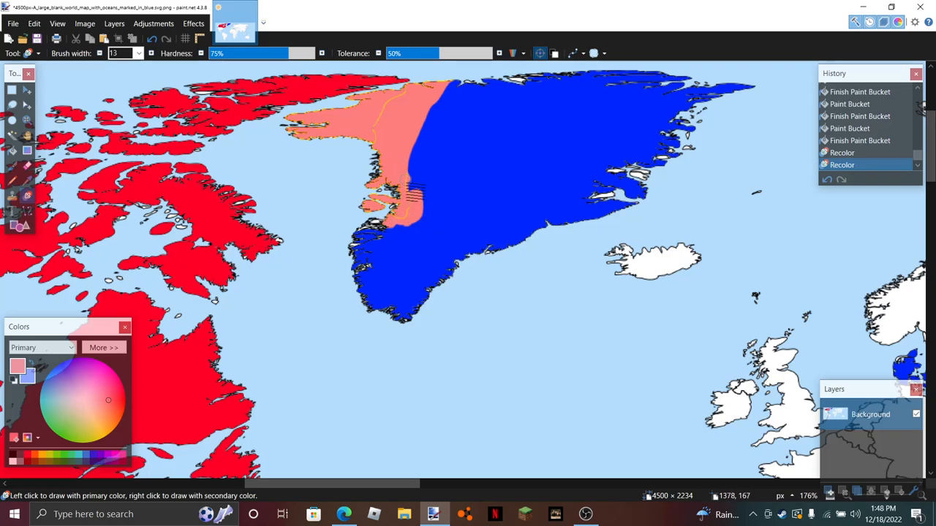
{"action": "left_click", "coordinate": [366, 241]}
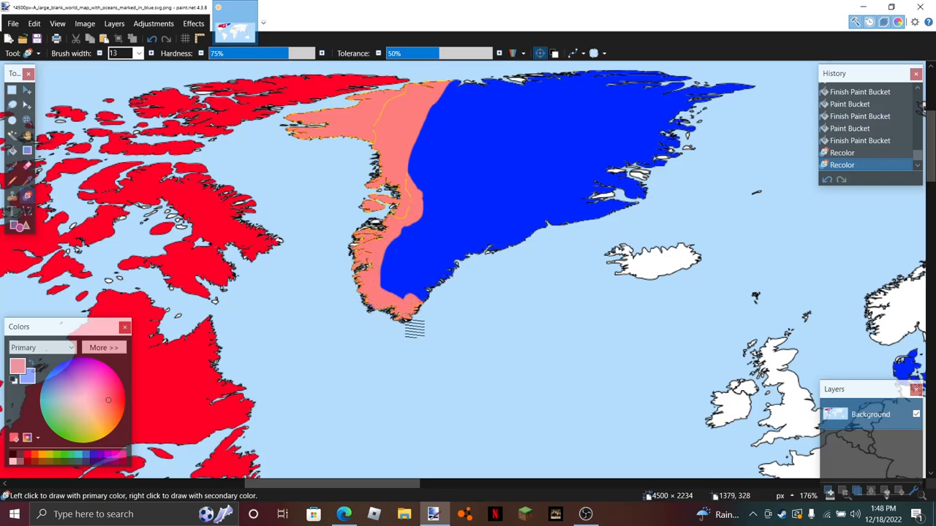
{"action": "left_click", "coordinate": [413, 256]}
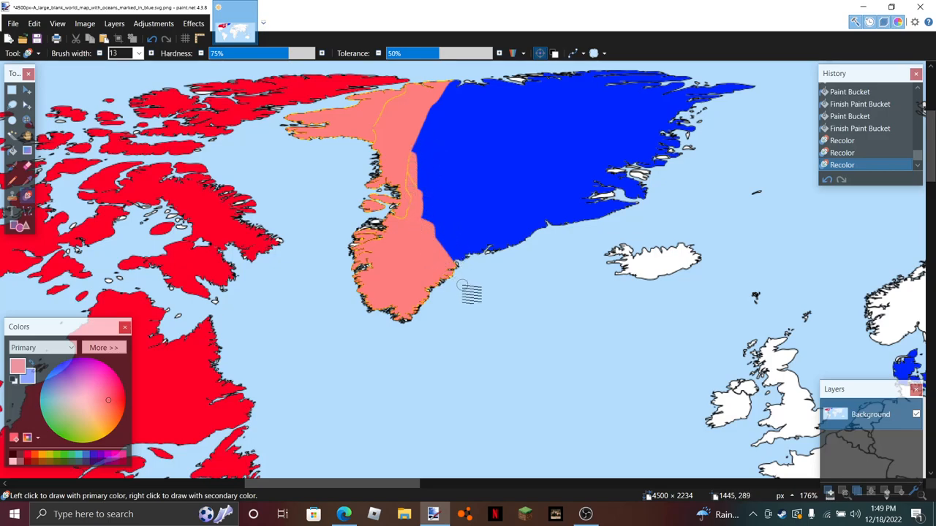
{"action": "left_click_drag", "start_coordinate": [468, 292], "coordinate": [417, 147]}
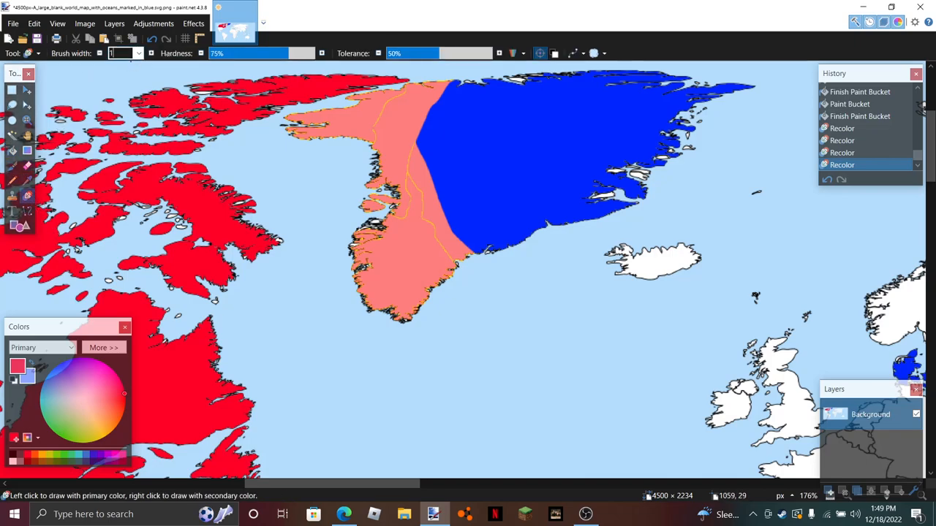
Paint over Greenland with a 500-wide Recolor brush in Canada's red
{"action": "left_click", "coordinate": [395, 281]}
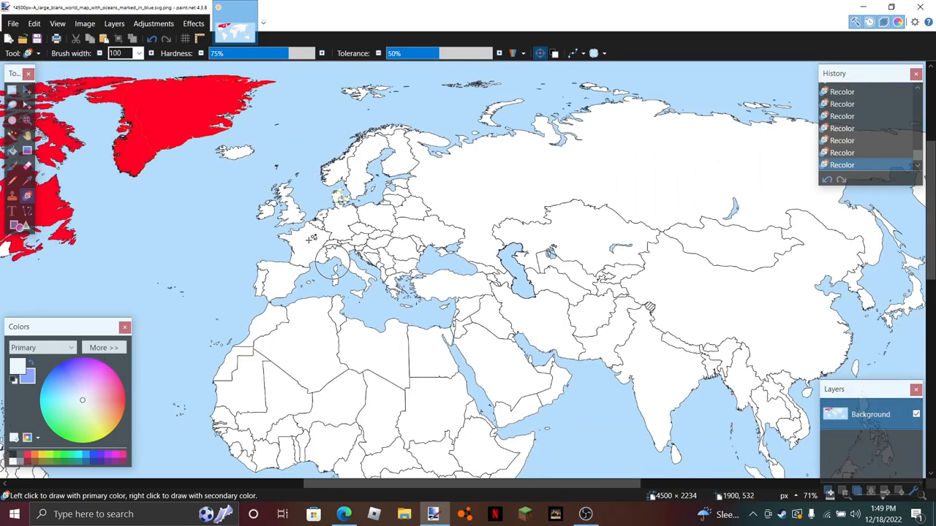
{"action": "mouse_move", "coordinate": [214, 82]}
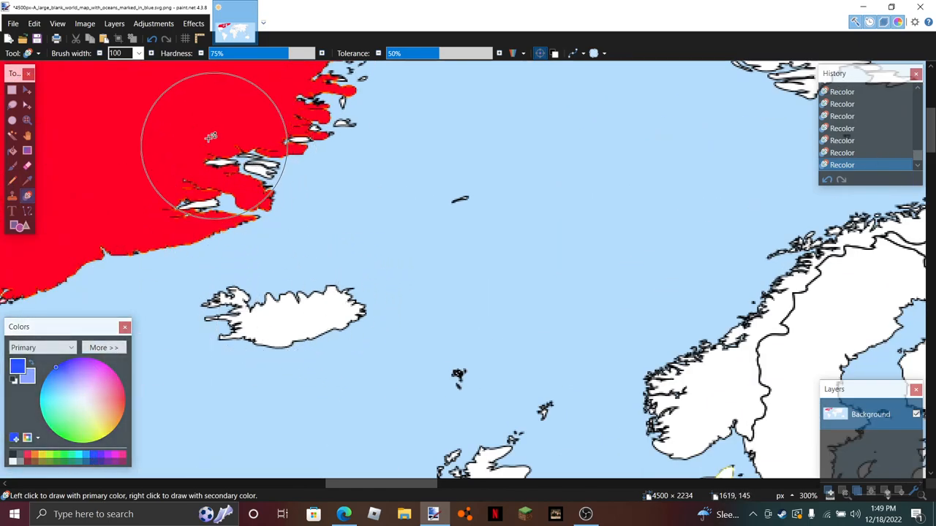
Undo the last recolour, fill Iceland blue and pick a red primary colour
{"action": "left_click", "coordinate": [275, 318]}
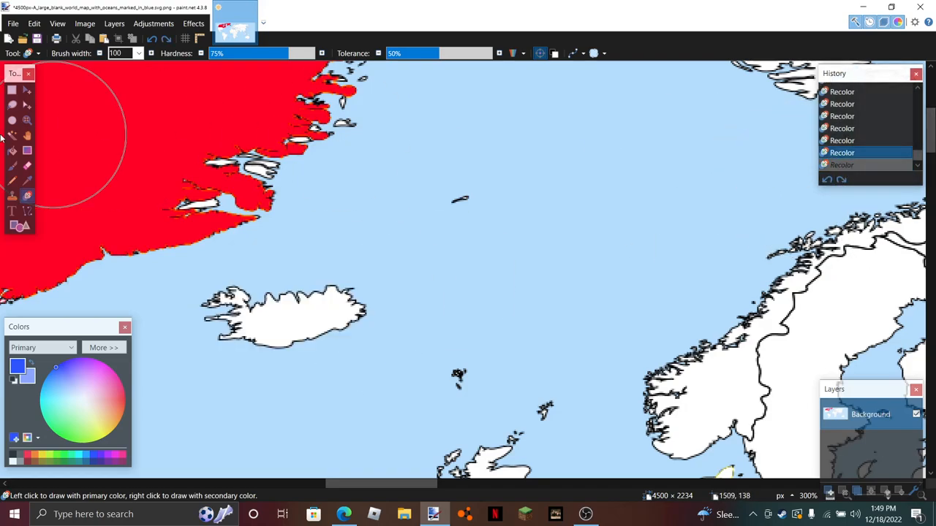
{"action": "left_click", "coordinate": [310, 320]}
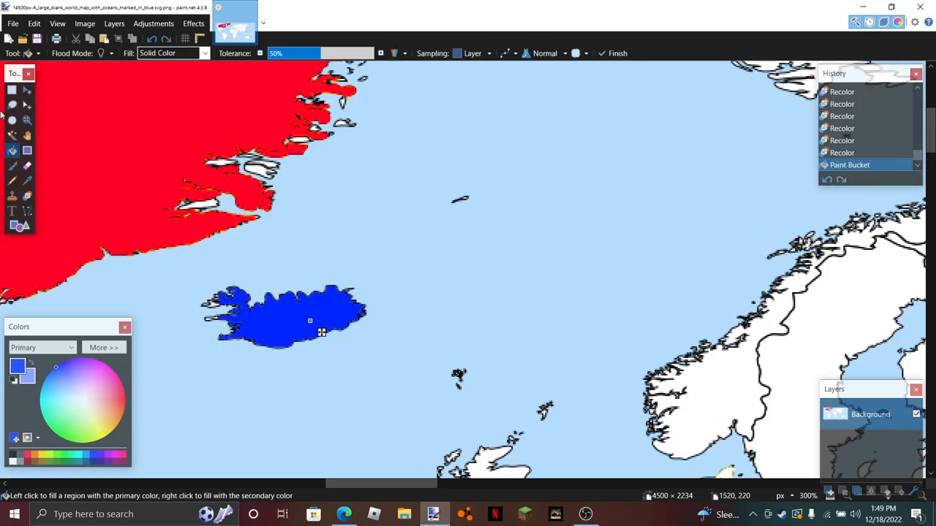
{"action": "left_click", "coordinate": [12, 179]}
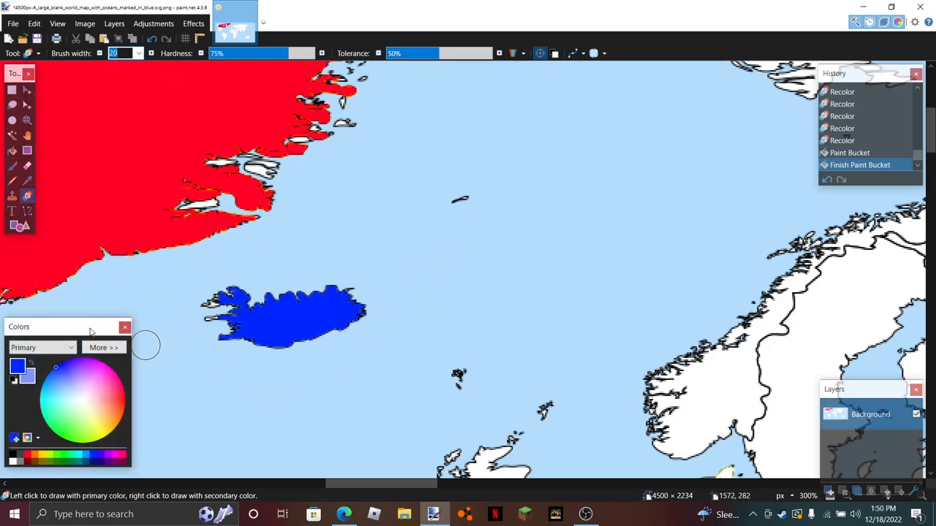
{"action": "left_click", "coordinate": [104, 347]}
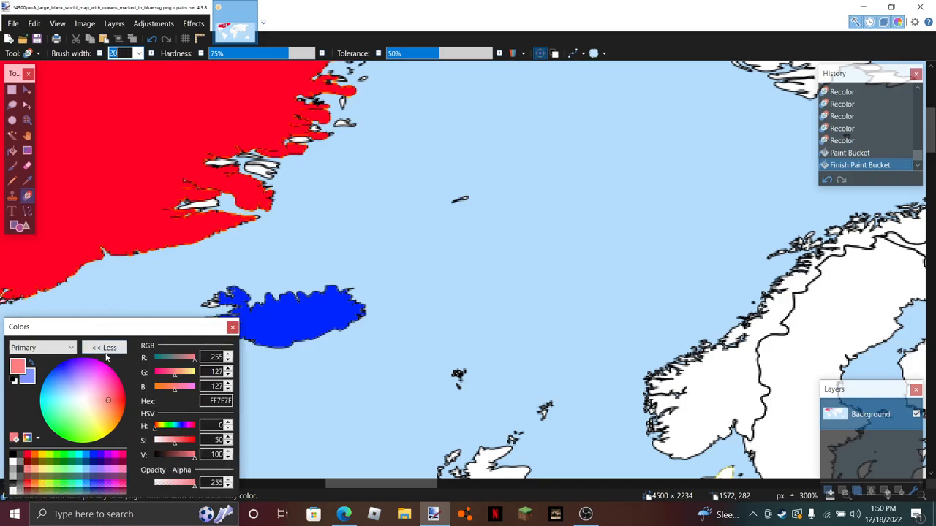
{"action": "left_click", "coordinate": [105, 347]}
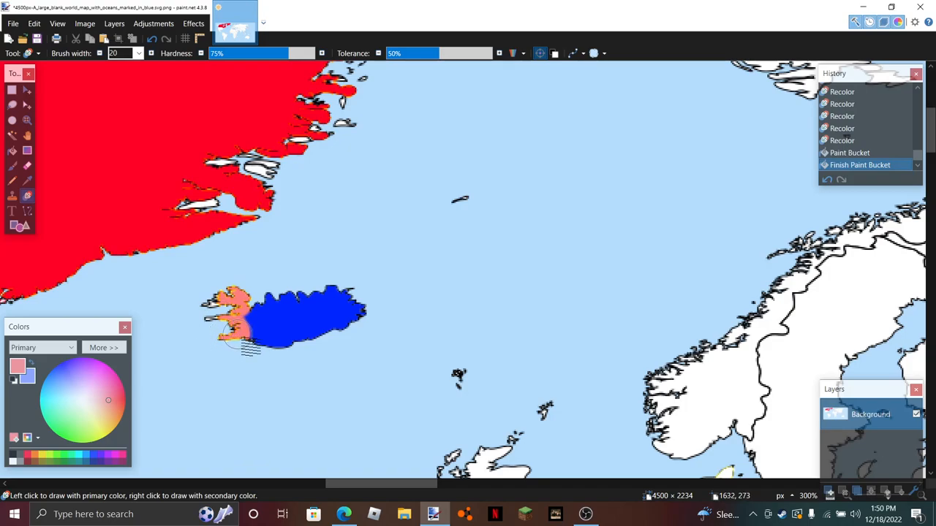
Recolour Iceland from blue to solid red with the Recolor tool
{"action": "left_click", "coordinate": [251, 344]}
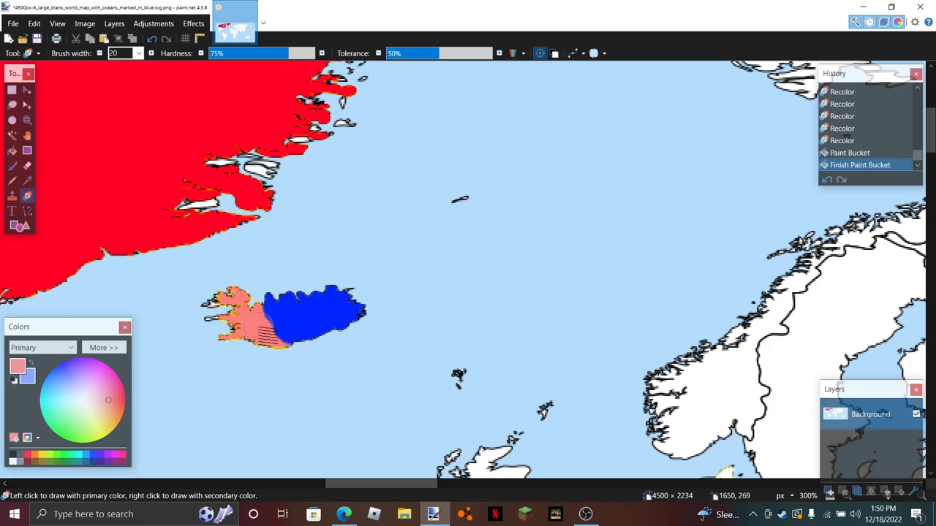
{"action": "left_click", "coordinate": [307, 314]}
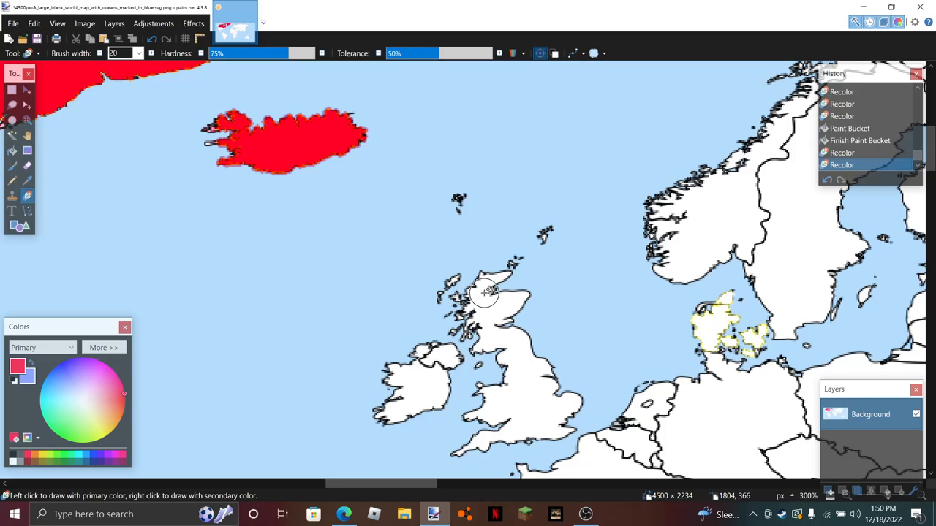
{"action": "mouse_move", "coordinate": [421, 214]}
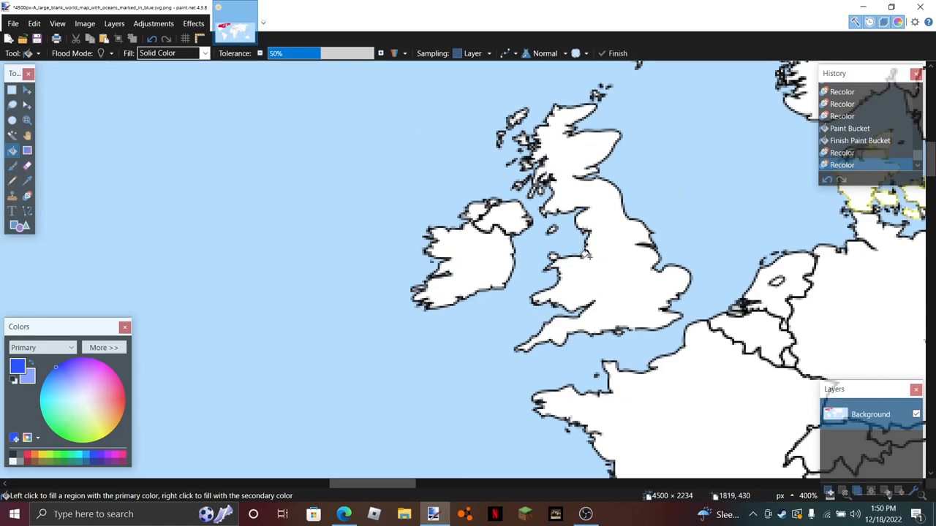
Fill the Republic of Ireland and its northern piece blue, then pick red
{"action": "left_click", "coordinate": [467, 263]}
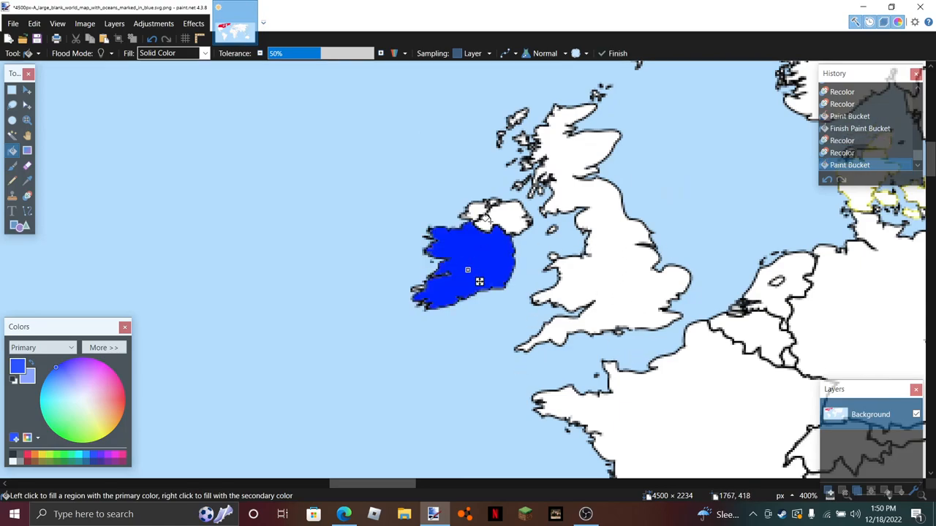
{"action": "left_click", "coordinate": [584, 515]}
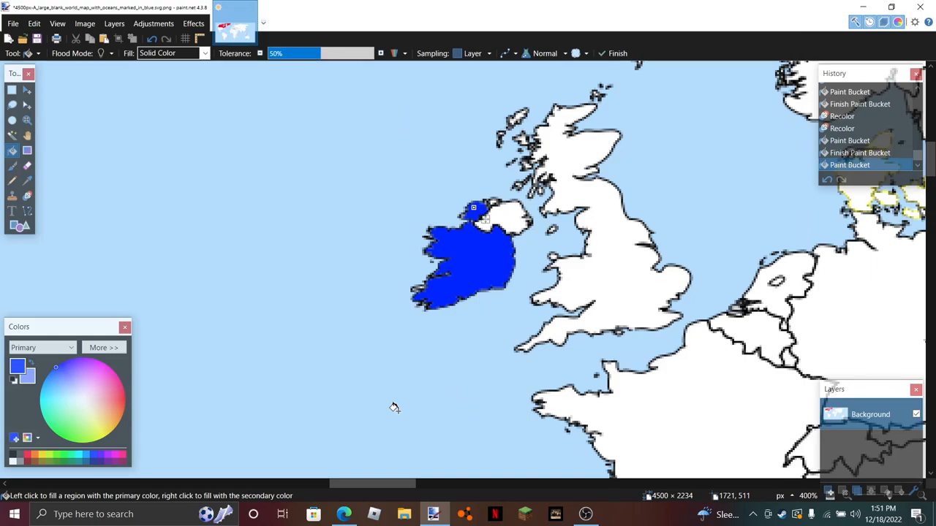
{"action": "mouse_move", "coordinate": [32, 94]}
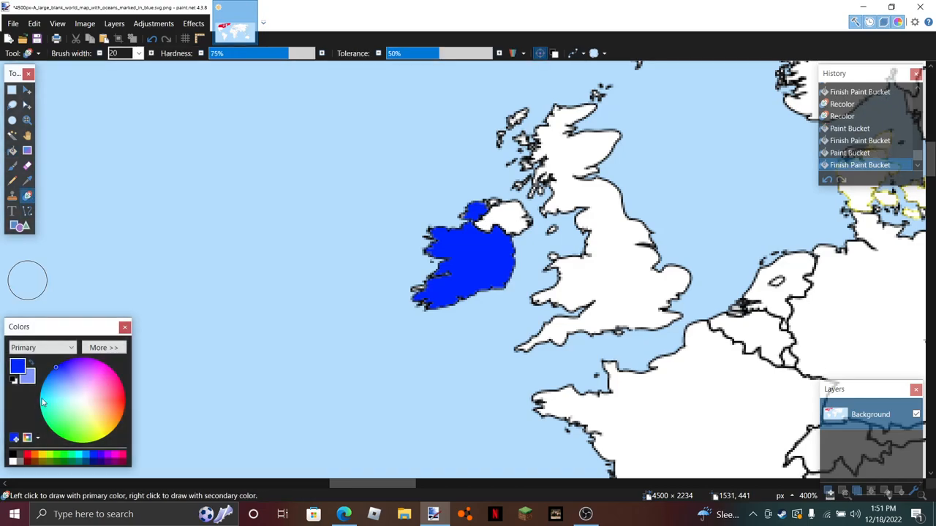
{"action": "left_click", "coordinate": [104, 348]}
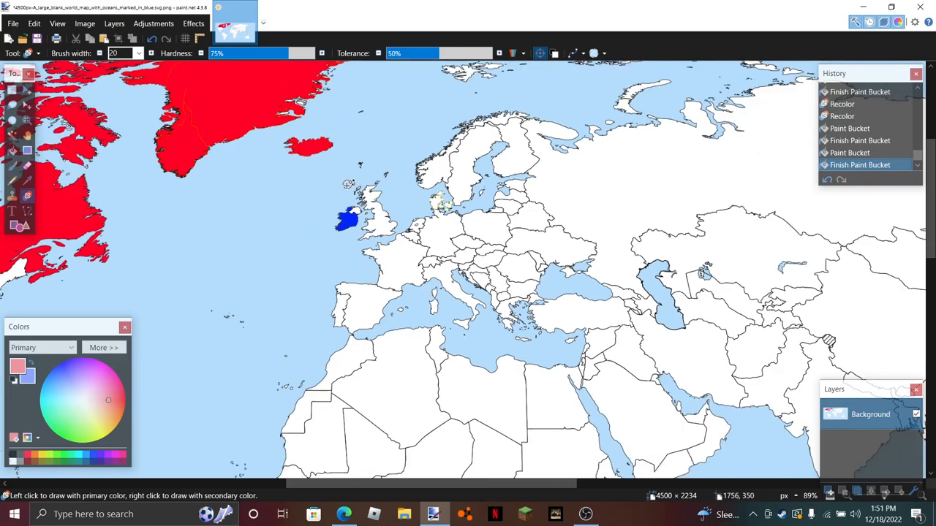
{"action": "mouse_move", "coordinate": [337, 212]}
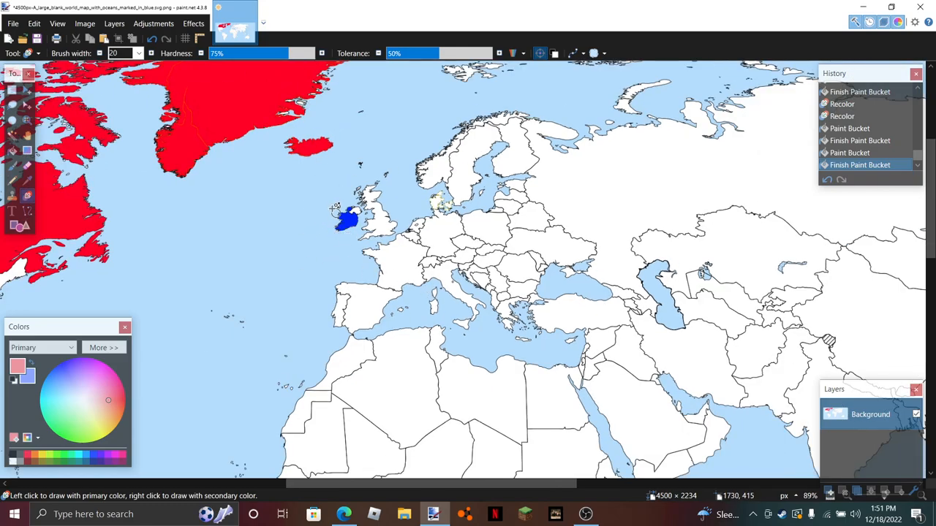
{"action": "mouse_move", "coordinate": [289, 163]}
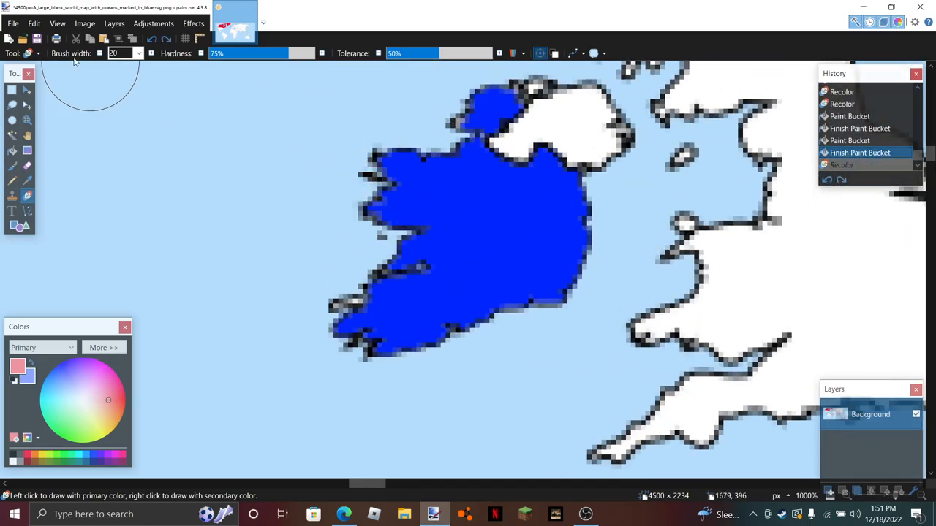
Brush the Recolor tool over western, central, northern and eastern Ireland until all red
{"action": "left_click", "coordinate": [398, 187]}
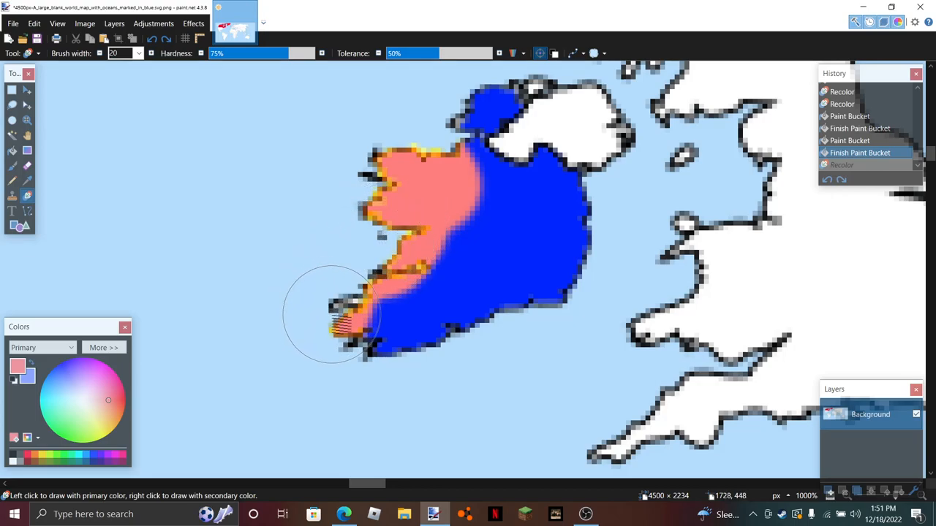
{"action": "left_click_drag", "start_coordinate": [333, 315], "coordinate": [377, 234]}
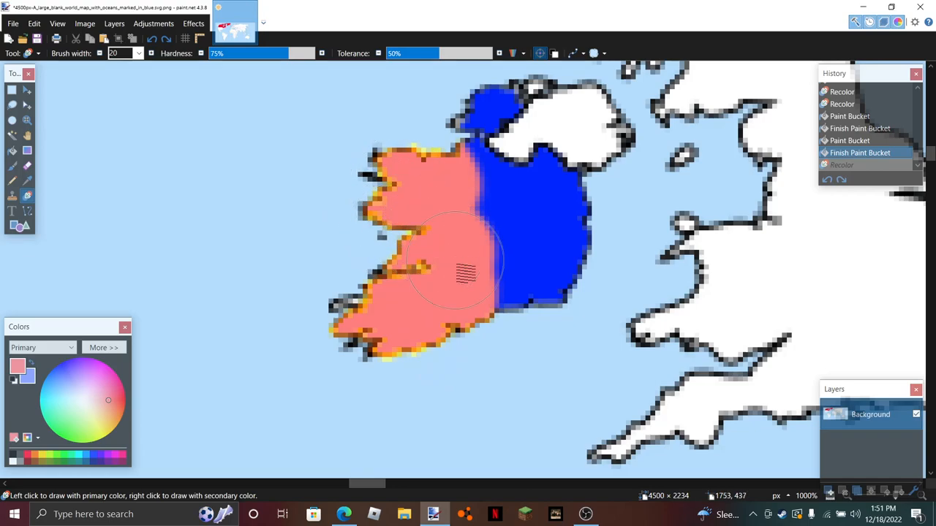
{"action": "left_click_drag", "start_coordinate": [468, 275], "coordinate": [552, 337]}
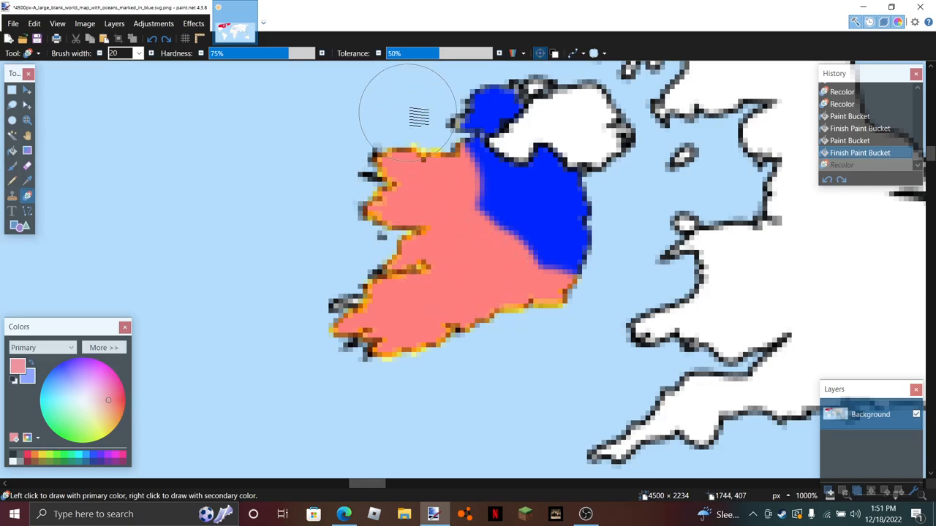
{"action": "left_click", "coordinate": [577, 135]}
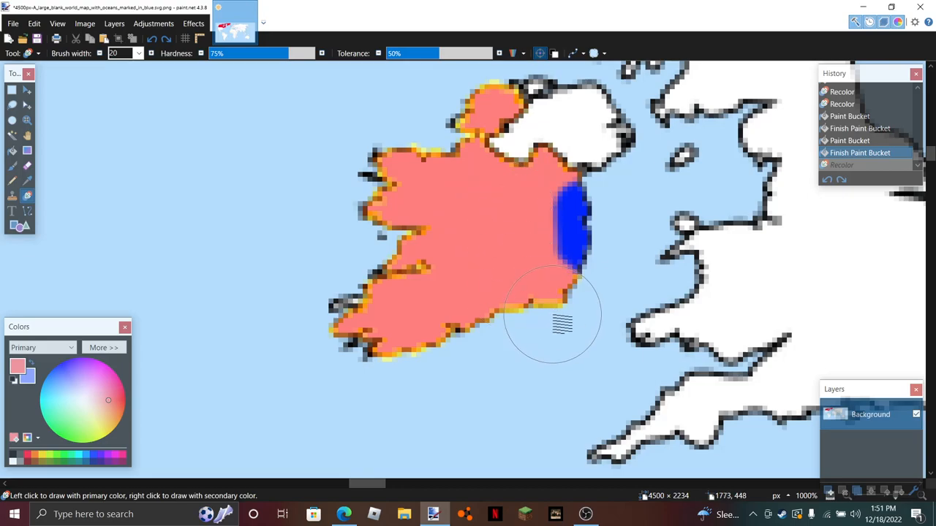
{"action": "mouse_move", "coordinate": [558, 336]}
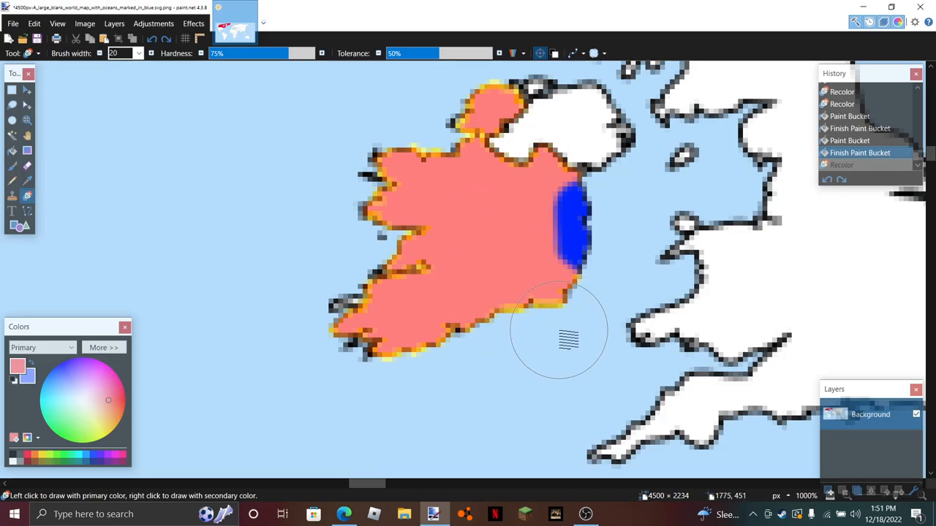
{"action": "left_click", "coordinate": [570, 219]}
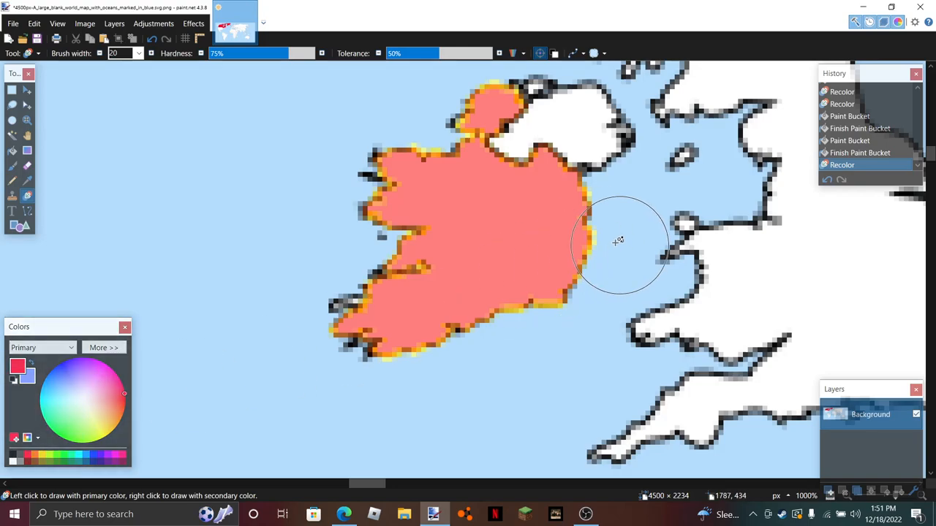
{"action": "left_click", "coordinate": [480, 270]}
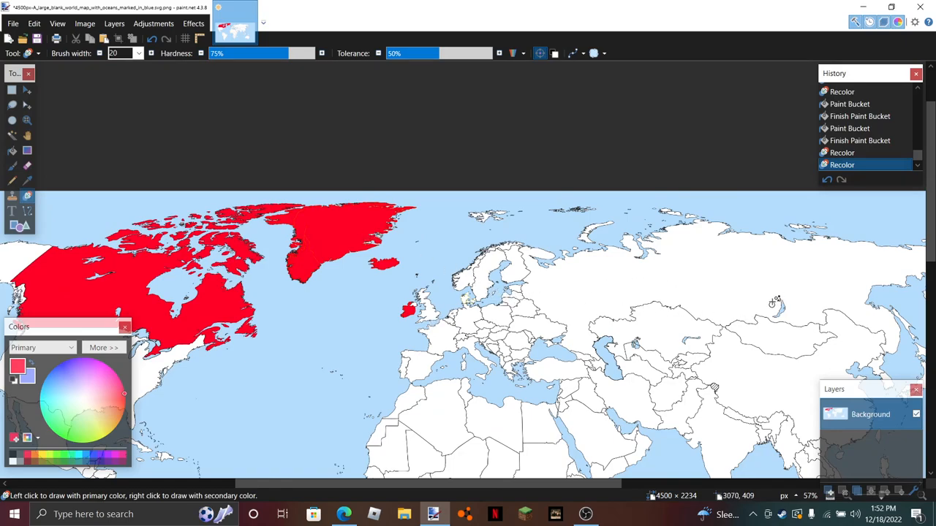
{"action": "mouse_move", "coordinate": [629, 305]}
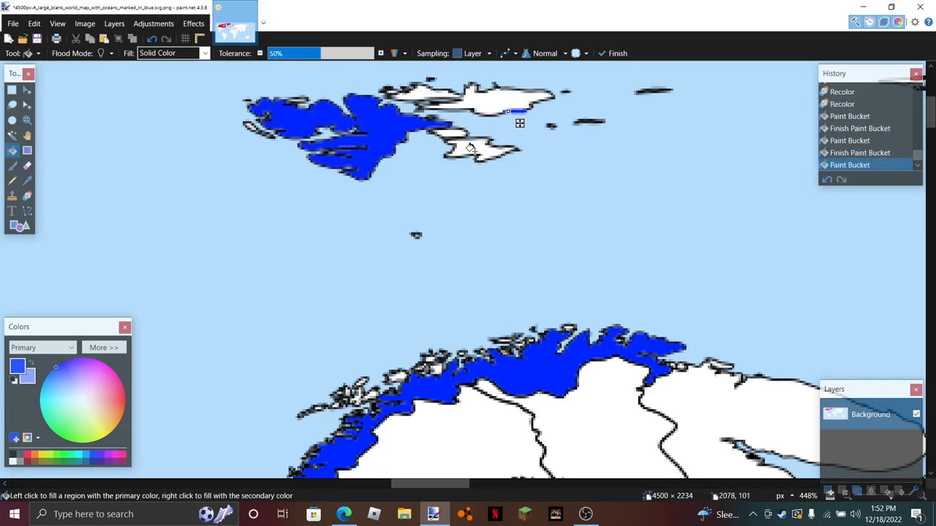
Fill the last Svalbard island blue, then recolour southern Norway's coast red
{"action": "left_click", "coordinate": [421, 90]}
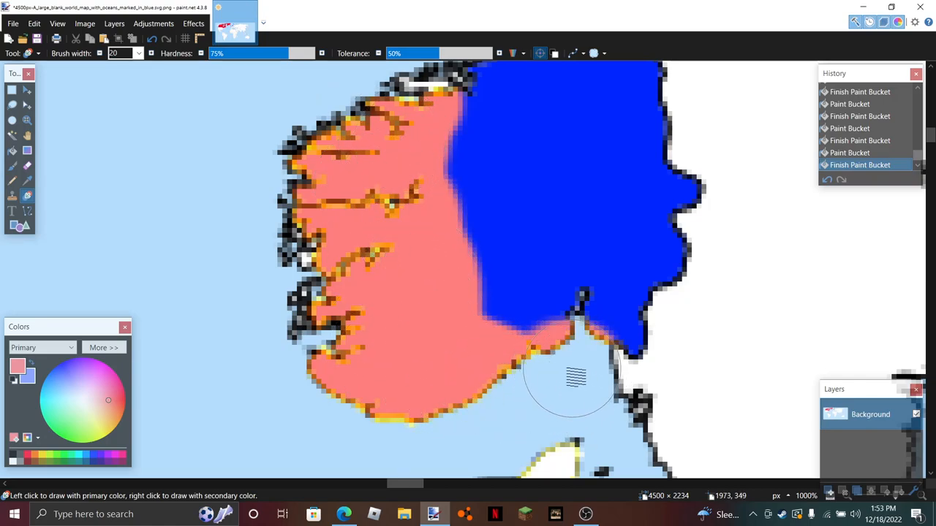
{"action": "left_click", "coordinate": [643, 322]}
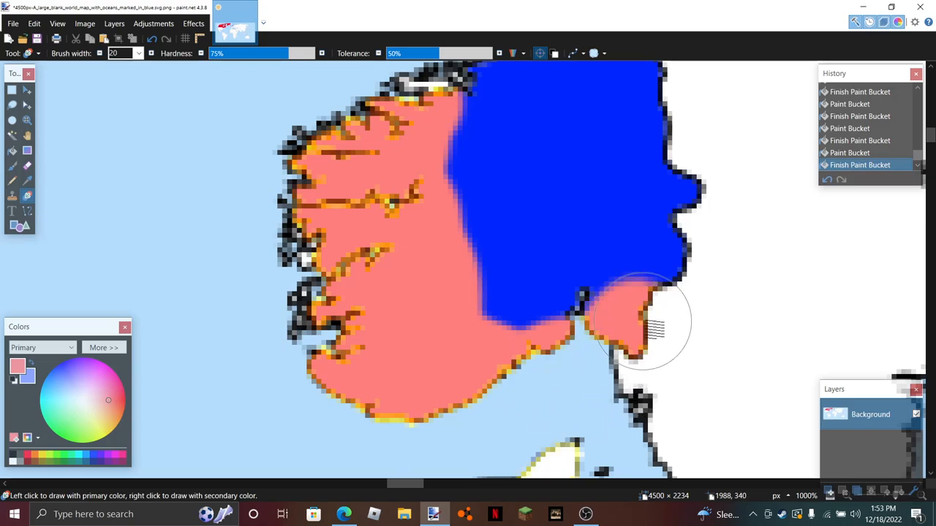
{"action": "left_click", "coordinate": [490, 340]}
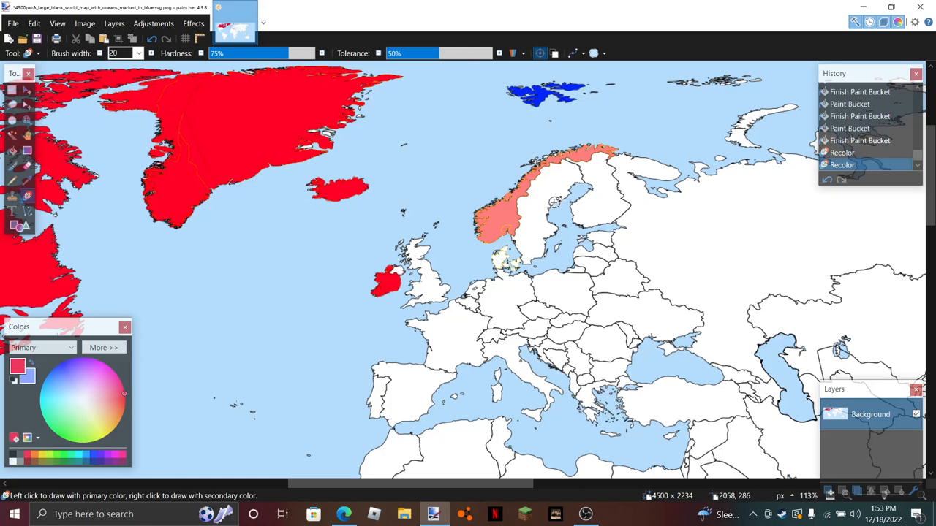
Recolour southern and northern Norway to full red with the Recolor tool
{"action": "left_click", "coordinate": [497, 212]}
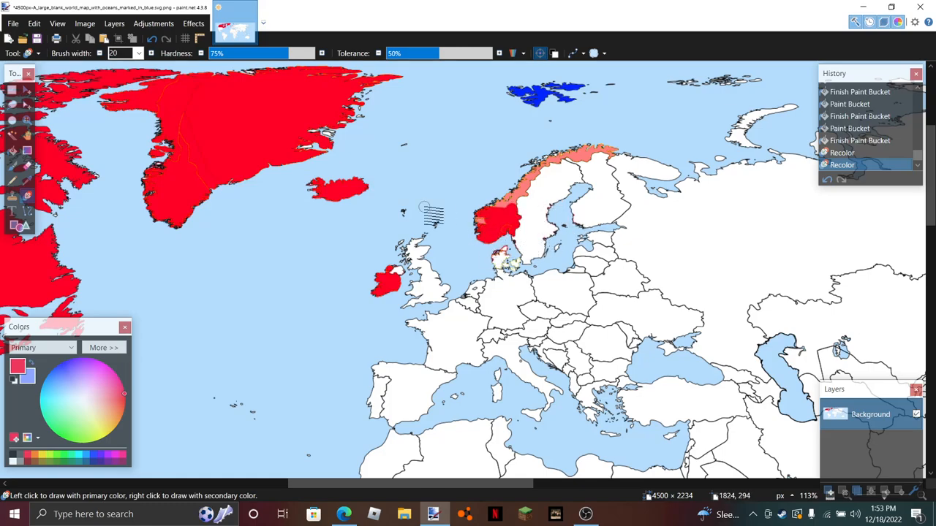
{"action": "left_click", "coordinate": [592, 153]}
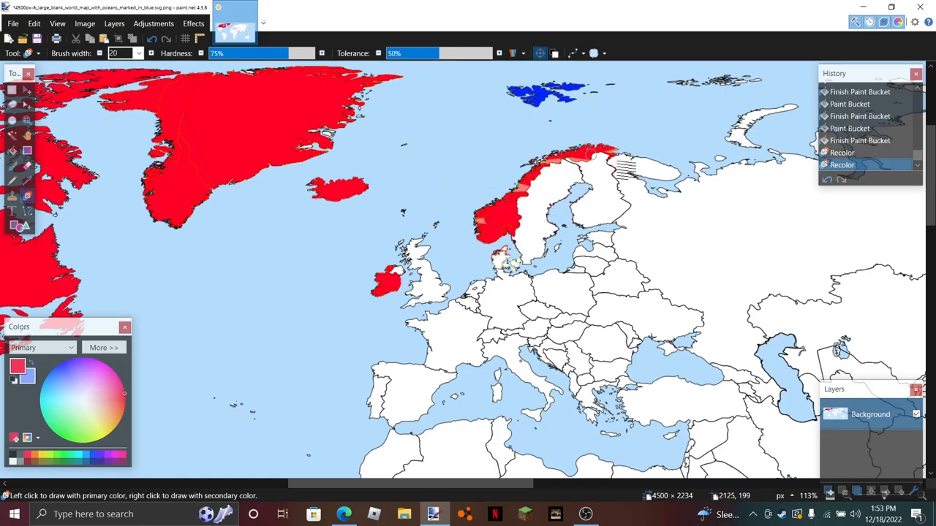
{"action": "left_click", "coordinate": [498, 216]}
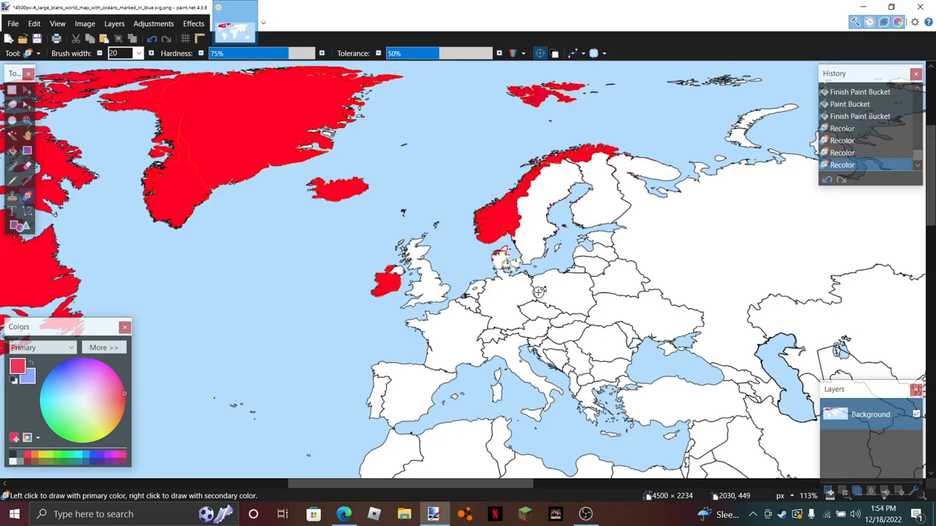
{"action": "mouse_move", "coordinate": [350, 266]}
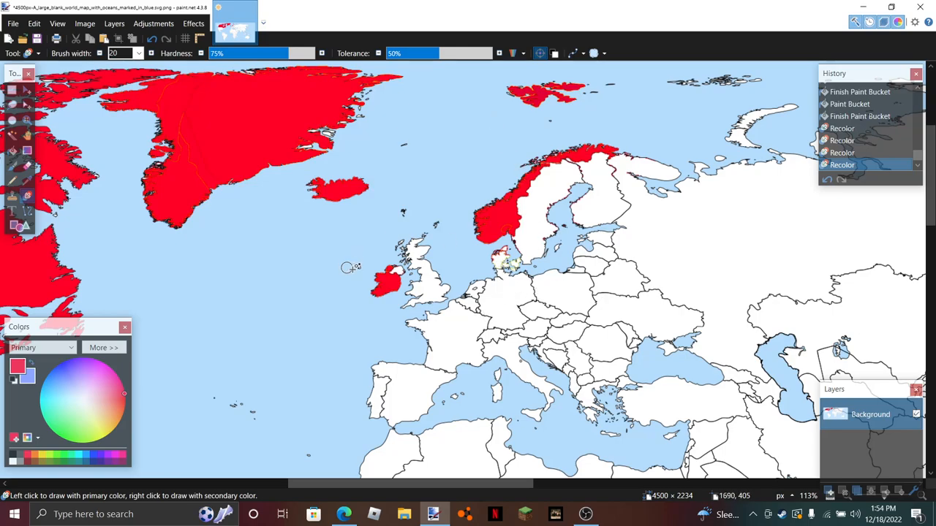
{"action": "mouse_move", "coordinate": [400, 413]}
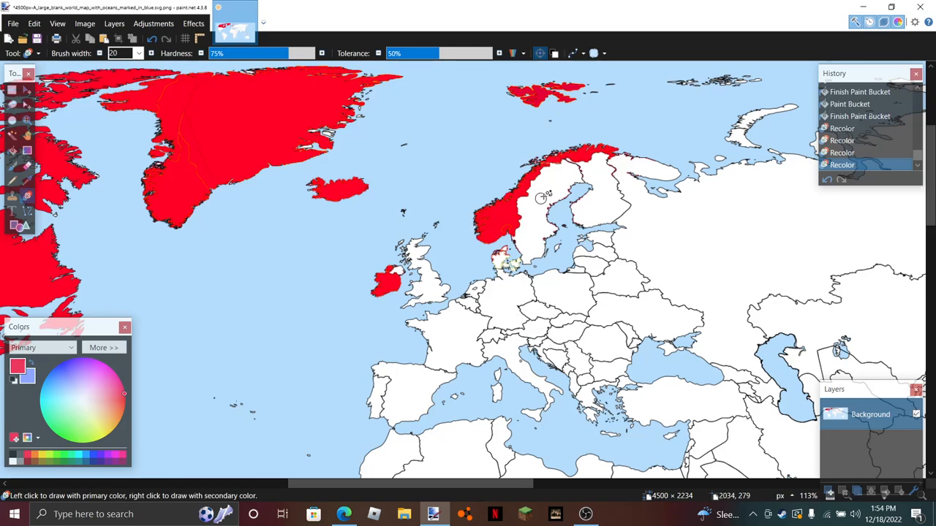
{"action": "mouse_move", "coordinate": [392, 404]}
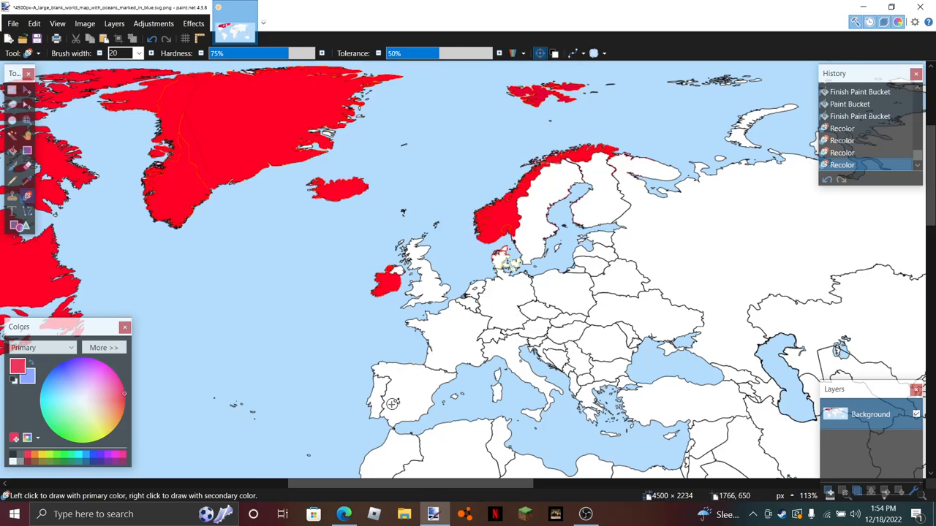
{"action": "mouse_move", "coordinate": [467, 286]}
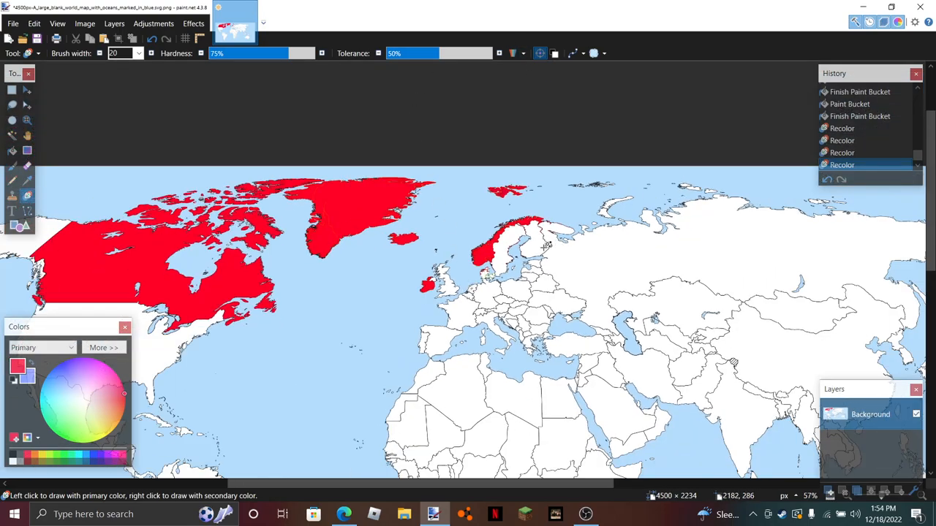
{"action": "mouse_move", "coordinate": [494, 277]}
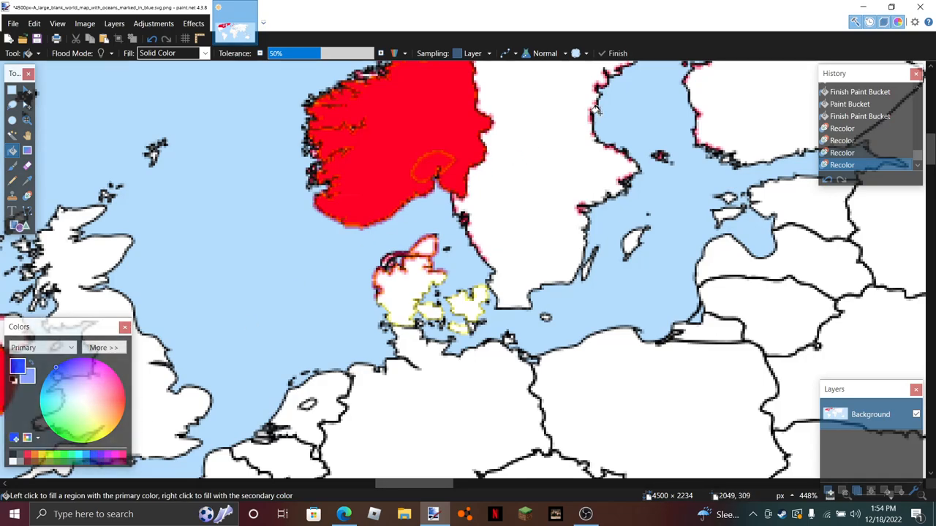
Fill Sweden blue with the Paint Bucket, leaving a light-red western strip
{"action": "left_click", "coordinate": [568, 119]}
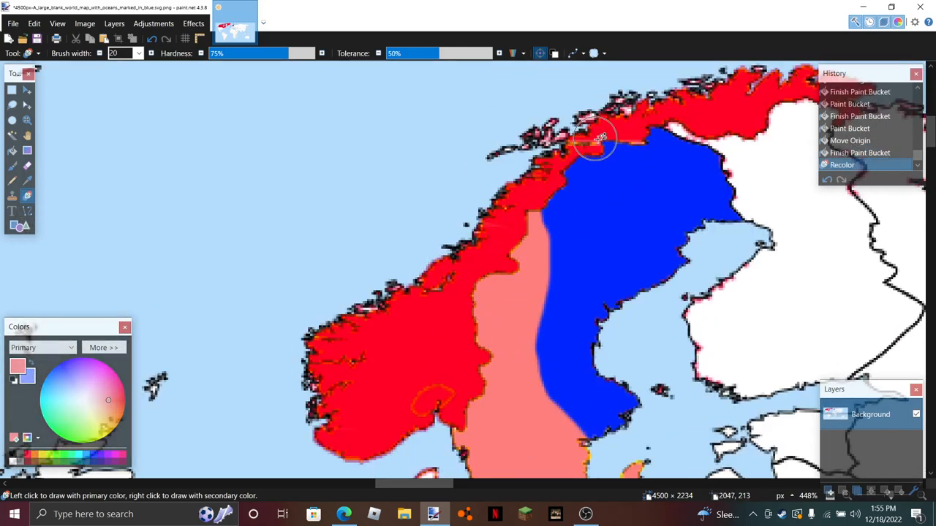
Recolour northern Norway's coast pale blue and the strip's northern tip blue
{"action": "left_click_drag", "start_coordinate": [596, 139], "coordinate": [543, 190]}
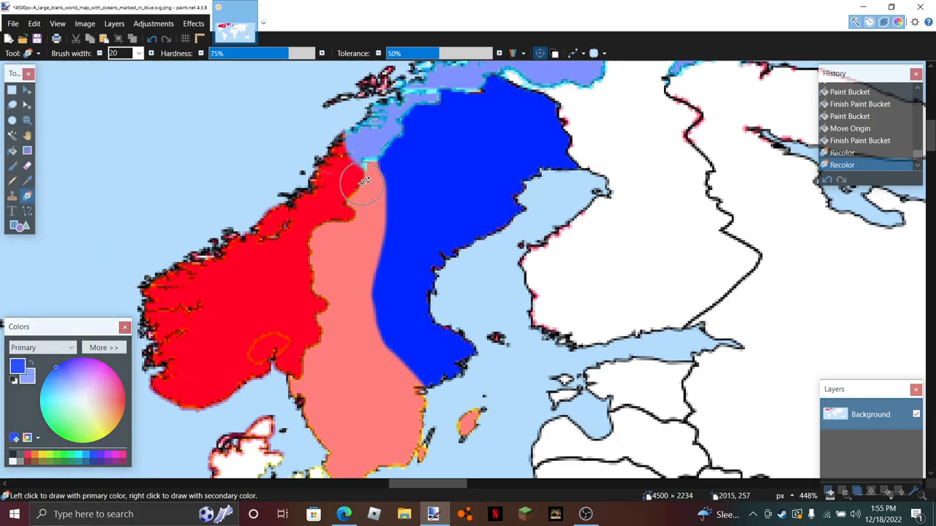
{"action": "left_click", "coordinate": [366, 182]}
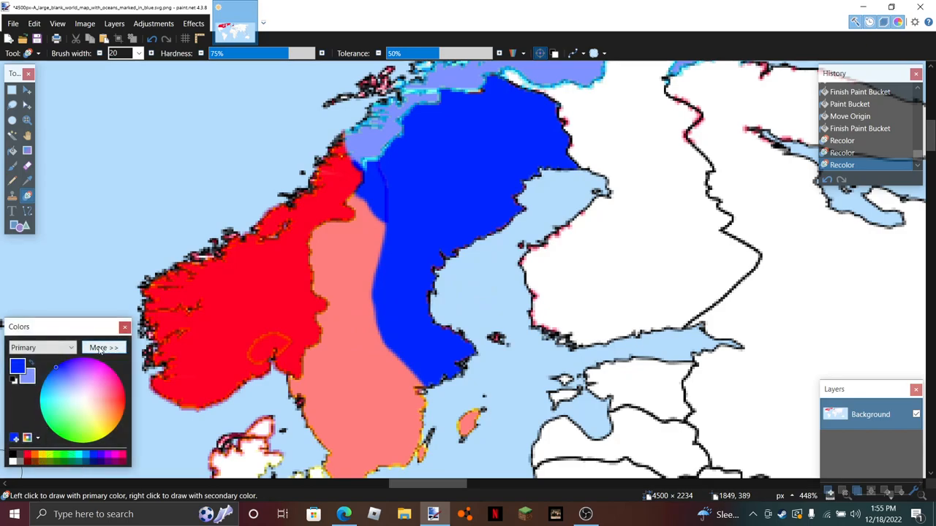
Pick light red and recolour southern Sweden's blue area with it
{"action": "left_click", "coordinate": [104, 348]}
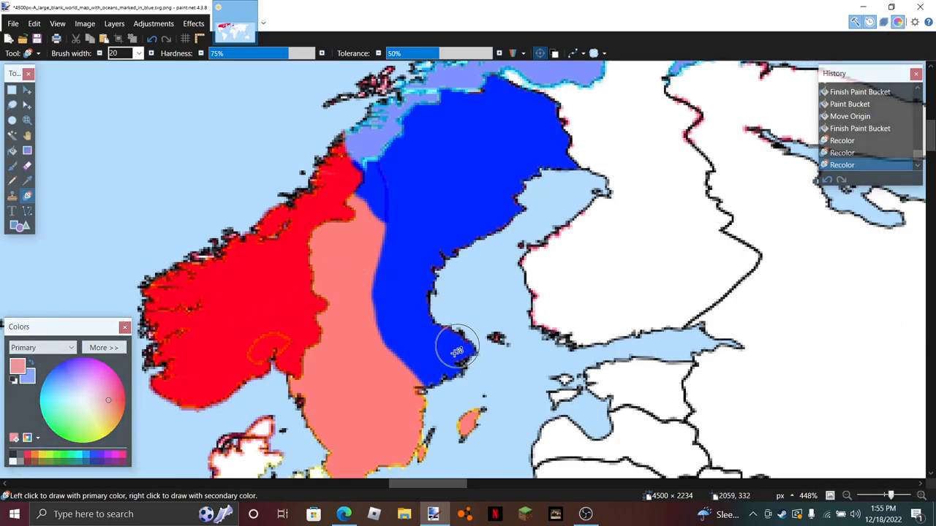
{"action": "left_click_drag", "start_coordinate": [456, 350], "coordinate": [392, 359]}
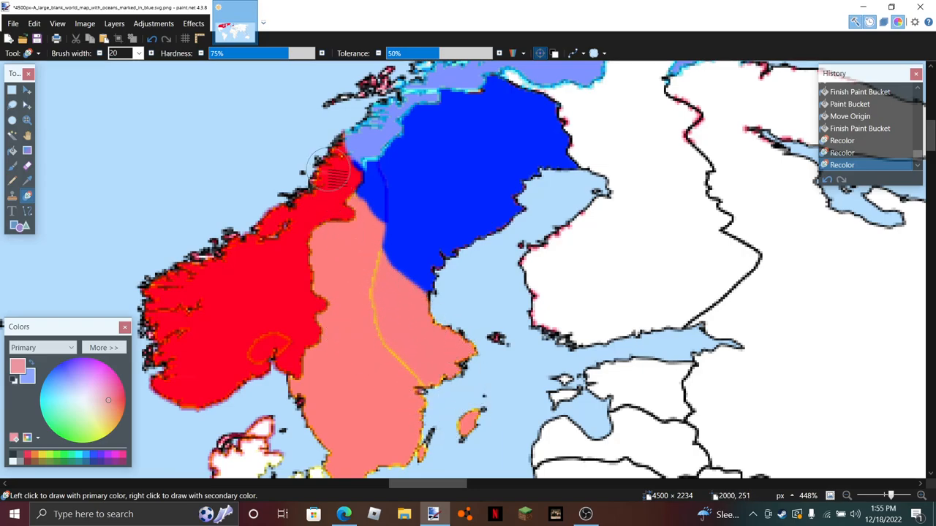
{"action": "left_click", "coordinate": [373, 205]}
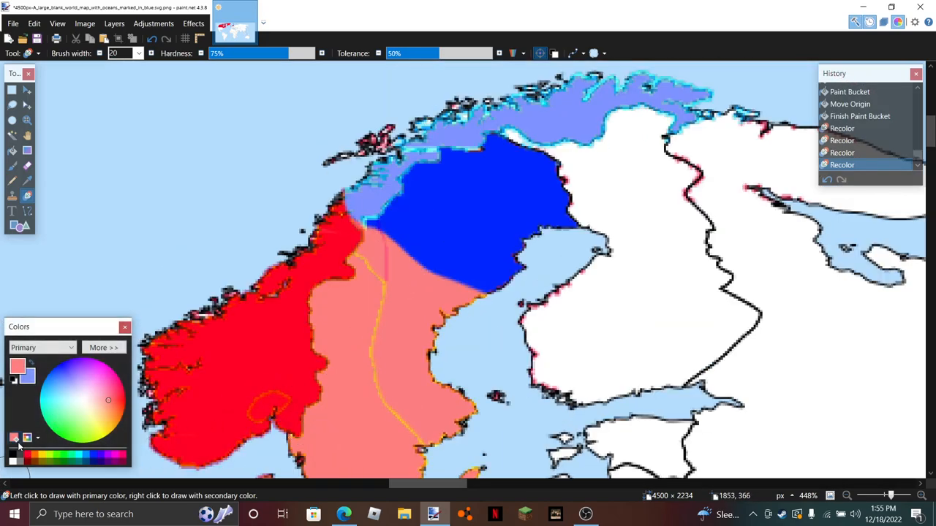
{"action": "left_click_drag", "start_coordinate": [563, 124], "coordinate": [658, 87]}
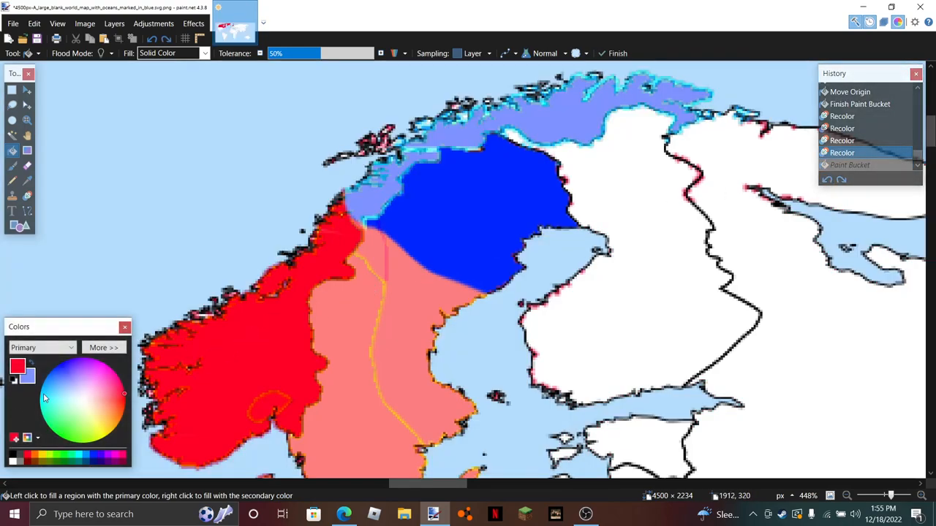
Fill light-red Sweden solid red and set a thin Paintbrush width for outlining
{"action": "left_click", "coordinate": [391, 319]}
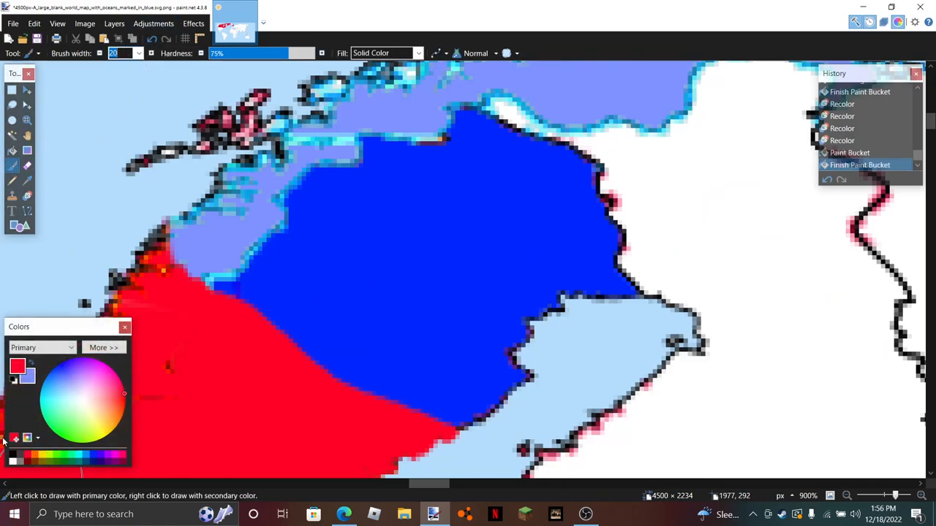
{"action": "left_click", "coordinate": [82, 401]}
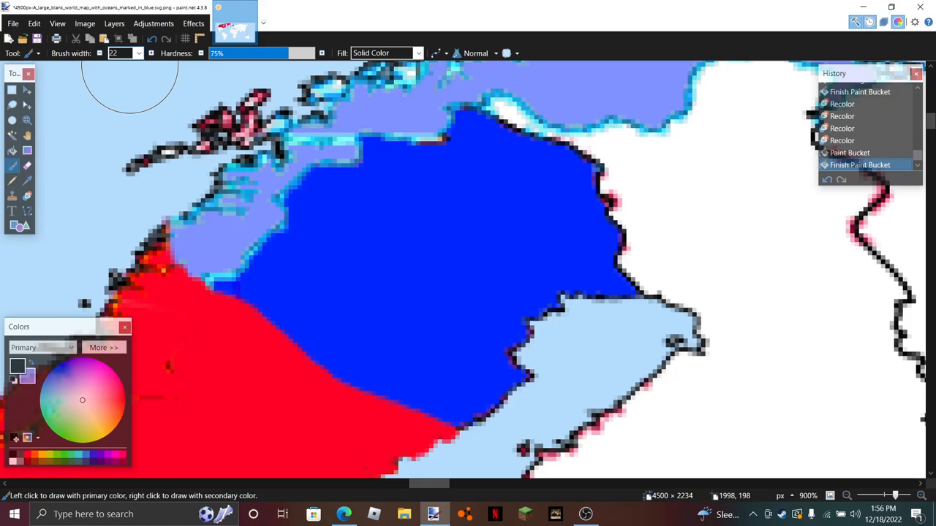
{"action": "type", "text": "1"}
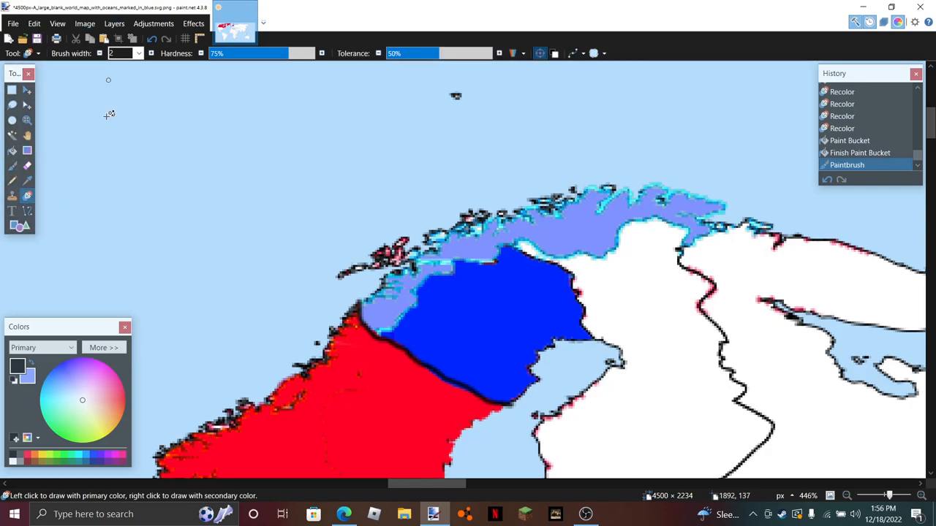
Switch to white and paint over the blue northern region
{"action": "left_click", "coordinate": [120, 52]}
{"action": "type", "text": "2"}
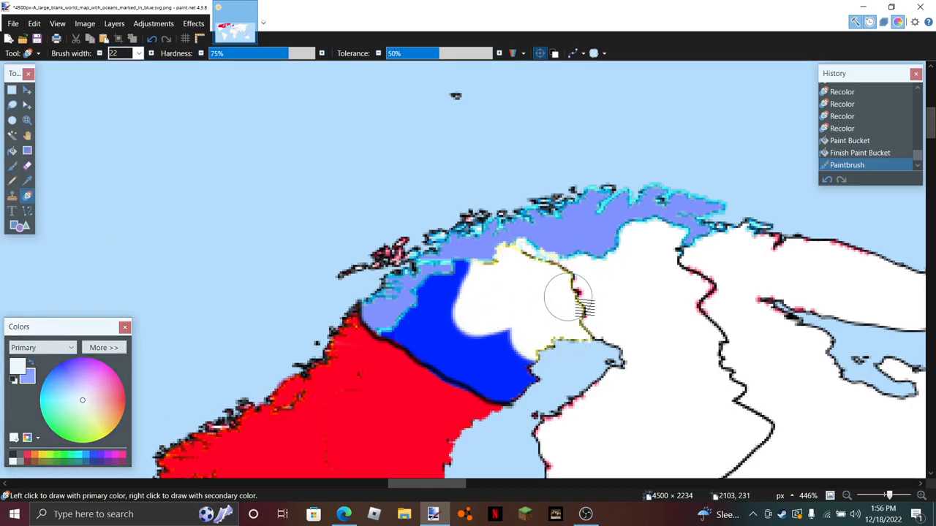
{"action": "left_click", "coordinate": [500, 249]}
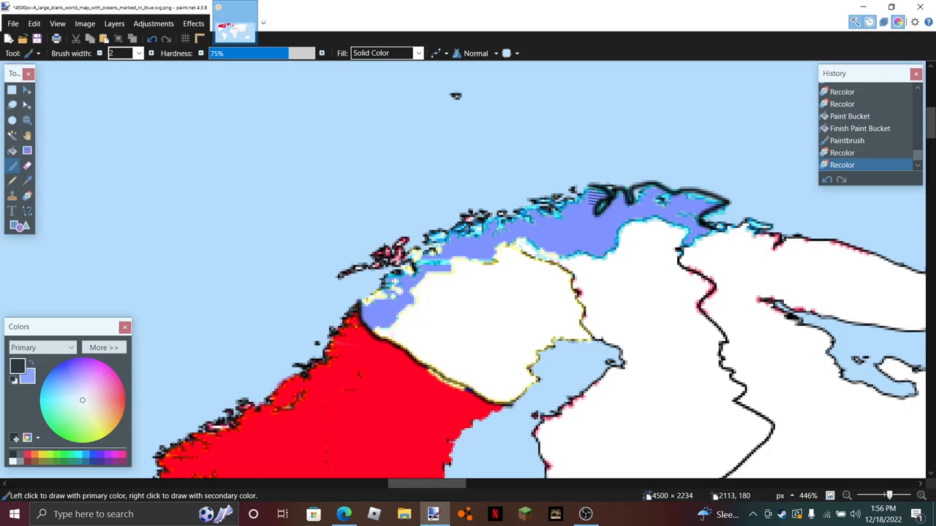
Trace a black outline along the northern coast and fill the area solid white
{"action": "left_click", "coordinate": [570, 212]}
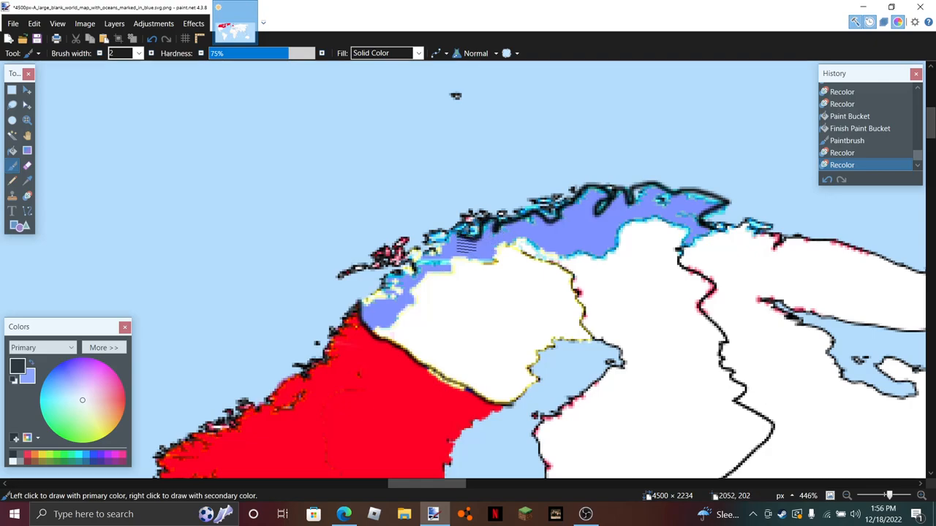
{"action": "left_click", "coordinate": [453, 248]}
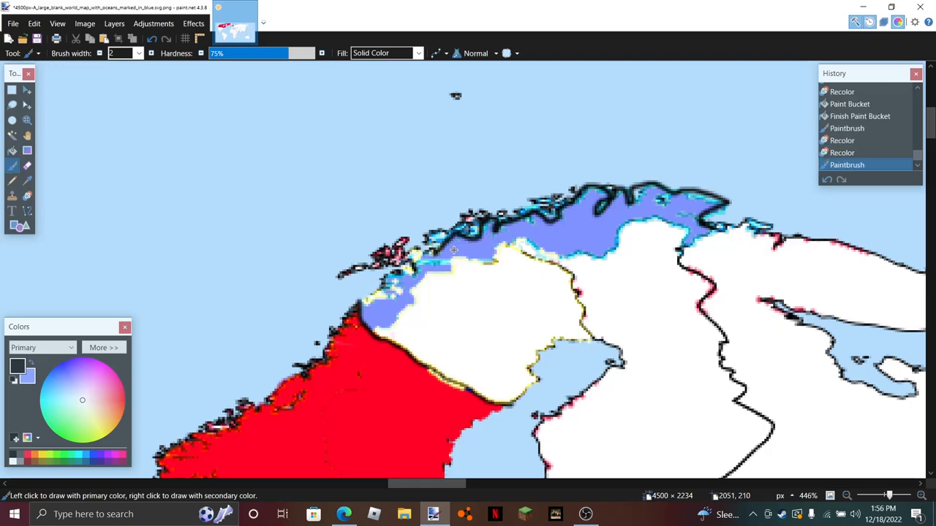
{"action": "left_click_drag", "start_coordinate": [454, 252], "coordinate": [394, 284]}
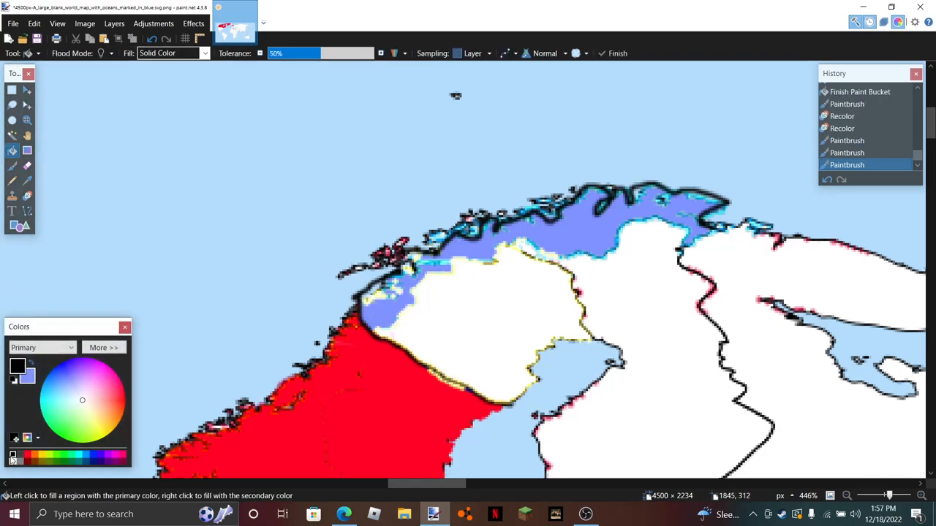
{"action": "left_click", "coordinate": [605, 220]}
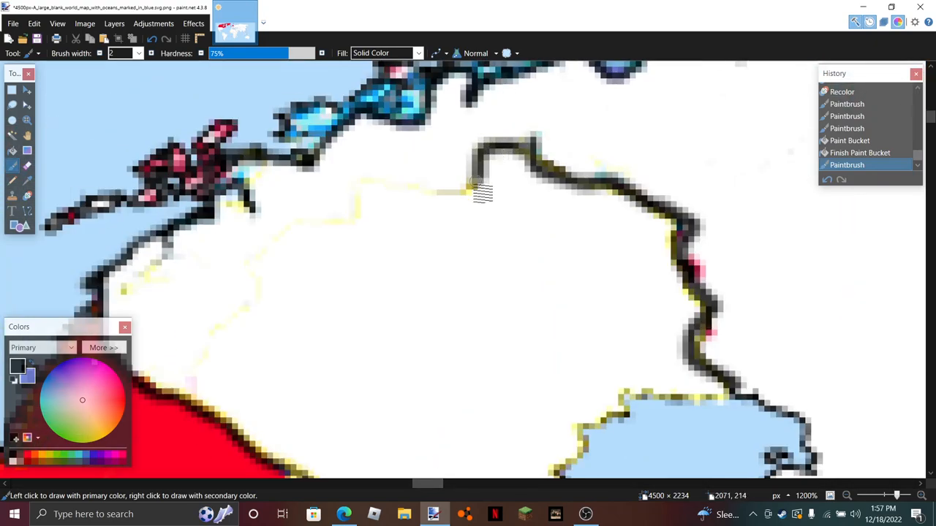
Draw a black border line across the white northern region toward the eastern coast
{"action": "left_click_drag", "start_coordinate": [475, 190], "coordinate": [251, 307]}
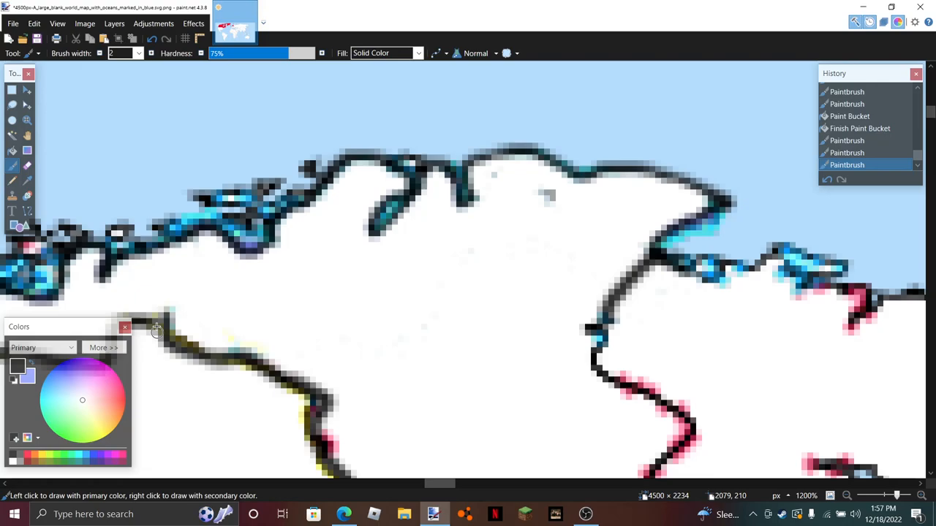
{"action": "left_click_drag", "start_coordinate": [153, 329], "coordinate": [387, 344]}
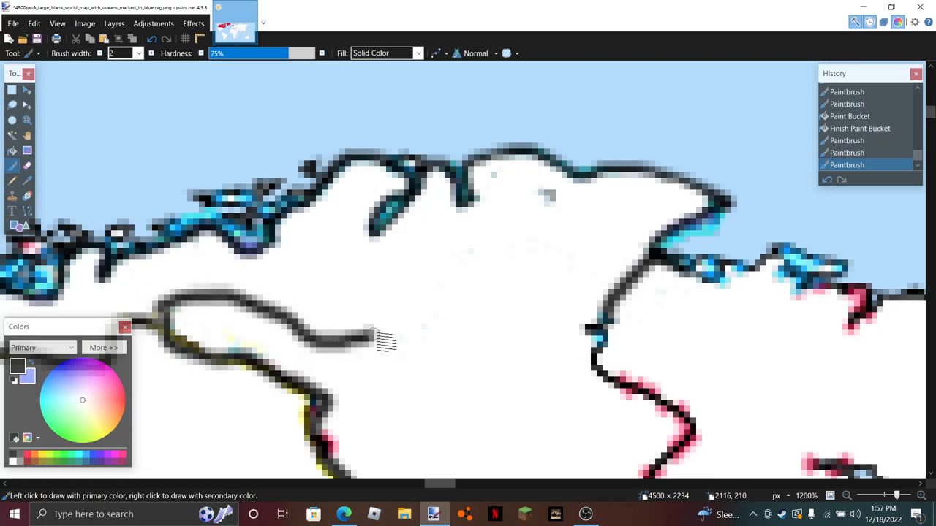
{"action": "left_click_drag", "start_coordinate": [383, 342], "coordinate": [622, 295]}
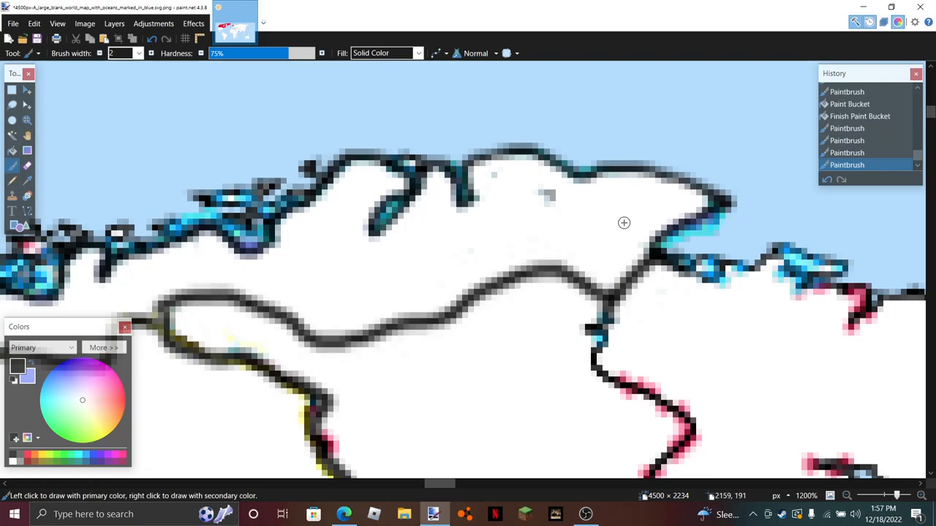
{"action": "scroll", "scroll_direction": "down", "scroll_amount": 3}
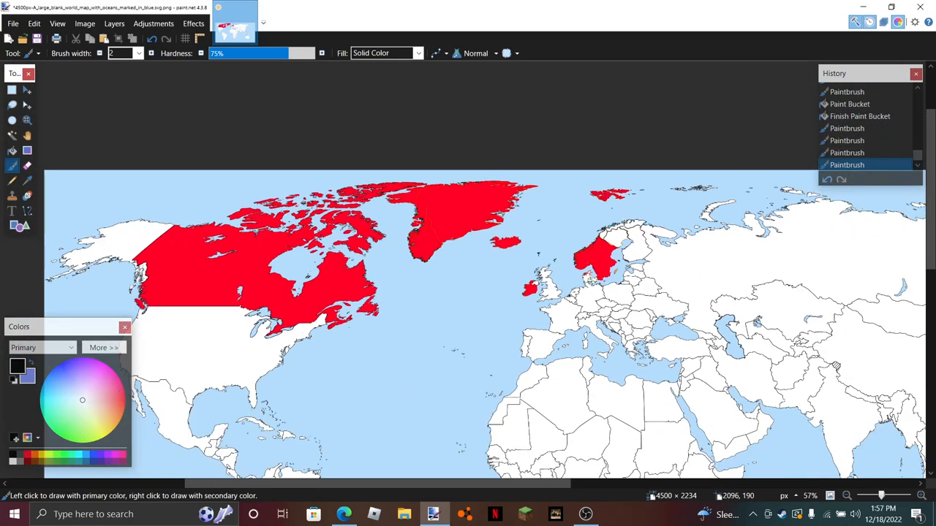
{"action": "mouse_move", "coordinate": [336, 245]}
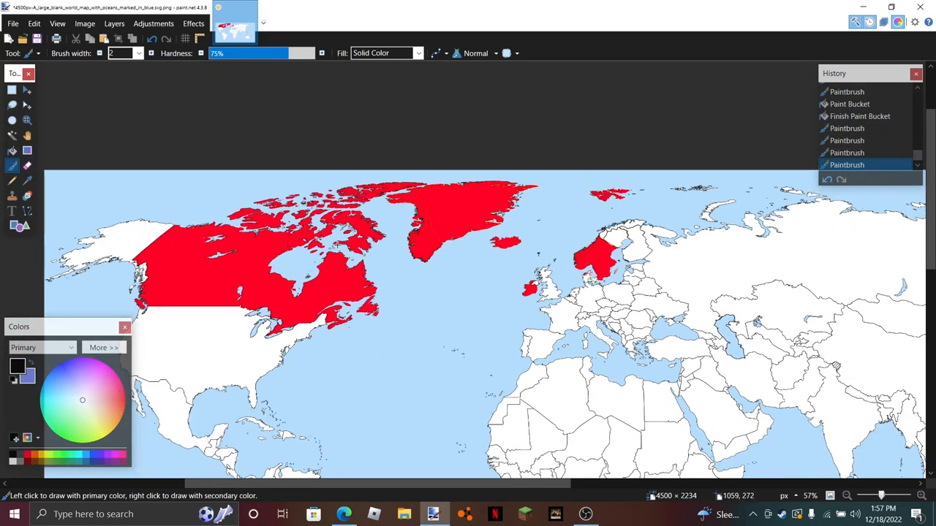
{"action": "mouse_move", "coordinate": [559, 277]}
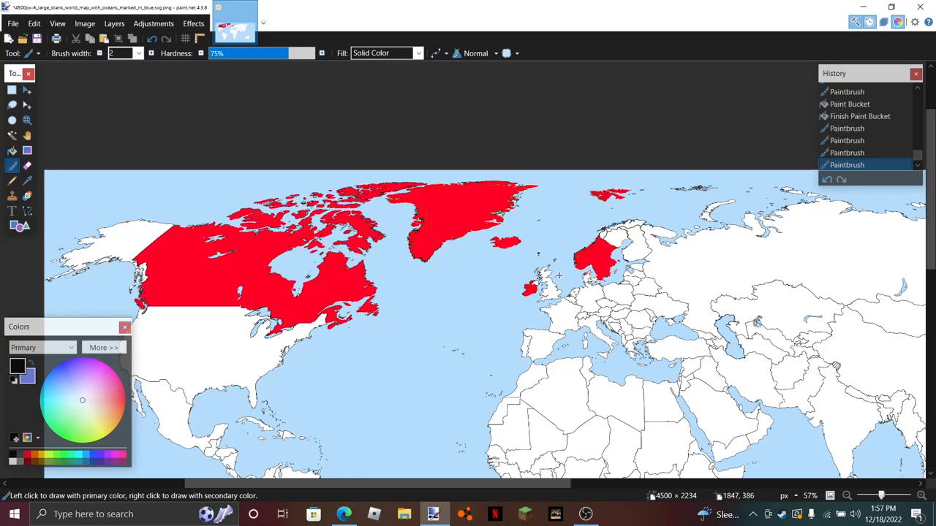
{"action": "mouse_move", "coordinate": [579, 275]}
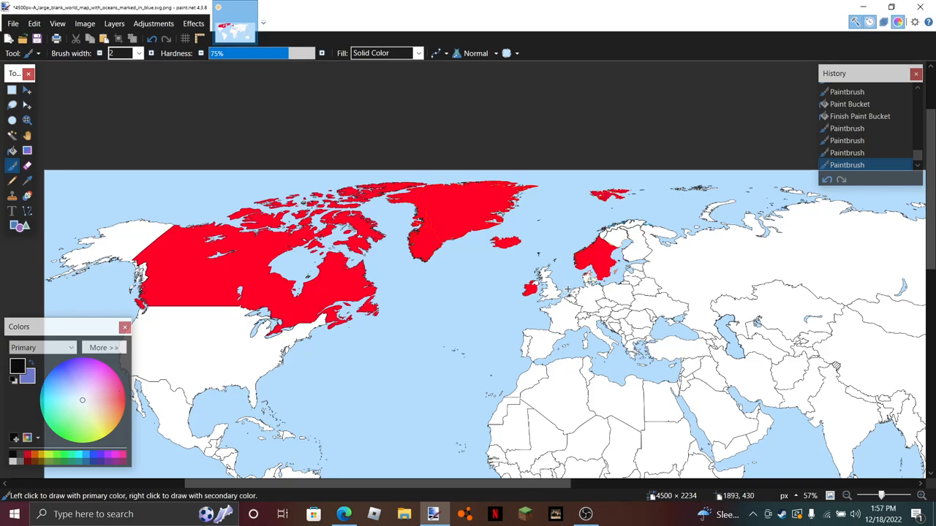
{"action": "mouse_move", "coordinate": [553, 226]}
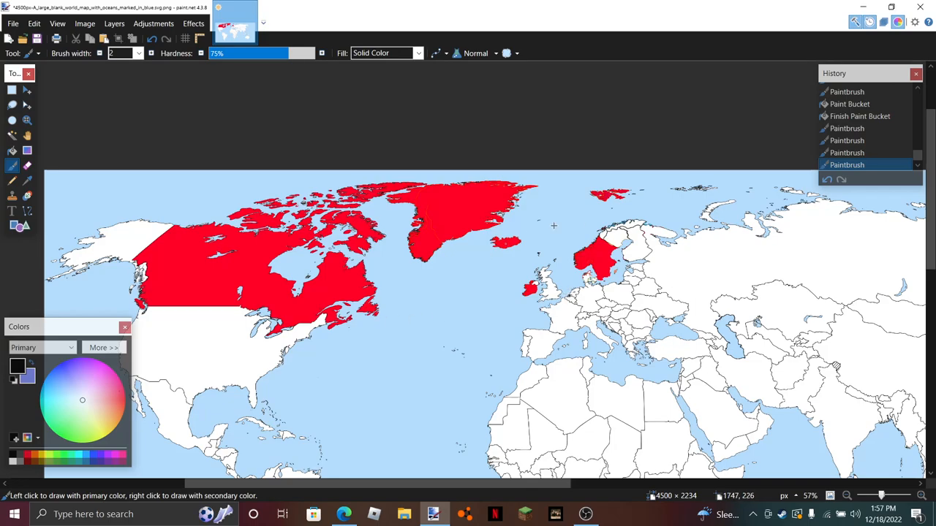
{"action": "mouse_move", "coordinate": [533, 317]}
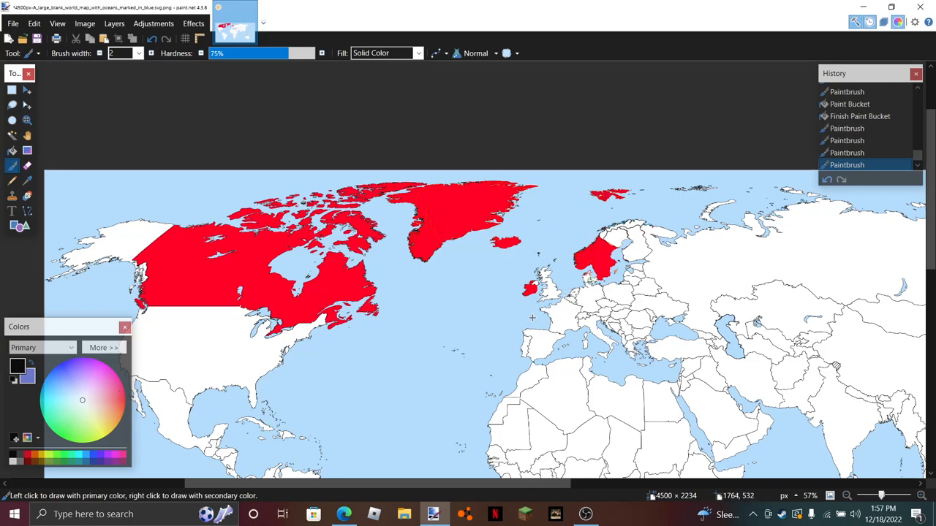
{"action": "mouse_move", "coordinate": [621, 323]}
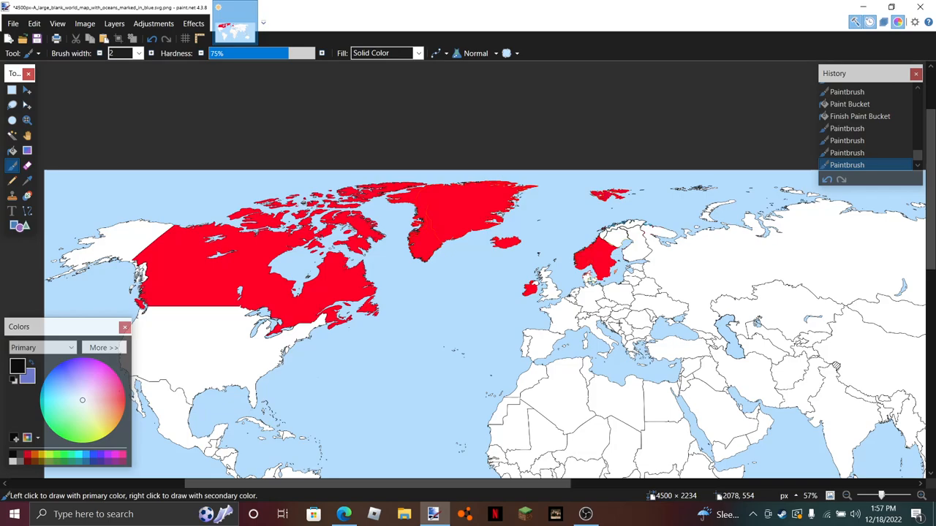
{"action": "mouse_move", "coordinate": [526, 238]}
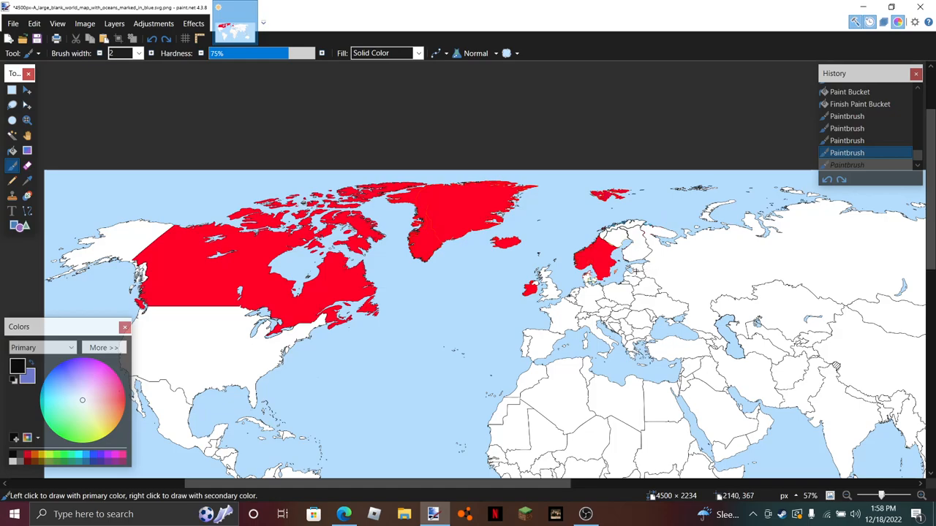
{"action": "mouse_move", "coordinate": [801, 304]}
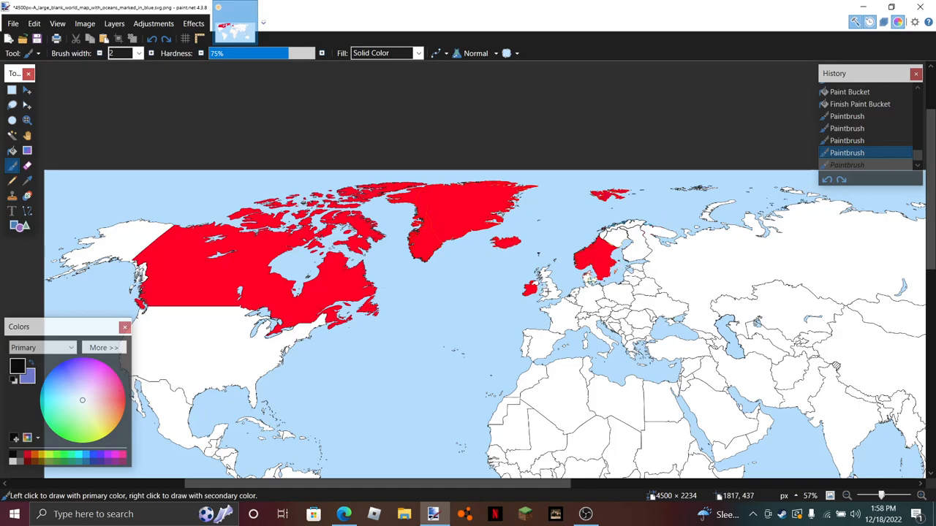
{"action": "mouse_move", "coordinate": [547, 292]}
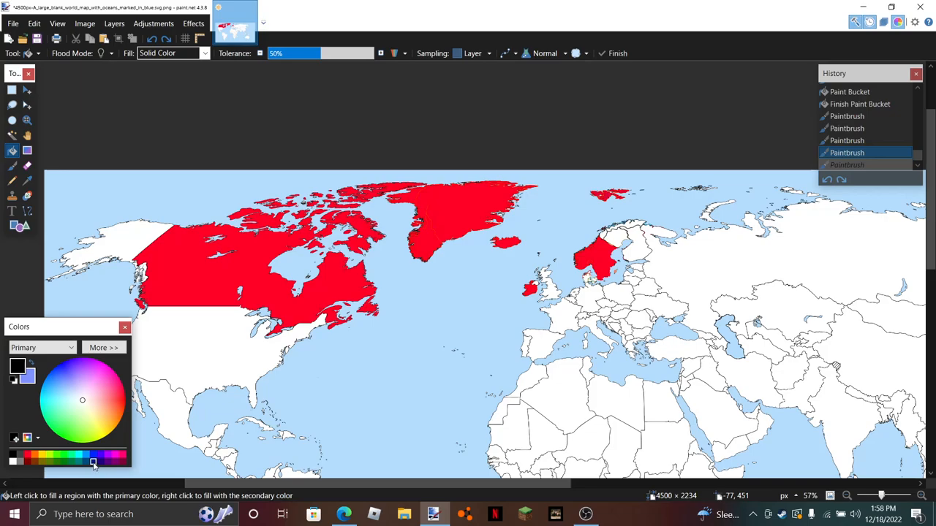
Choose blue and fill the United States with the Paint Bucket
{"action": "left_click", "coordinate": [94, 456]}
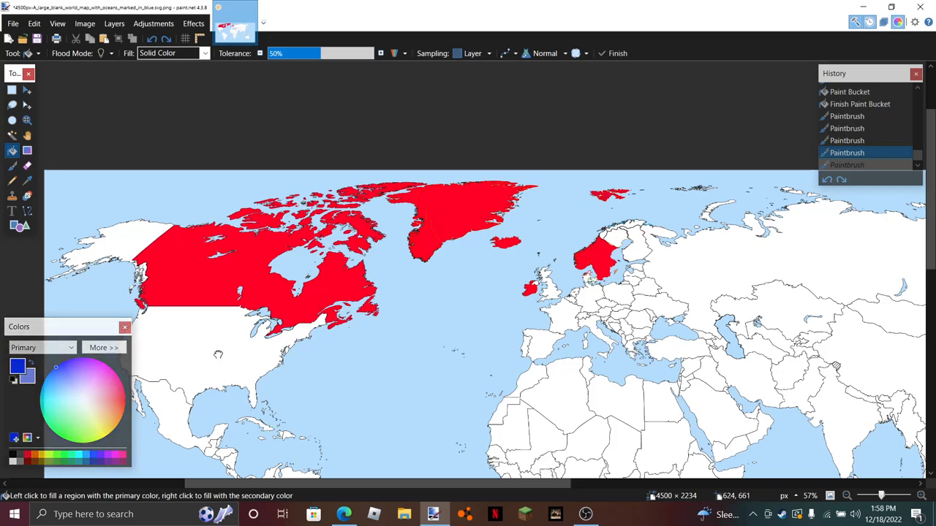
{"action": "left_click", "coordinate": [205, 365]}
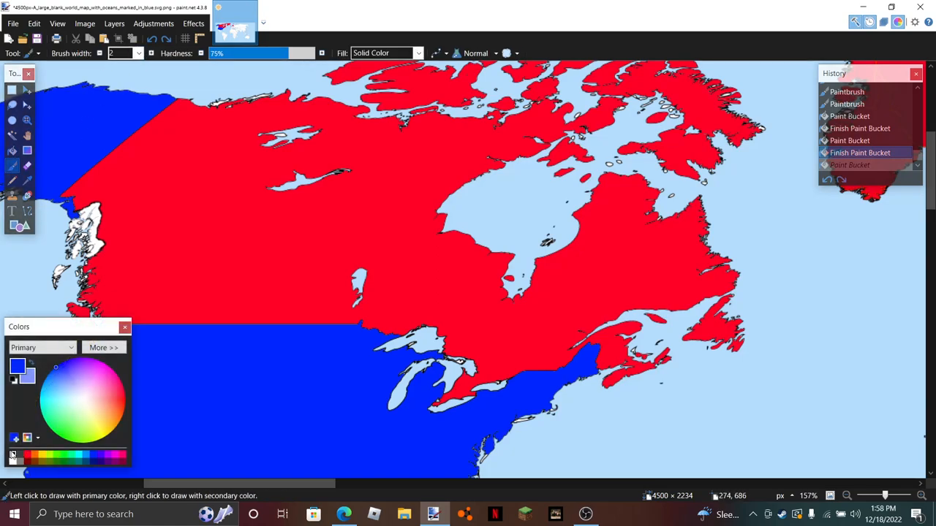
{"action": "left_click", "coordinate": [82, 400]}
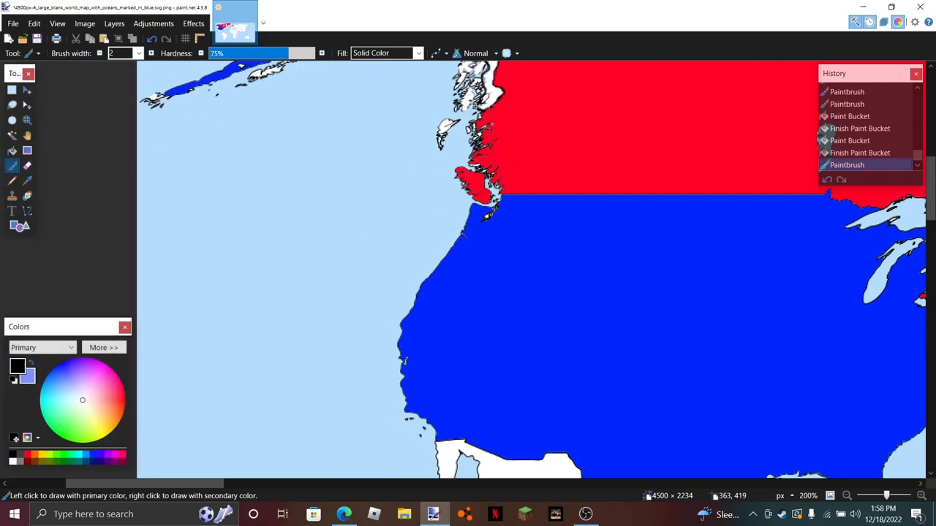
Switch to whole-region fill and fill Alaska blue
{"action": "left_click", "coordinate": [12, 150]}
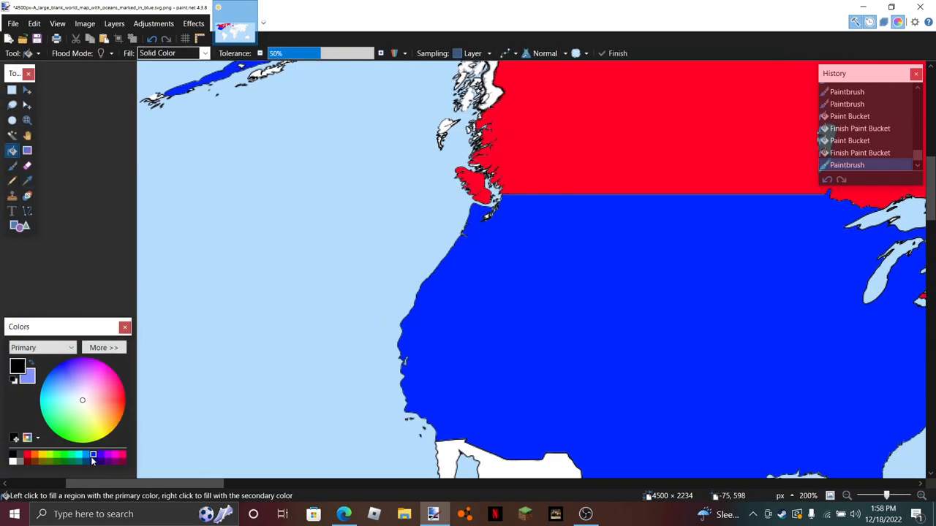
{"action": "left_click", "coordinate": [94, 455]}
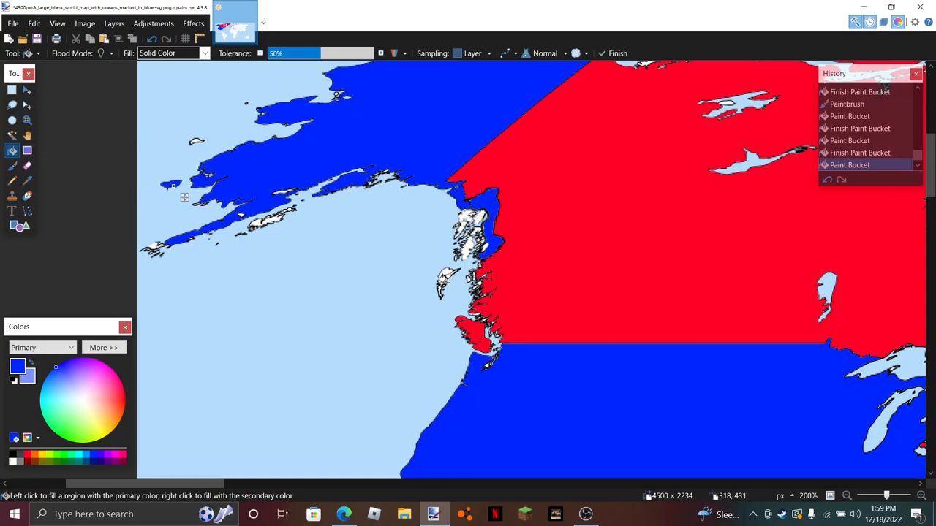
{"action": "left_click", "coordinate": [446, 276]}
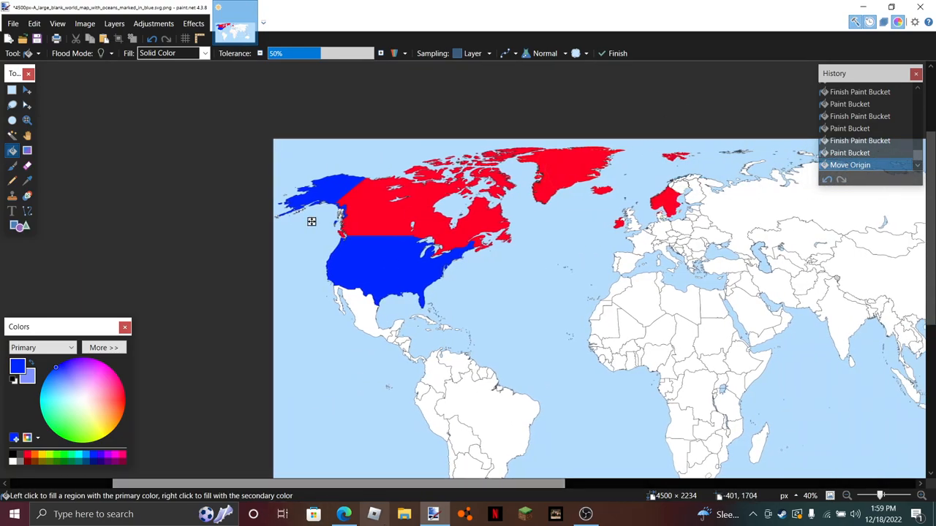
{"action": "mouse_move", "coordinate": [827, 203]}
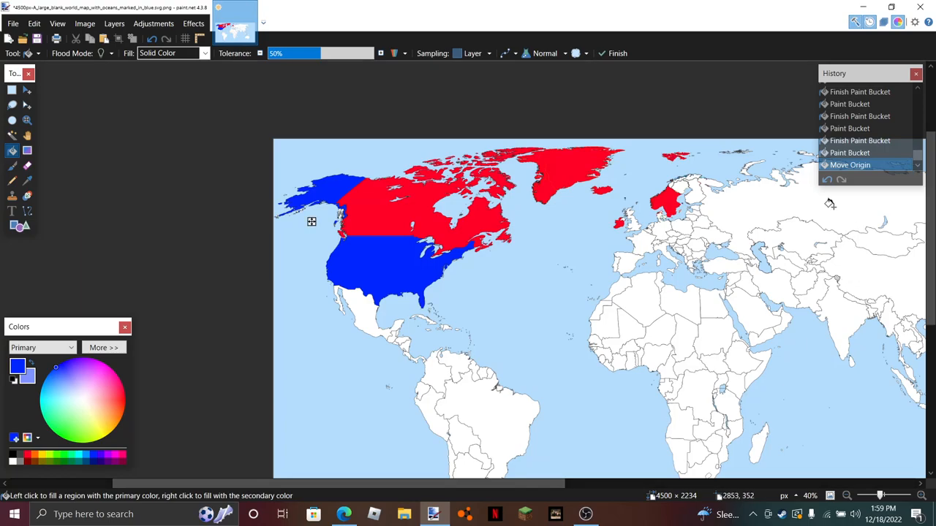
{"action": "mouse_move", "coordinate": [269, 193]}
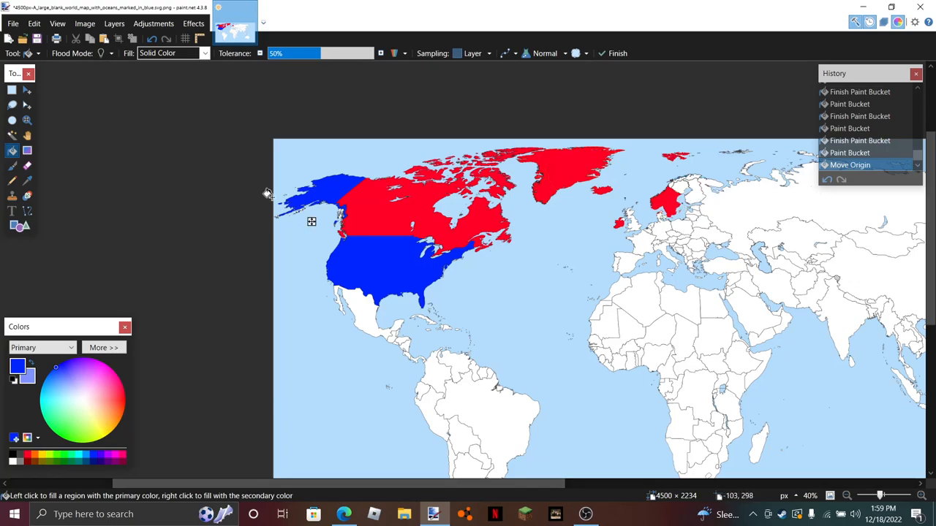
{"action": "mouse_move", "coordinate": [266, 234]}
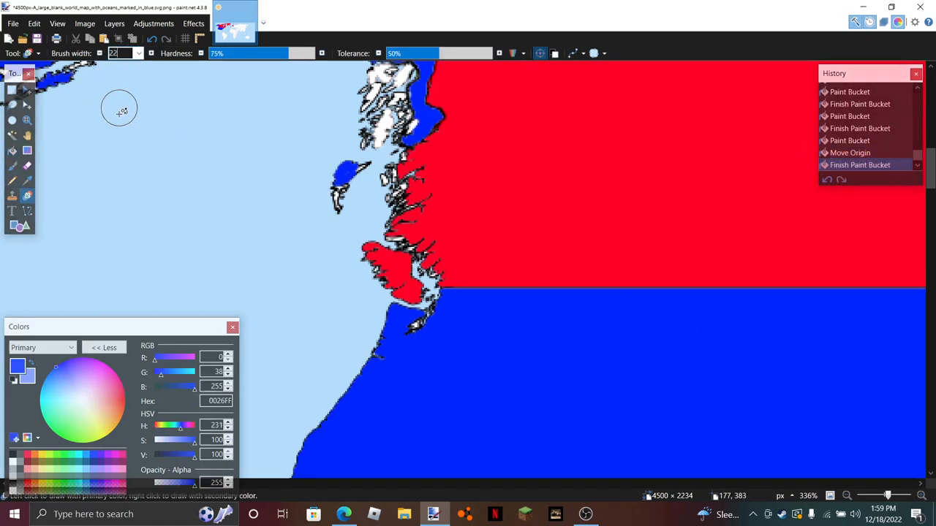
Set light red FF7F7F and recolour Alaska, including the peninsula, from blue
{"action": "left_click", "coordinate": [108, 401]}
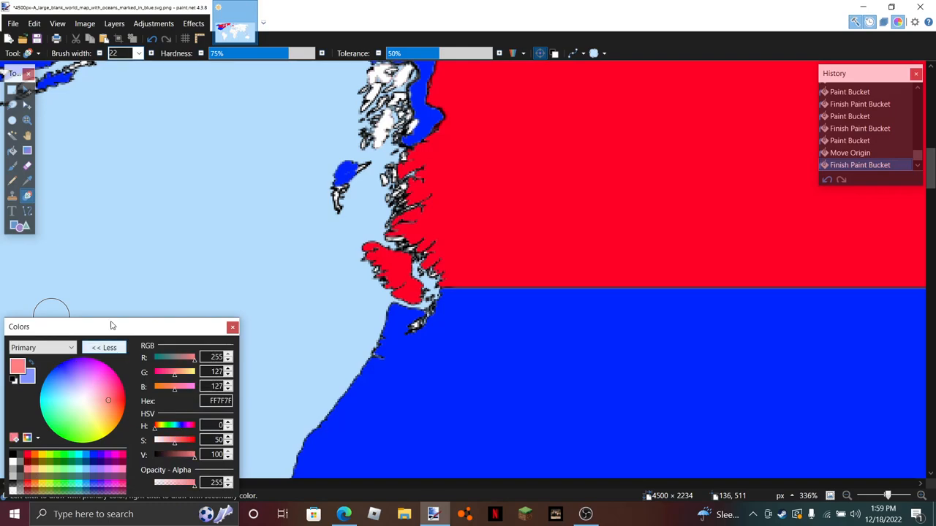
{"action": "left_click", "coordinate": [104, 348]}
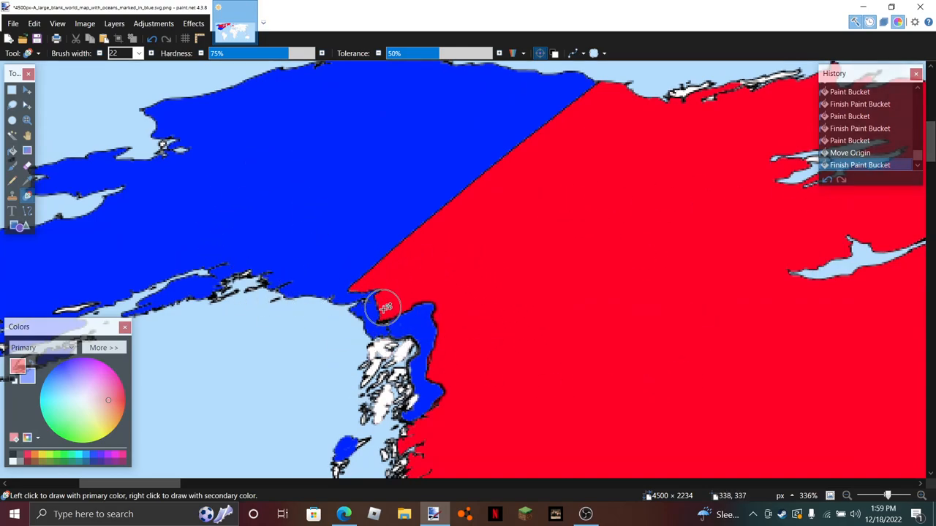
{"action": "left_click", "coordinate": [424, 387]}
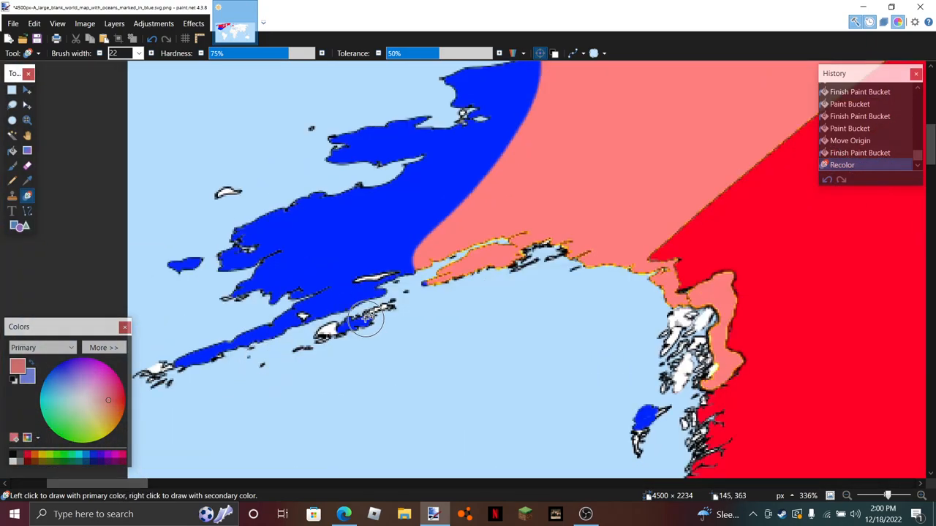
{"action": "left_click", "coordinate": [366, 321]}
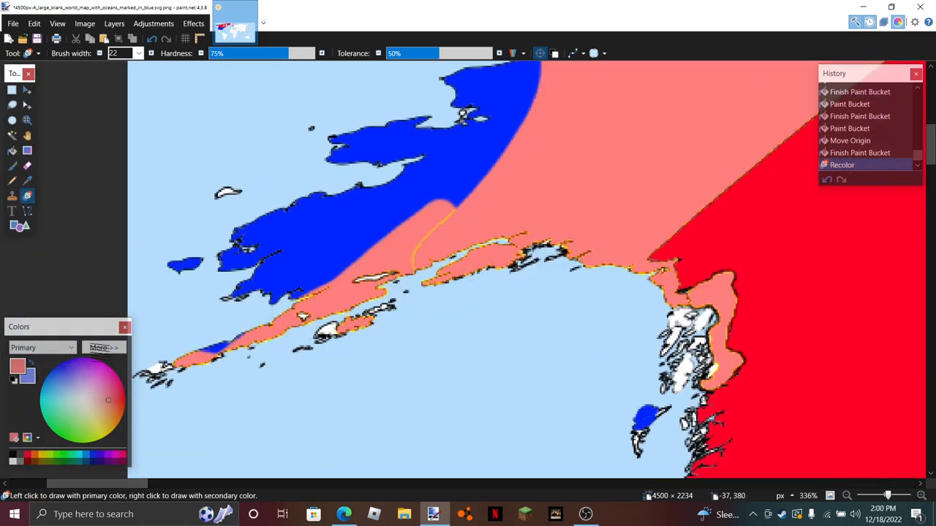
{"action": "left_click", "coordinate": [256, 263]}
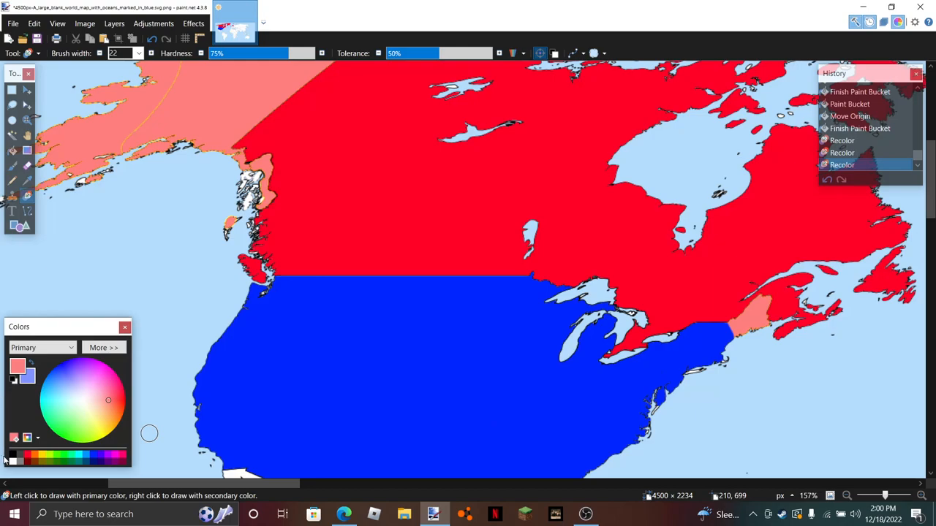
Recolour the Maine border area light red
{"action": "left_click", "coordinate": [251, 277]}
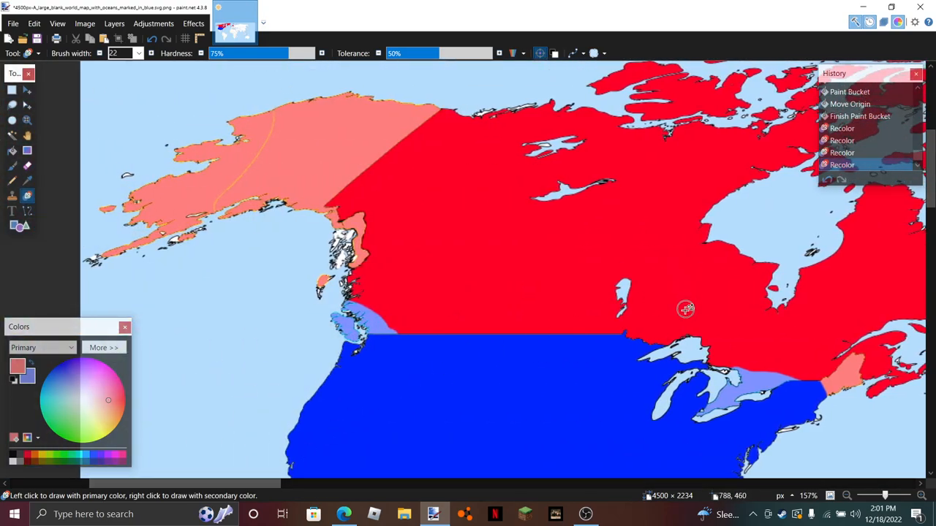
{"action": "mouse_move", "coordinate": [149, 394]}
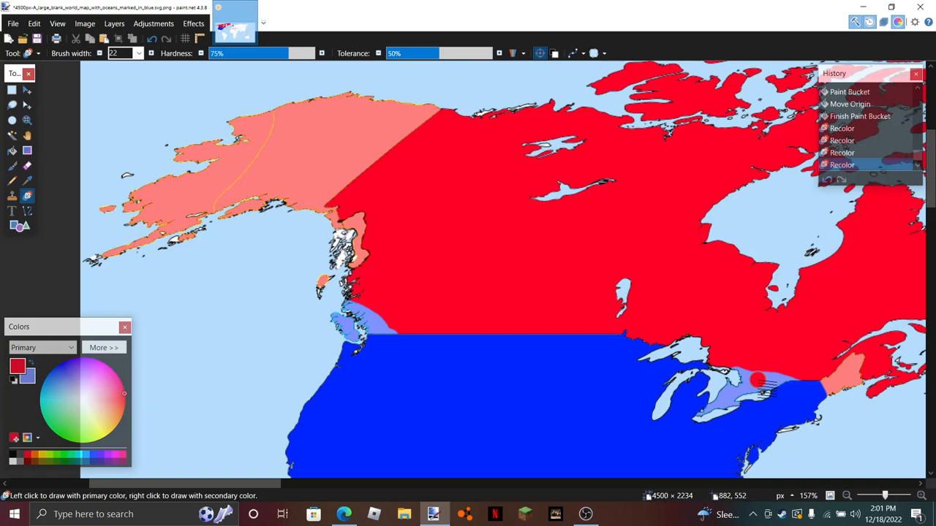
Restore red on southern Ontario and pick light red FF7F7F again
{"action": "left_click", "coordinate": [746, 373]}
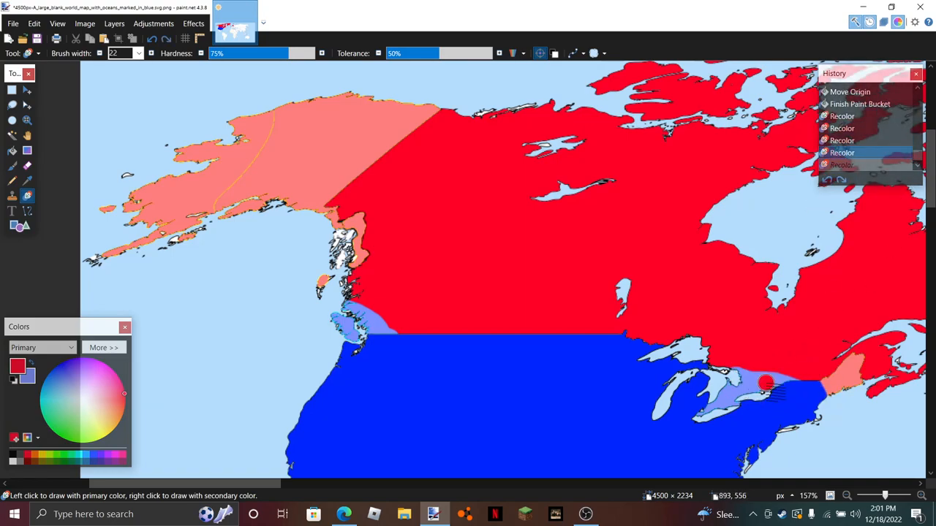
{"action": "mouse_move", "coordinate": [749, 373]}
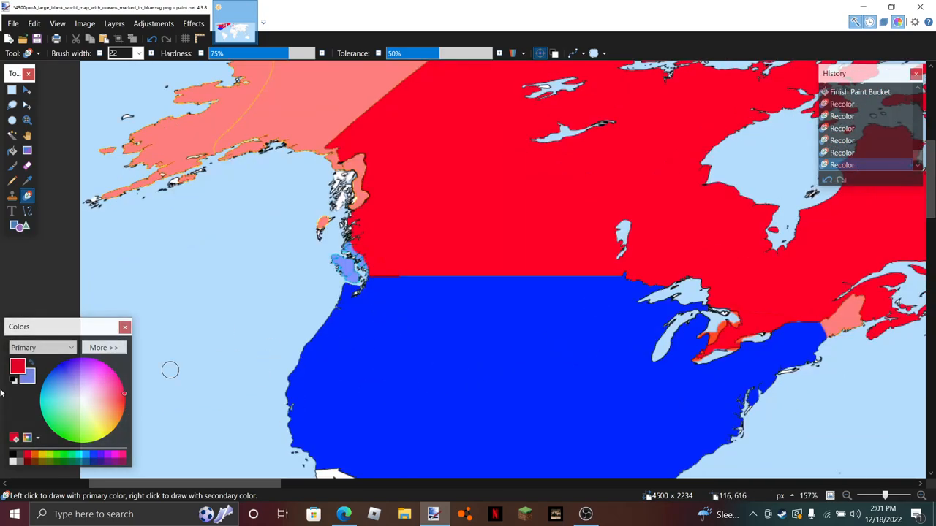
{"action": "left_click", "coordinate": [104, 347]}
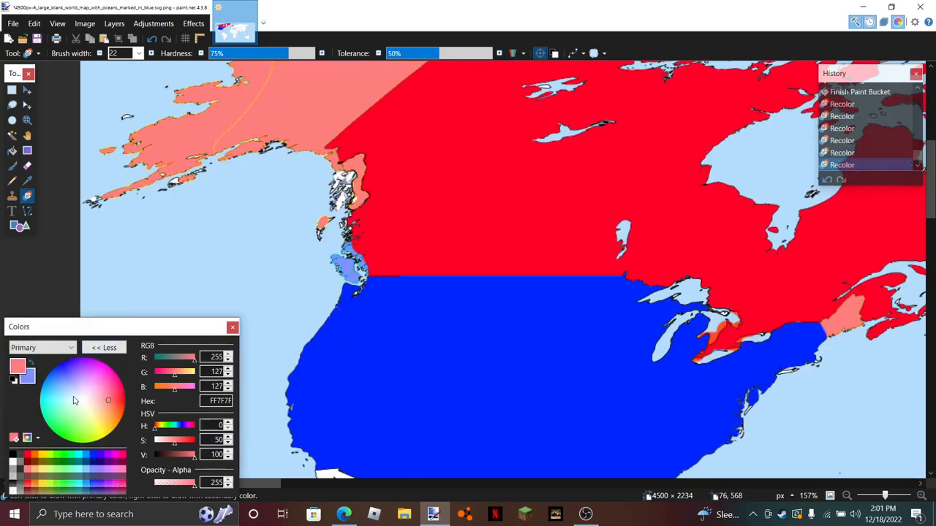
{"action": "left_click", "coordinate": [104, 348]}
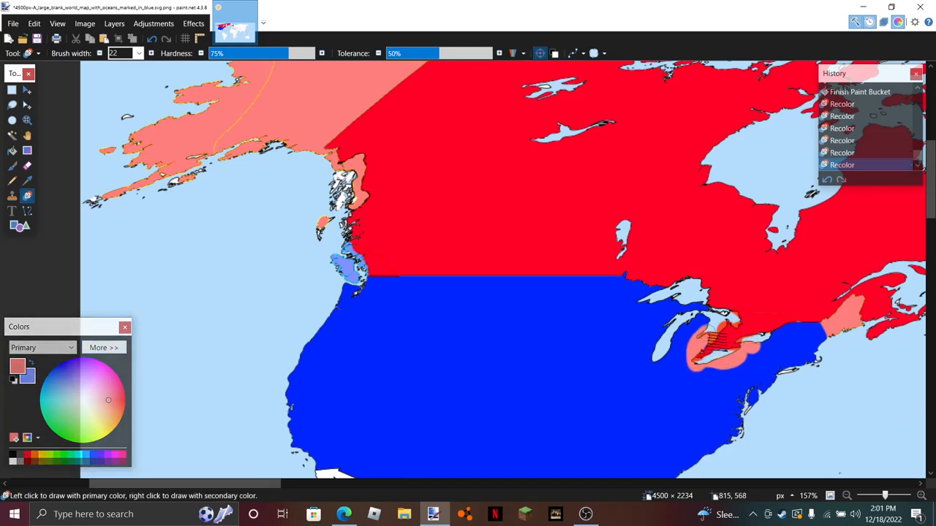
Recolour the Great Lakes states and New England light red
{"action": "left_click", "coordinate": [690, 339]}
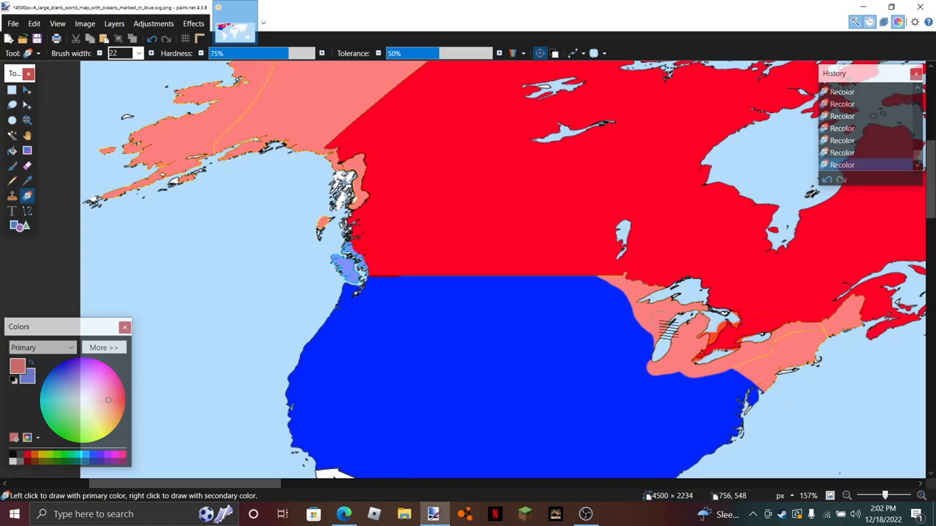
{"action": "left_click_drag", "start_coordinate": [661, 319], "coordinate": [651, 378]}
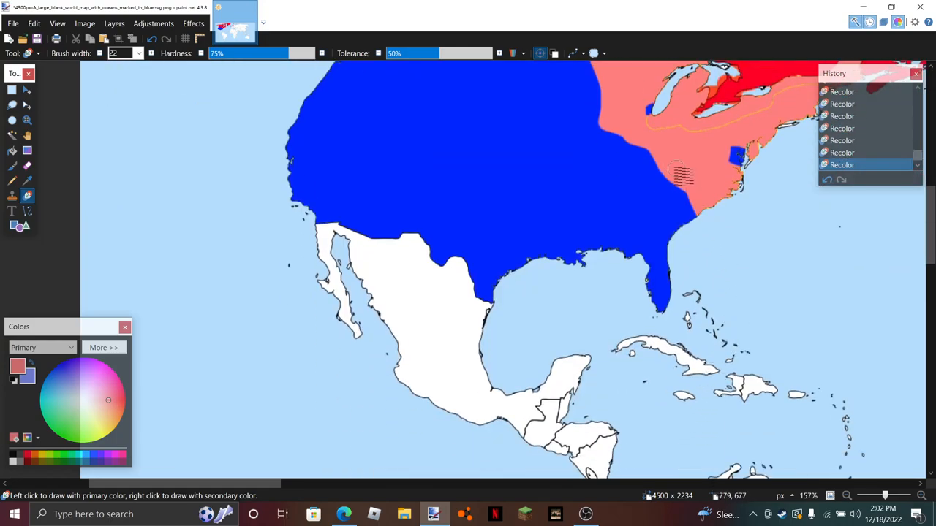
Zoom out so the whole world map is in view to check the pink northeast against red Canada
{"action": "left_click", "coordinate": [679, 176]}
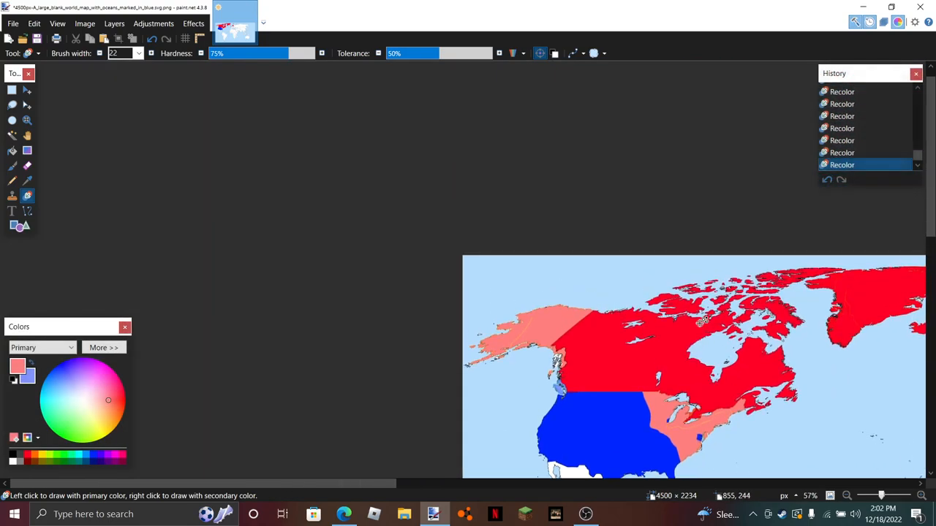
{"action": "scroll", "scroll_direction": "down", "scroll_amount": 3}
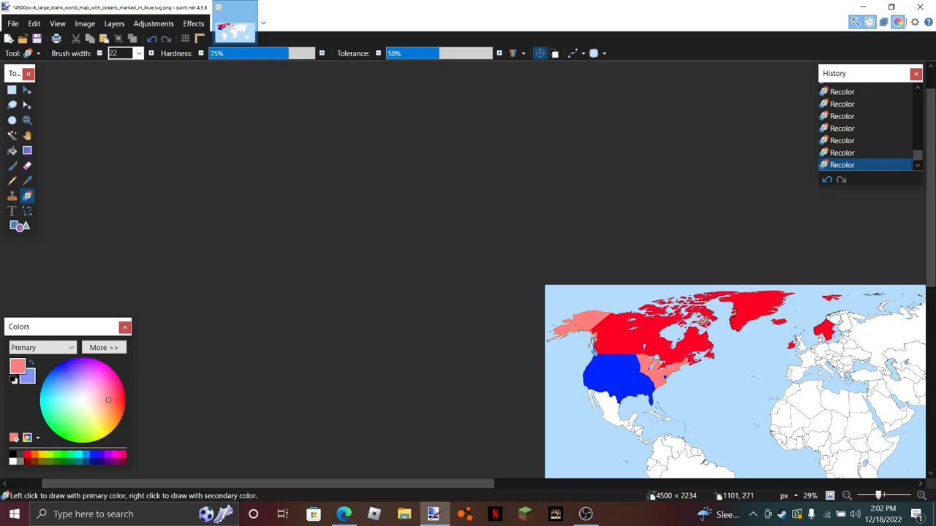
{"action": "mouse_move", "coordinate": [646, 415]}
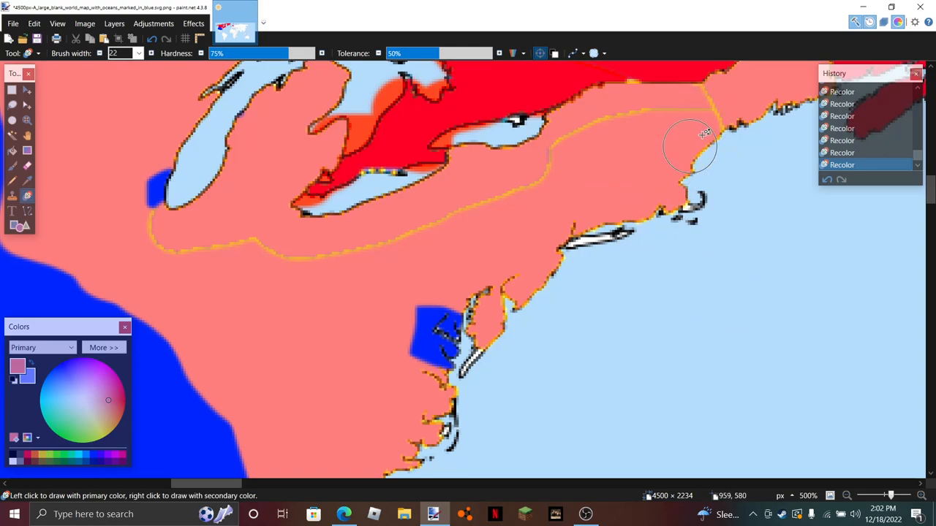
{"action": "mouse_move", "coordinate": [406, 316]}
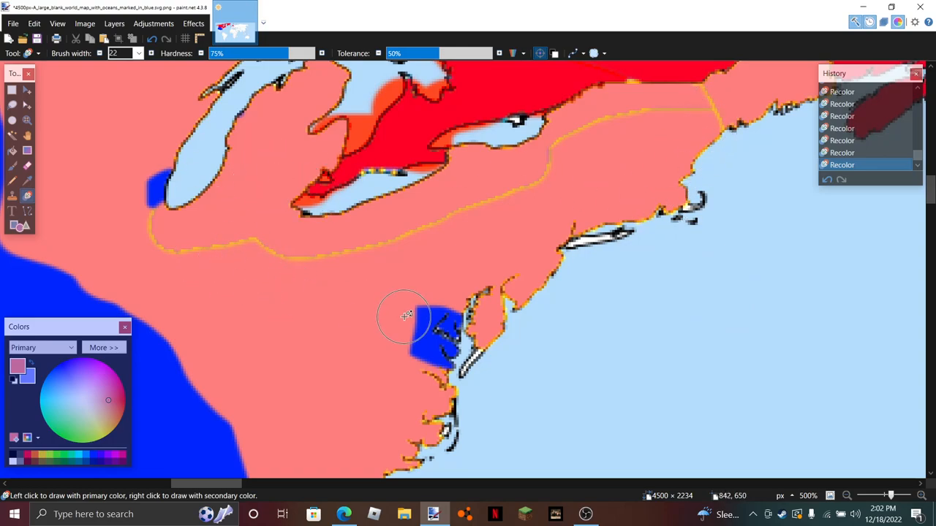
{"action": "mouse_move", "coordinate": [159, 198]}
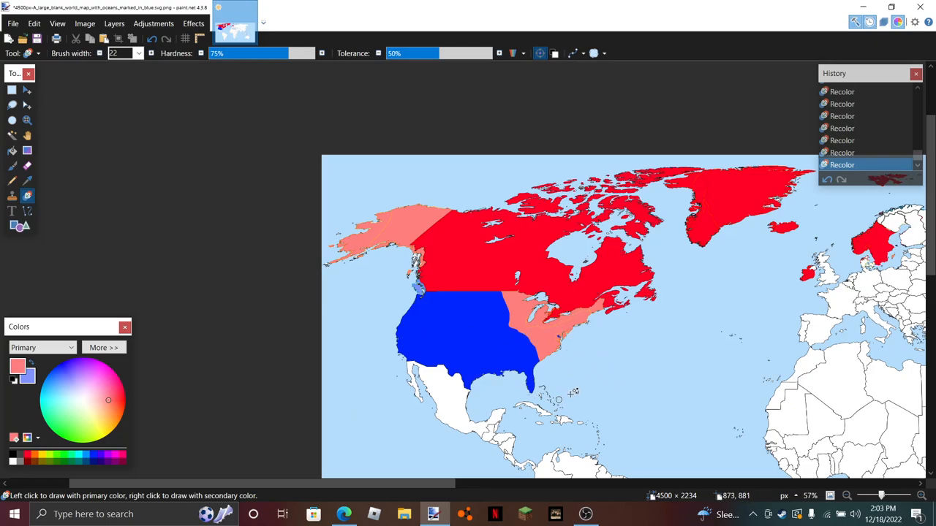
{"action": "mouse_move", "coordinate": [544, 345]}
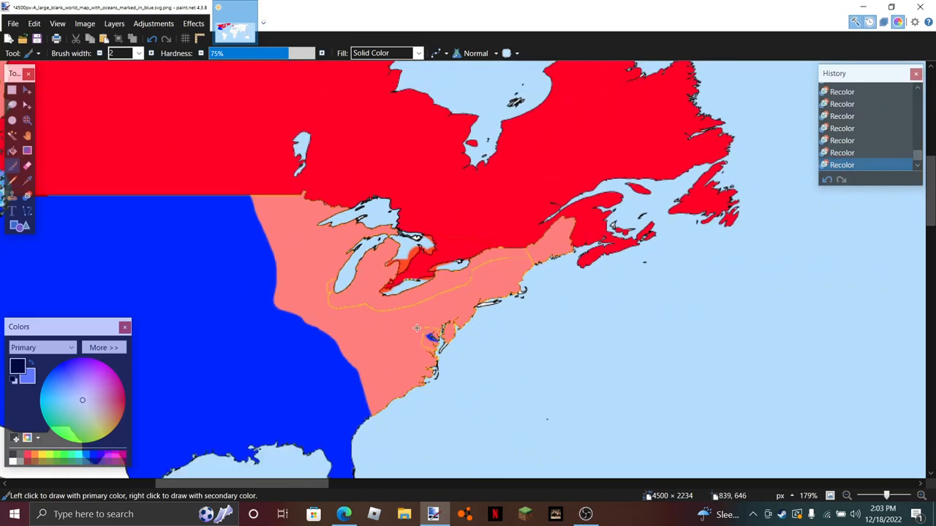
{"action": "mouse_move", "coordinate": [456, 266]}
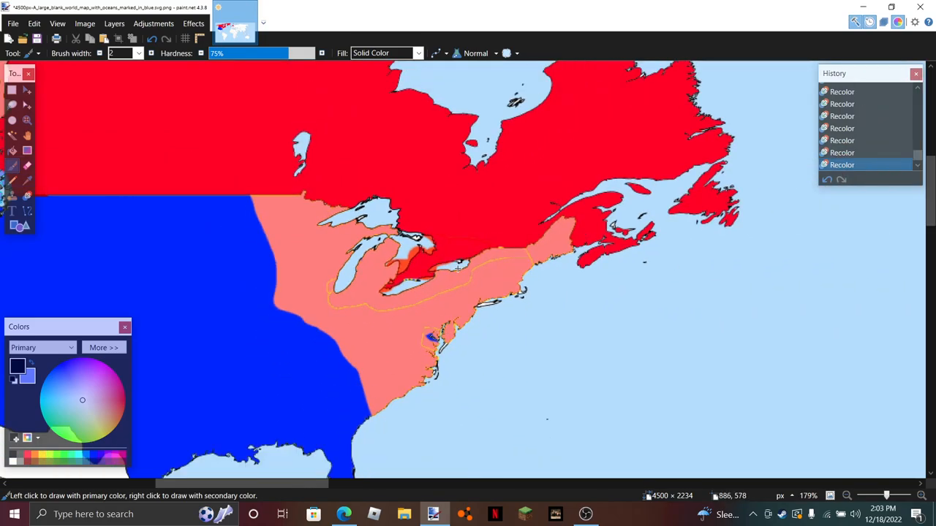
Draw black width-2 border strokes east of the Great Lakes and along the pink territory's northern edge
{"action": "left_click_drag", "start_coordinate": [456, 266], "coordinate": [490, 307]}
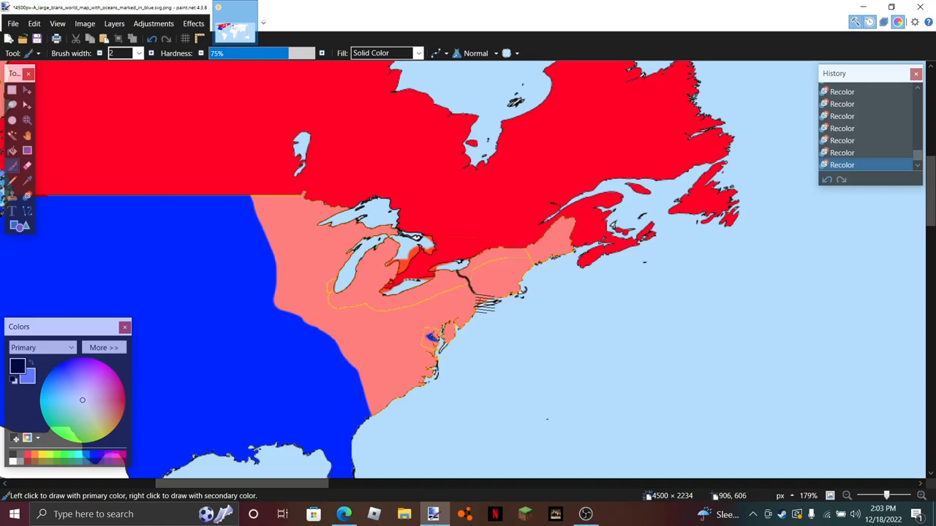
{"action": "left_click", "coordinate": [517, 270]}
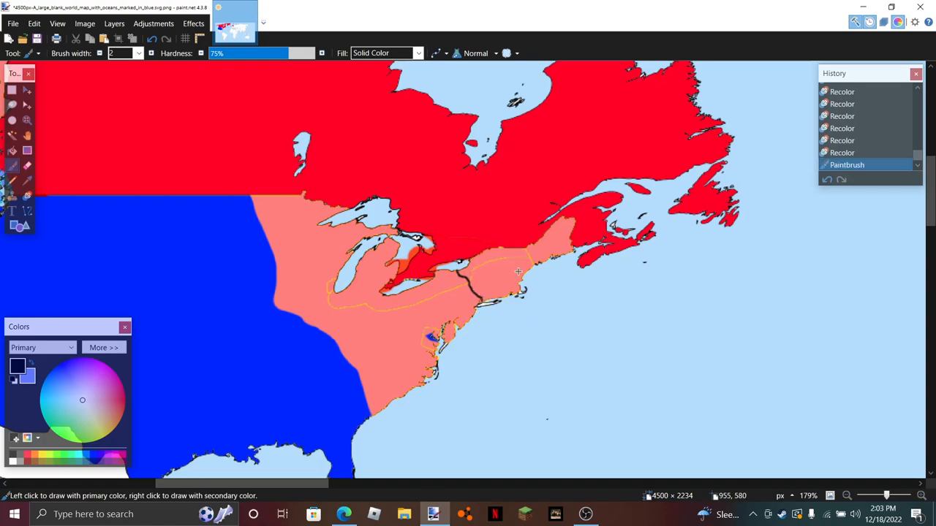
{"action": "mouse_move", "coordinate": [300, 193]}
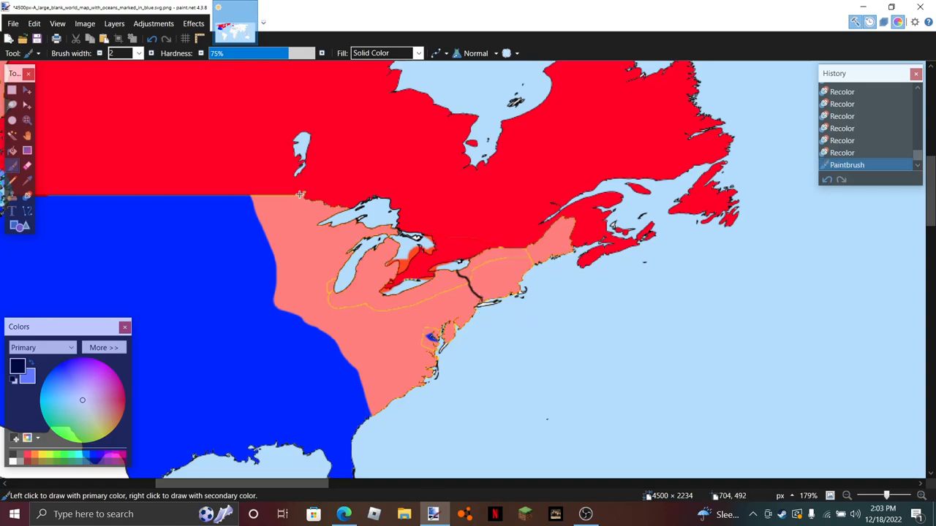
{"action": "mouse_move", "coordinate": [266, 198]}
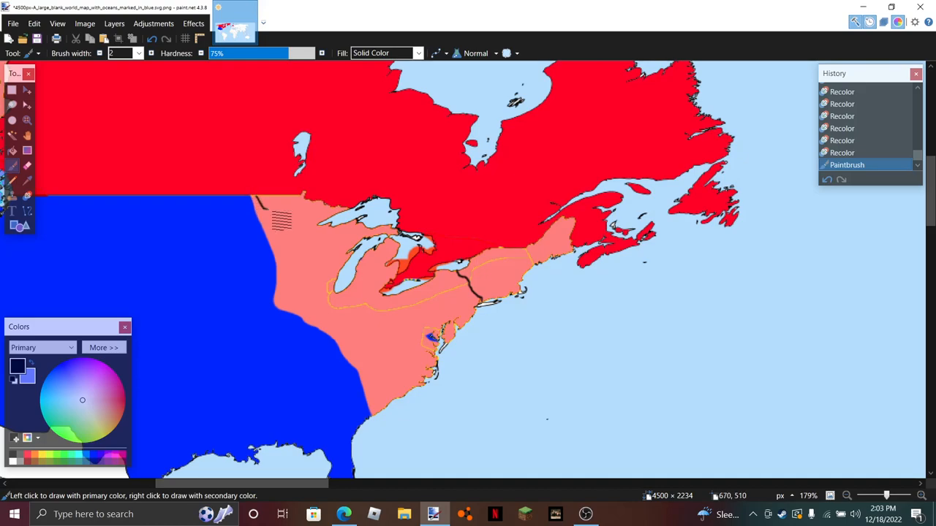
{"action": "left_click_drag", "start_coordinate": [281, 222], "coordinate": [344, 234]}
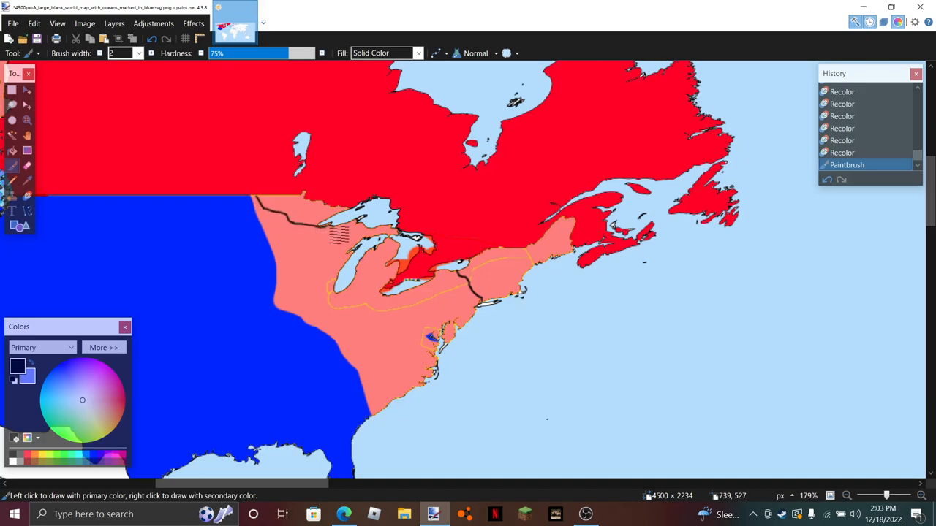
{"action": "left_click", "coordinate": [293, 192]}
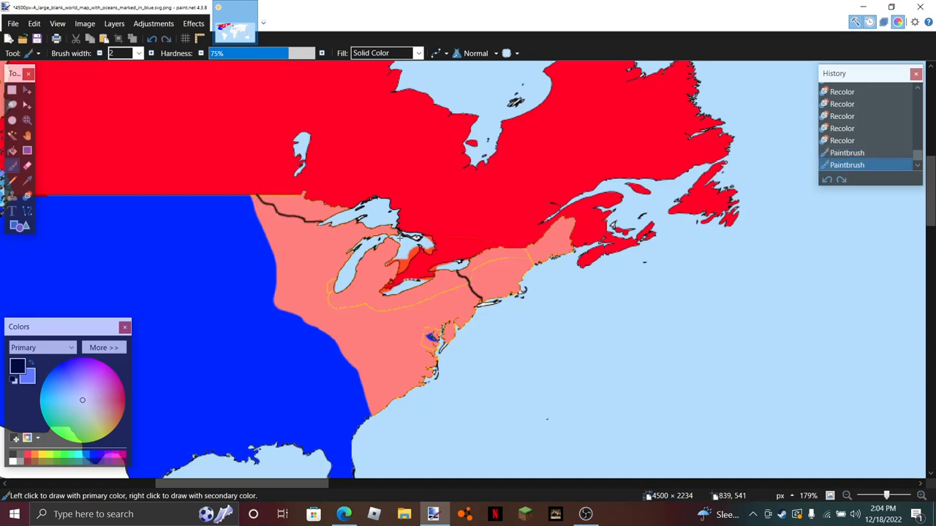
{"action": "mouse_move", "coordinate": [363, 240]}
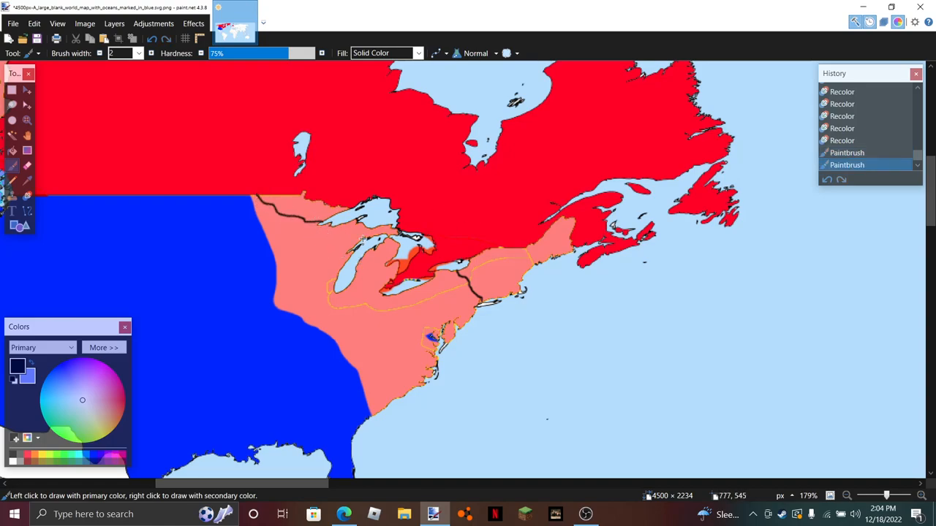
{"action": "mouse_move", "coordinate": [349, 272]}
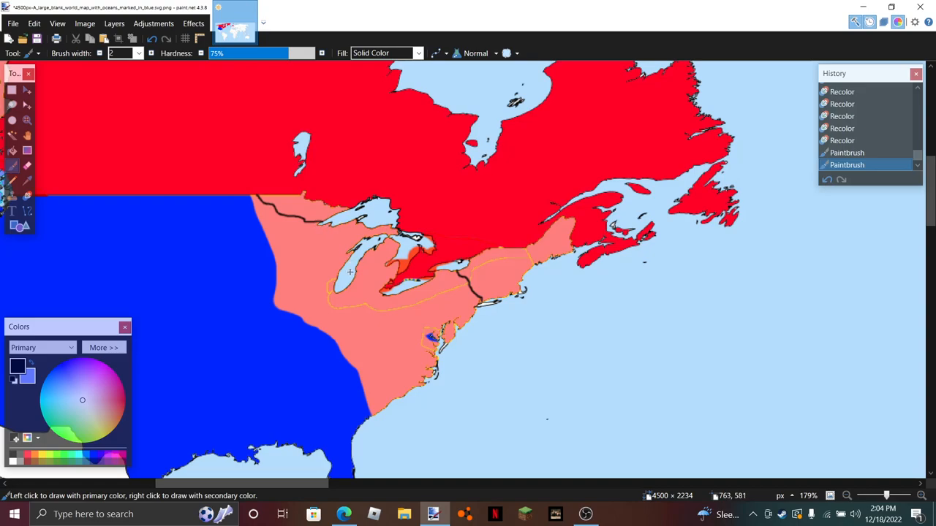
{"action": "left_click_drag", "start_coordinate": [349, 270], "coordinate": [387, 302]}
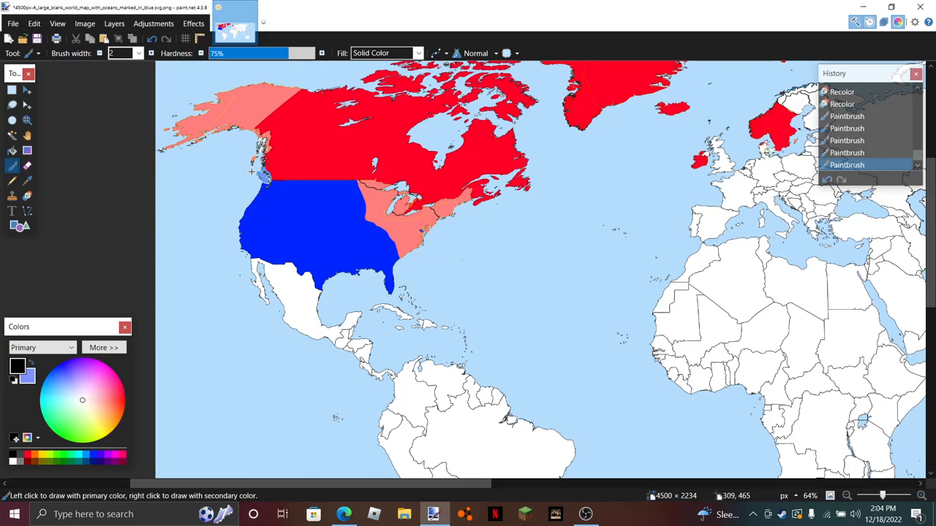
{"action": "mouse_move", "coordinate": [239, 115]}
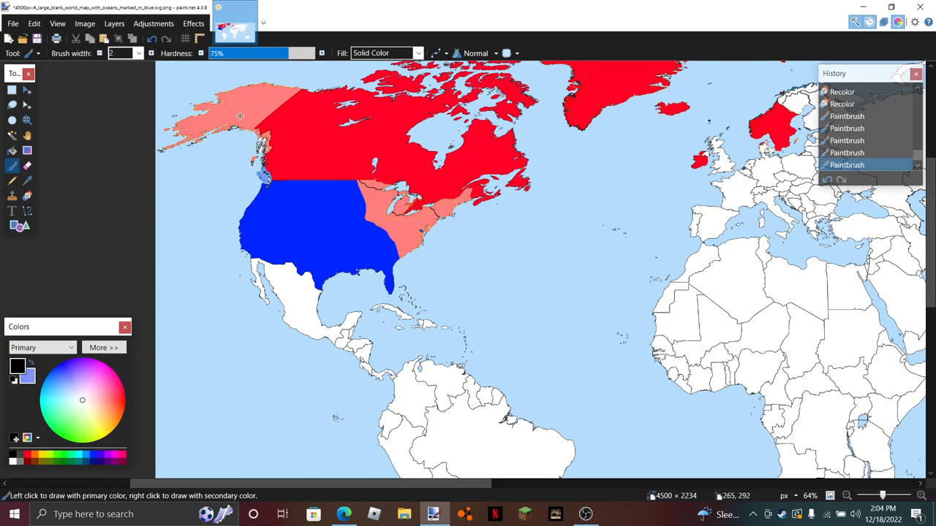
{"action": "mouse_move", "coordinate": [241, 111]}
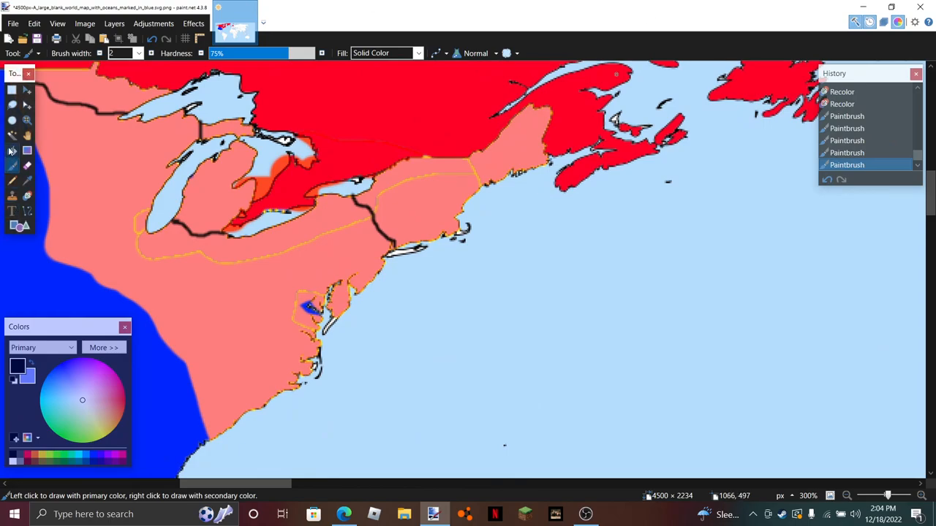
Bucket-fill New England and another pink area with Canada's red
{"action": "left_click", "coordinate": [436, 190]}
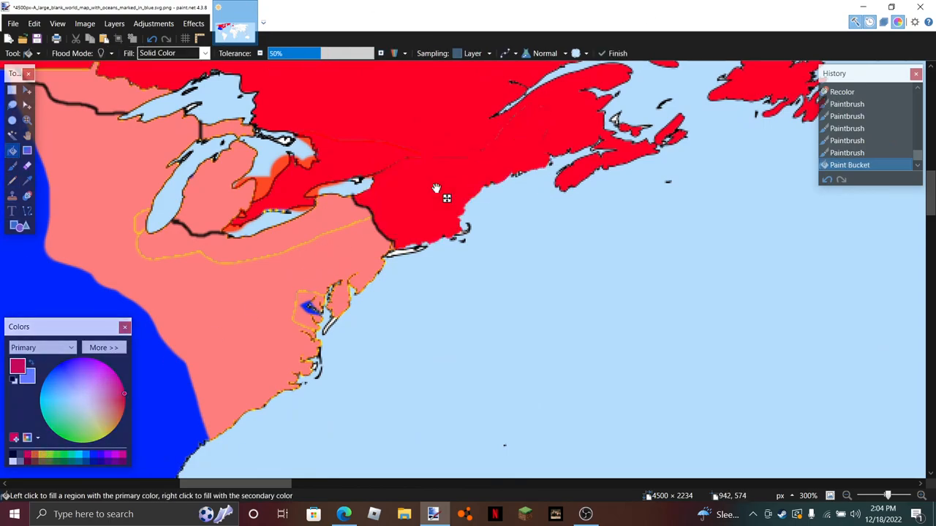
{"action": "left_click", "coordinate": [231, 144]}
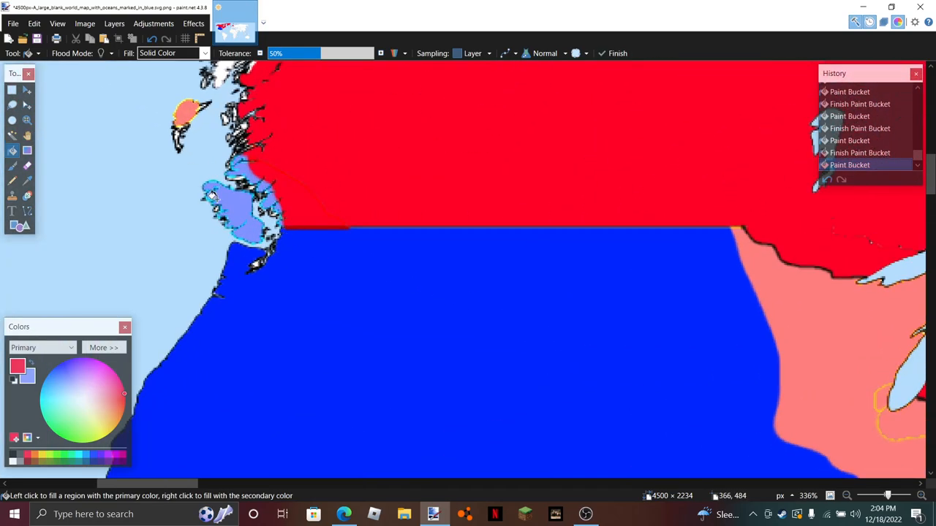
Outline the west-coast island in black, then fill the Michigan area red with the Paint Bucket
{"action": "left_click", "coordinate": [214, 197]}
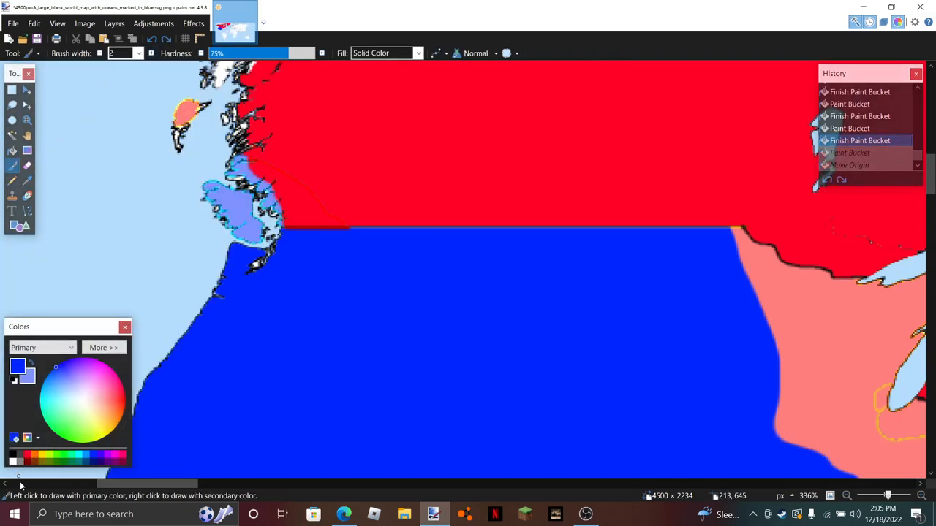
{"action": "left_click", "coordinate": [82, 401]}
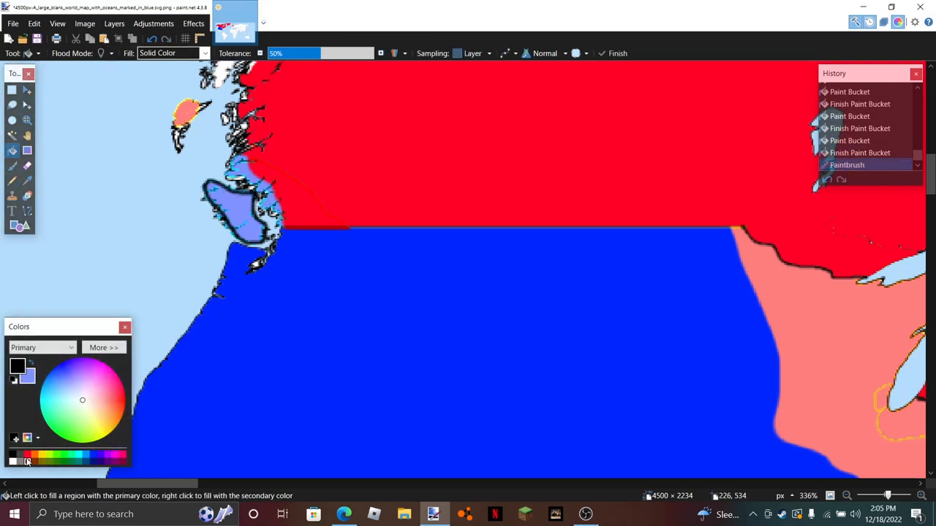
{"action": "left_click", "coordinate": [93, 456]}
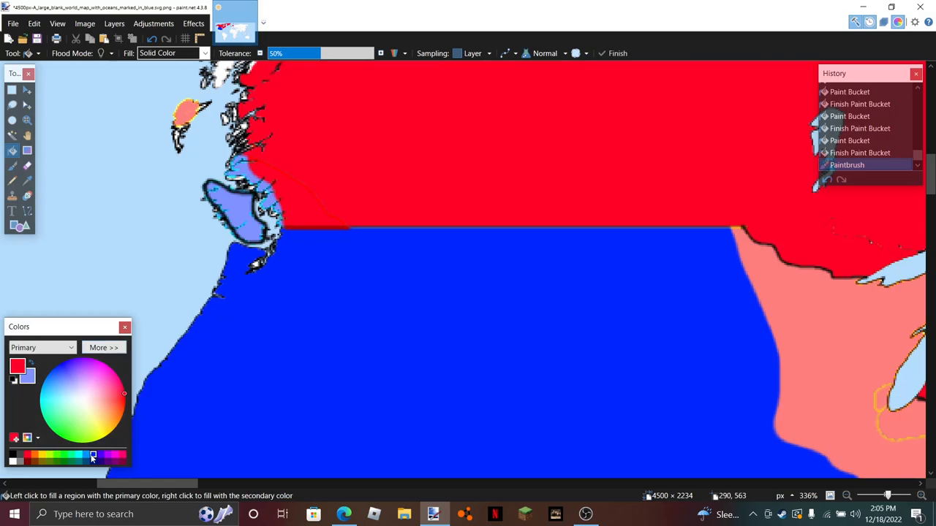
{"action": "left_click", "coordinate": [237, 216]}
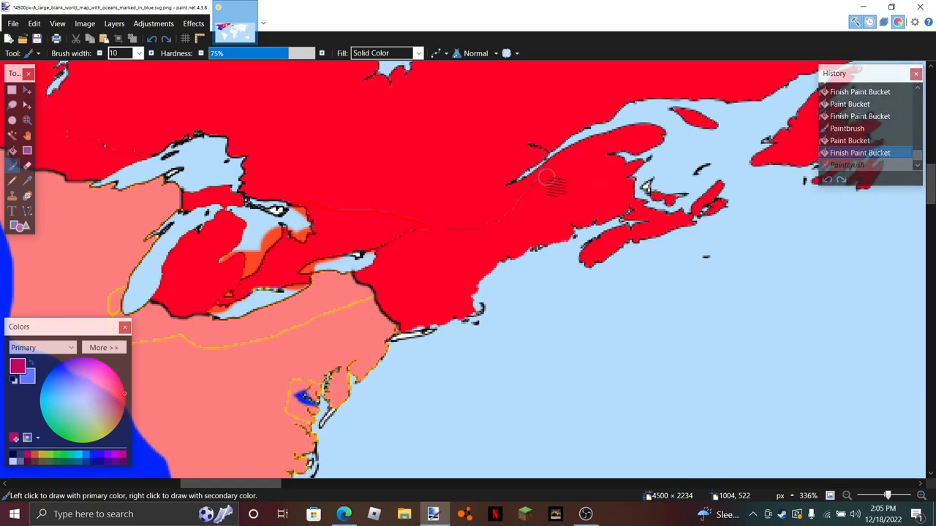
{"action": "mouse_move", "coordinate": [549, 187]}
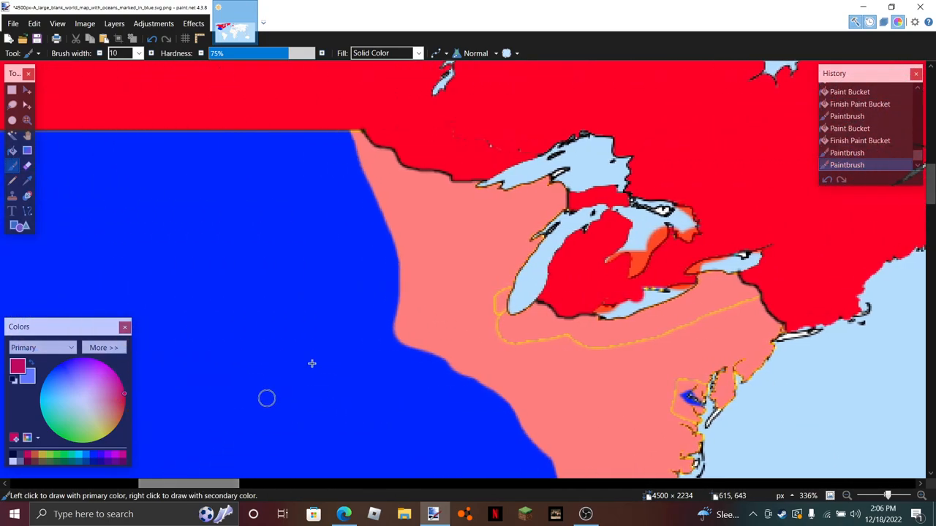
{"action": "mouse_move", "coordinate": [576, 177]}
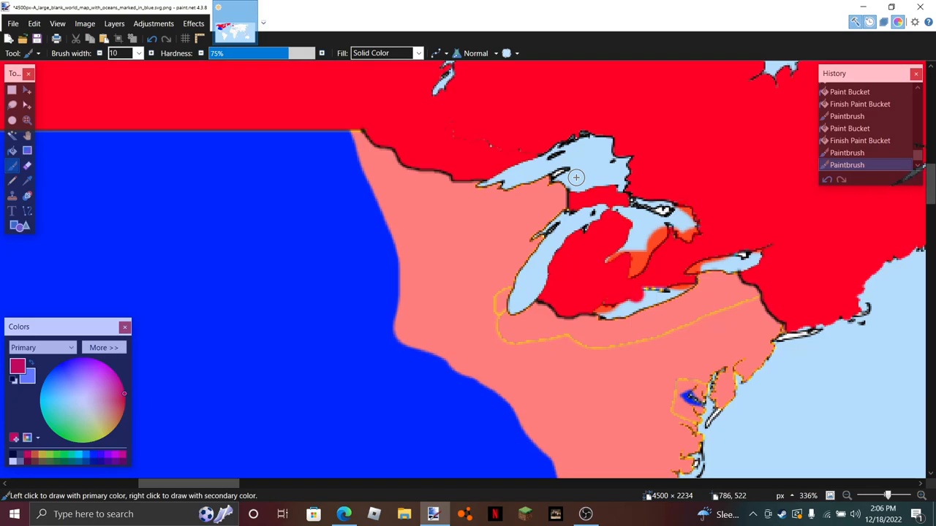
{"action": "mouse_move", "coordinate": [440, 128]}
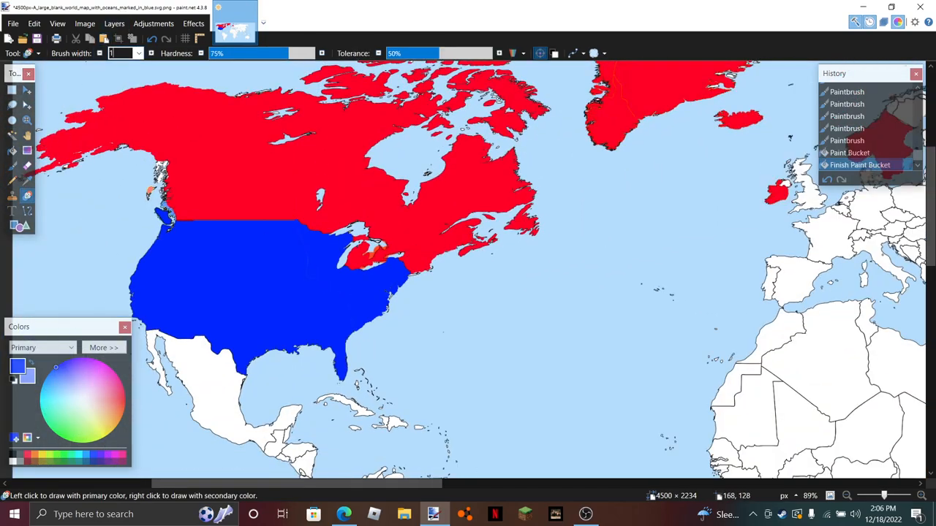
With brush width 100, recolor the remaining blue USA to white
{"action": "type", "text": "100"}
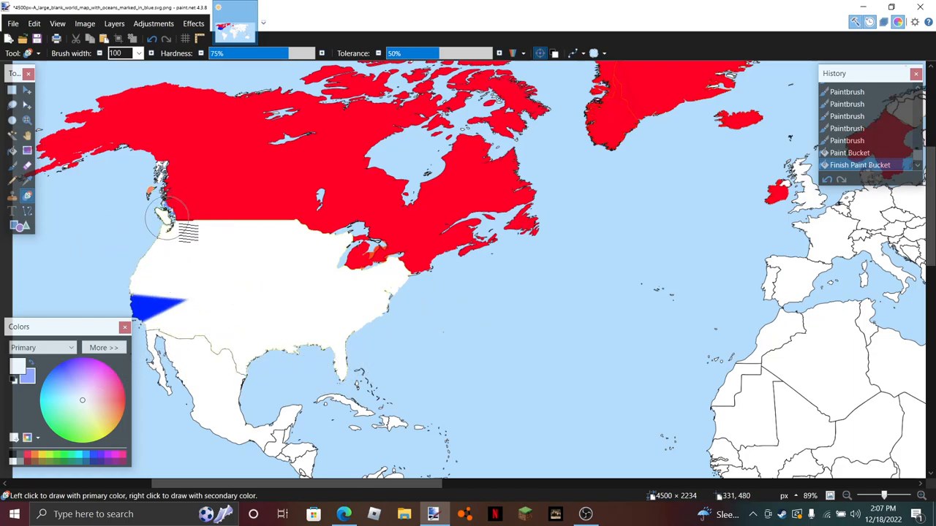
{"action": "left_click", "coordinate": [154, 307]}
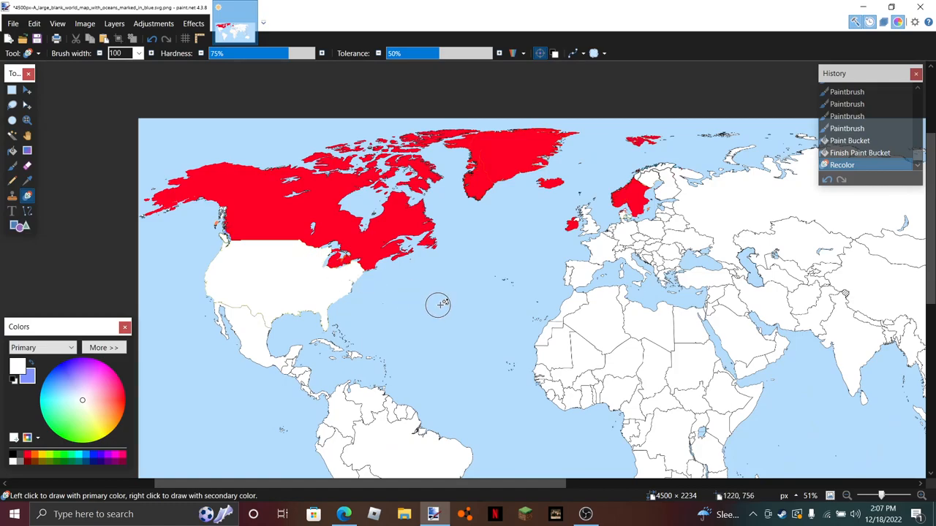
{"action": "scroll", "scroll_direction": "down", "scroll_amount": 3}
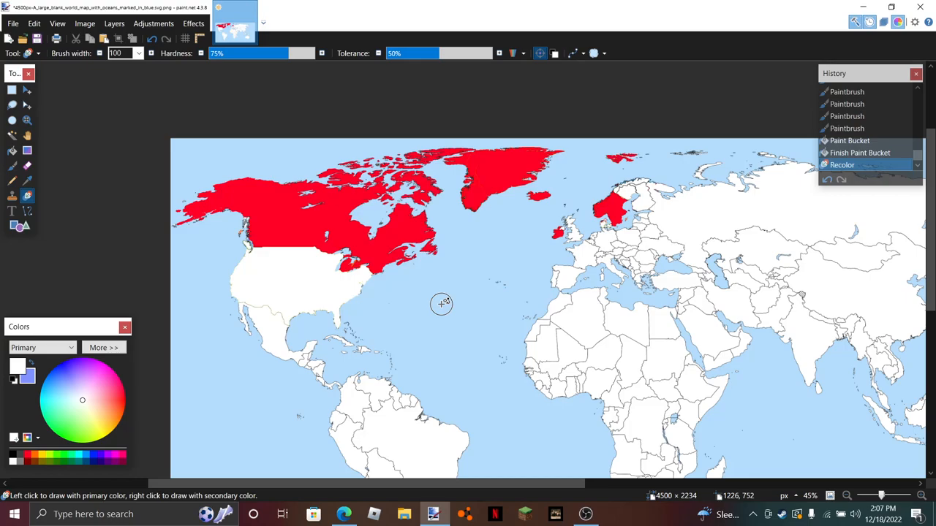
{"action": "mouse_move", "coordinate": [395, 283]}
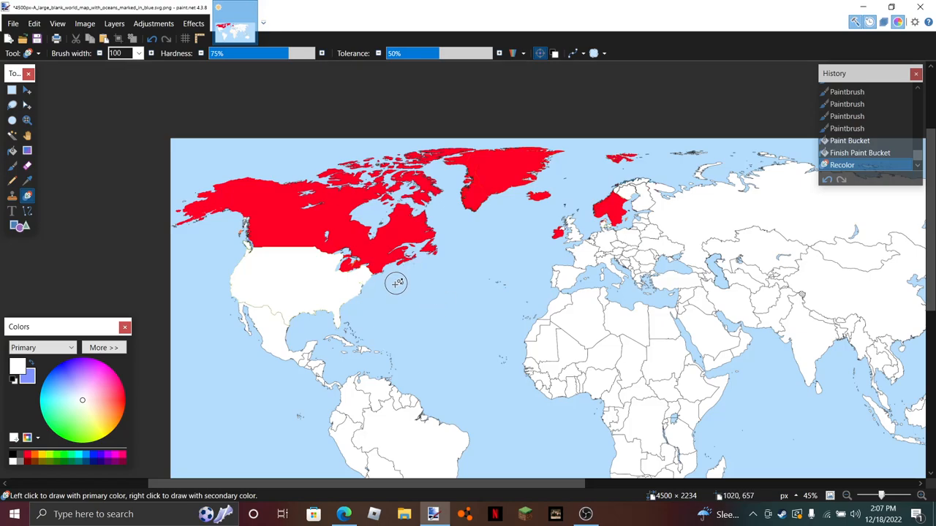